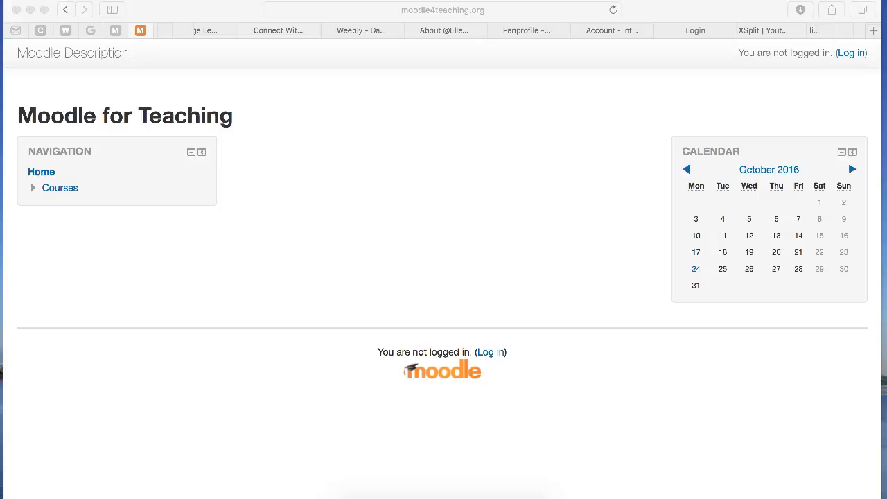
{"action": "mouse_move", "coordinate": [73, 492]}
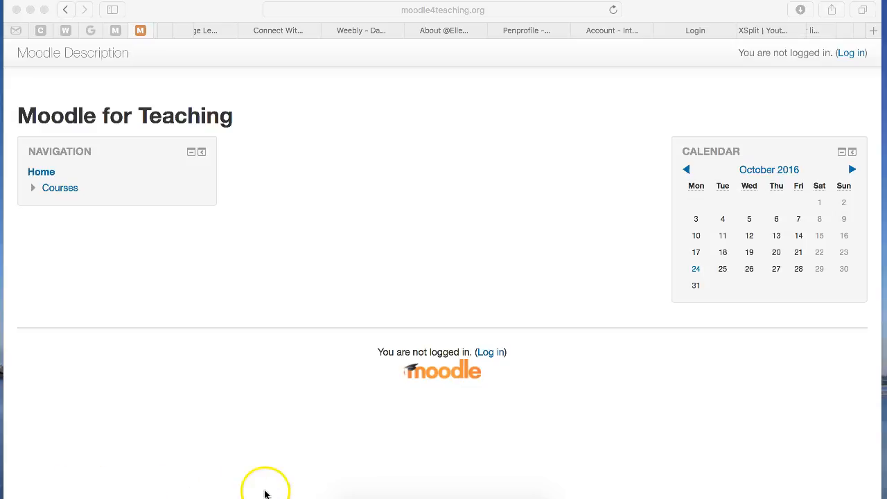
{"action": "mouse_move", "coordinate": [619, 327]}
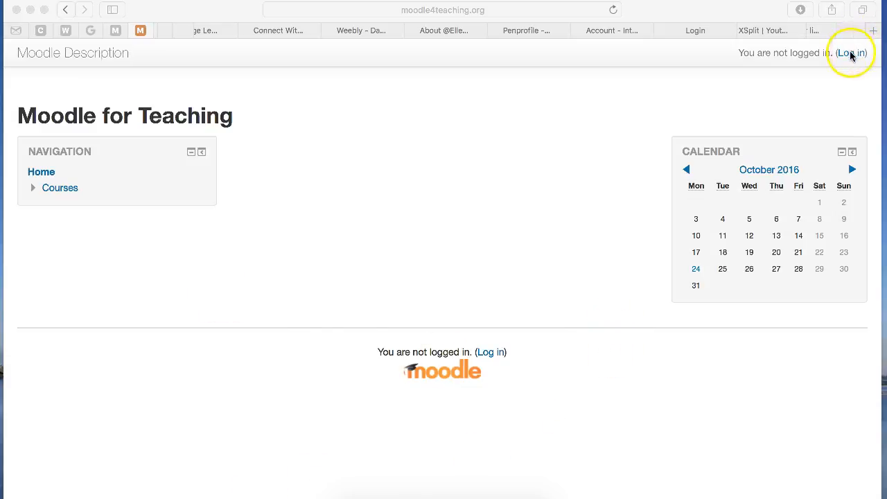
- Log in as the administrator using the browser's saved admin credentials
{"action": "left_click", "coordinate": [851, 52]}
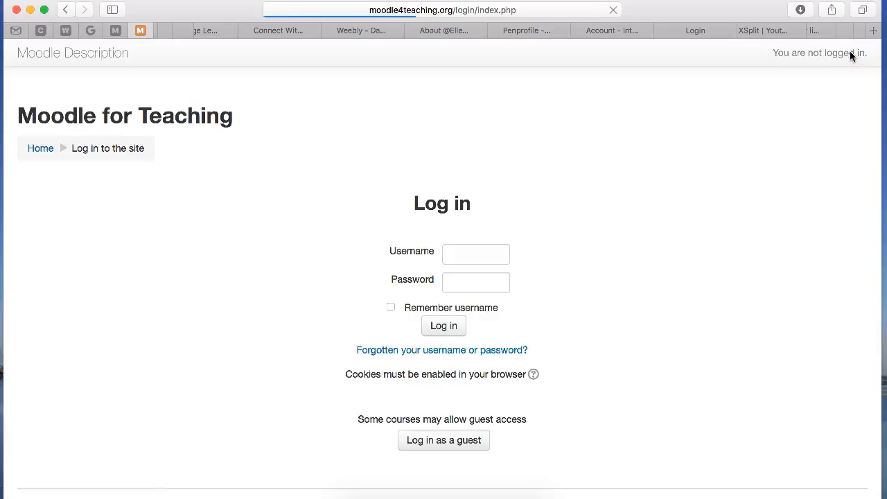
{"action": "left_click", "coordinate": [476, 254]}
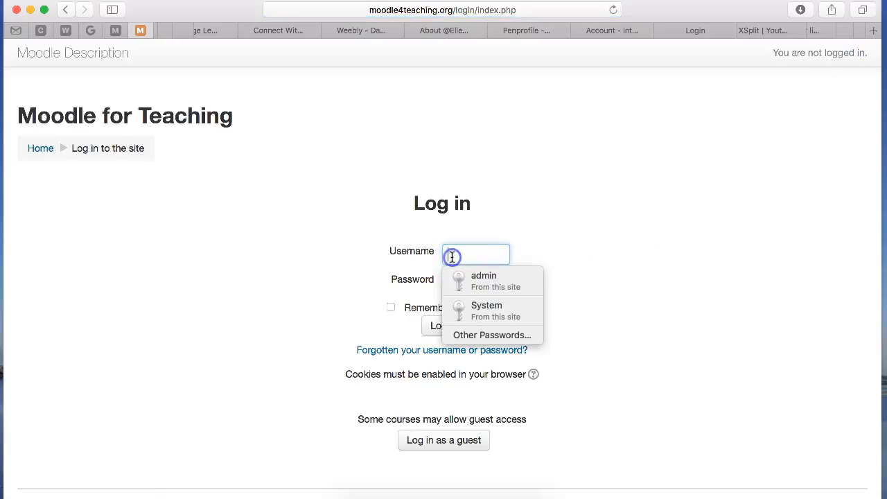
{"action": "left_click", "coordinate": [483, 280]}
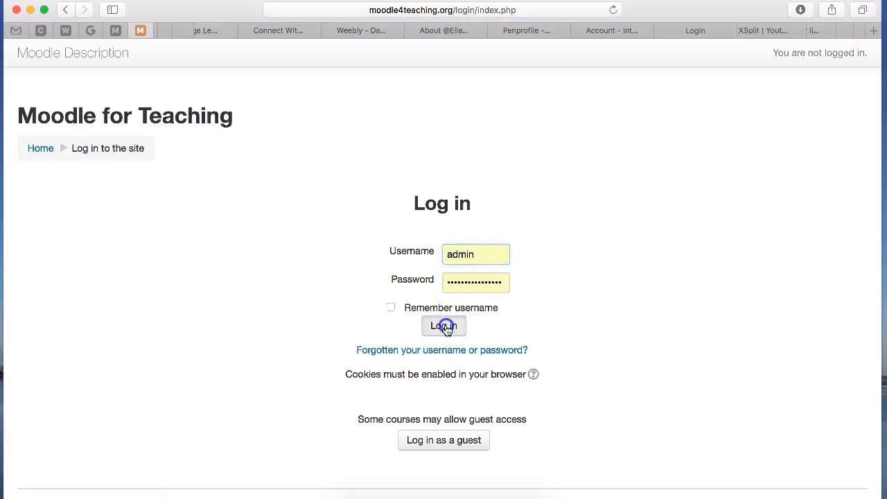
{"action": "left_click", "coordinate": [444, 326]}
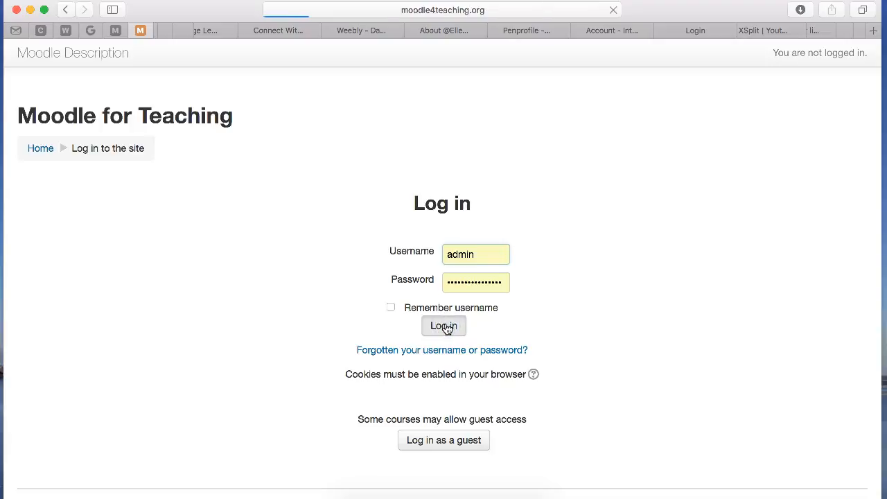
- Reach the System Administrator dashboard, dismissing browser shortcuts and reloading the page
{"action": "left_click", "coordinate": [443, 326]}
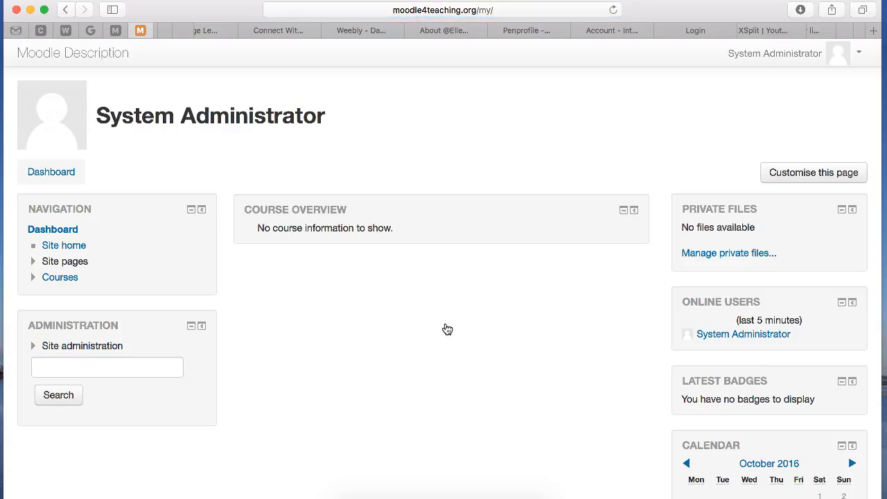
{"action": "left_click", "coordinate": [443, 9]}
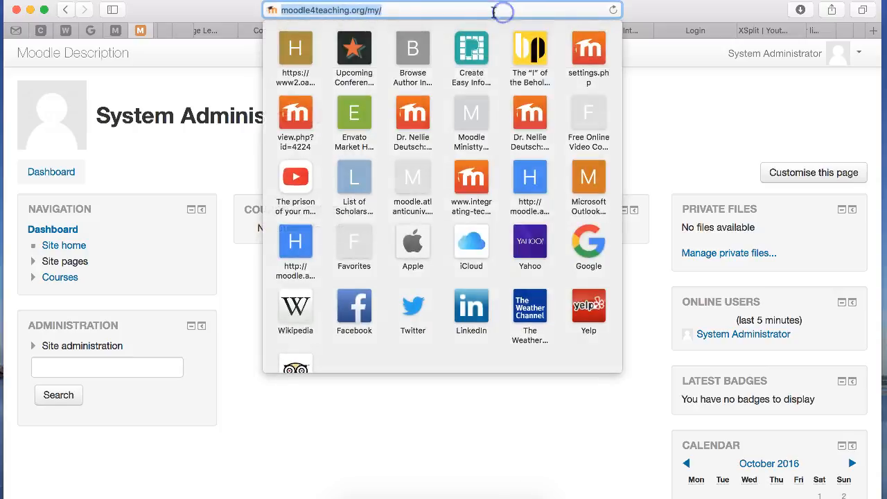
{"action": "left_click", "coordinate": [488, 148]}
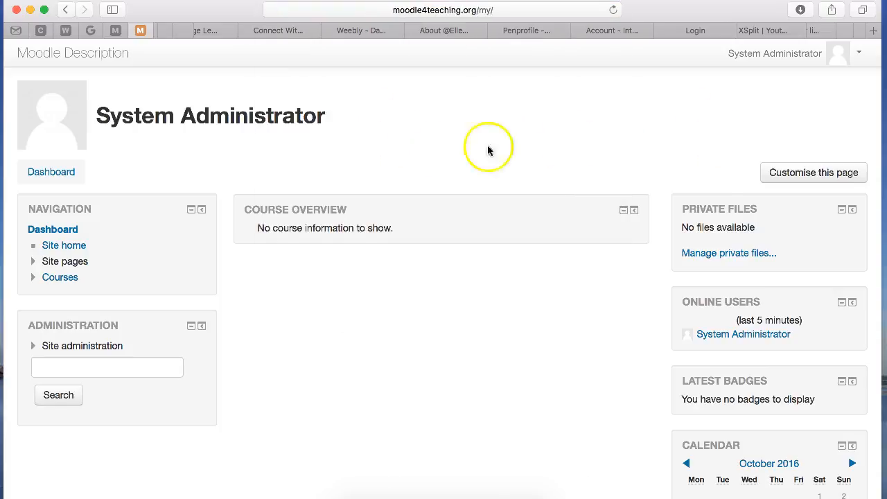
{"action": "mouse_move", "coordinate": [51, 180]}
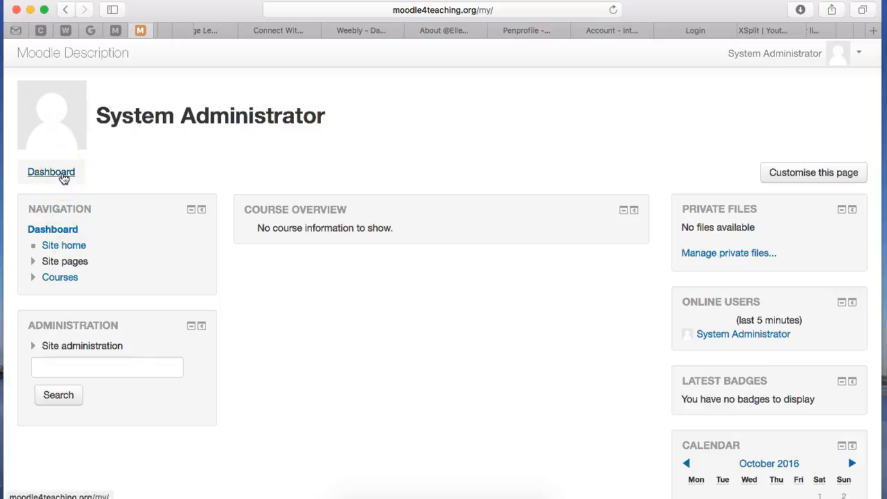
{"action": "left_click", "coordinate": [50, 172]}
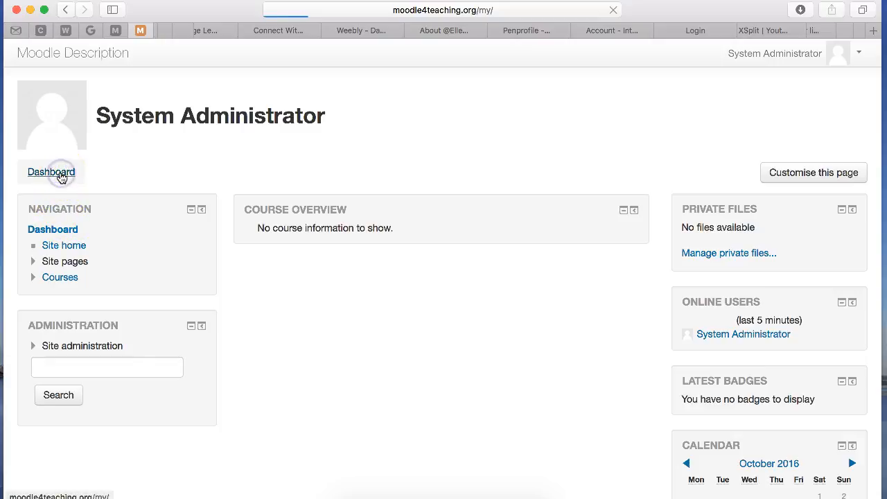
{"action": "left_click", "coordinate": [51, 172]}
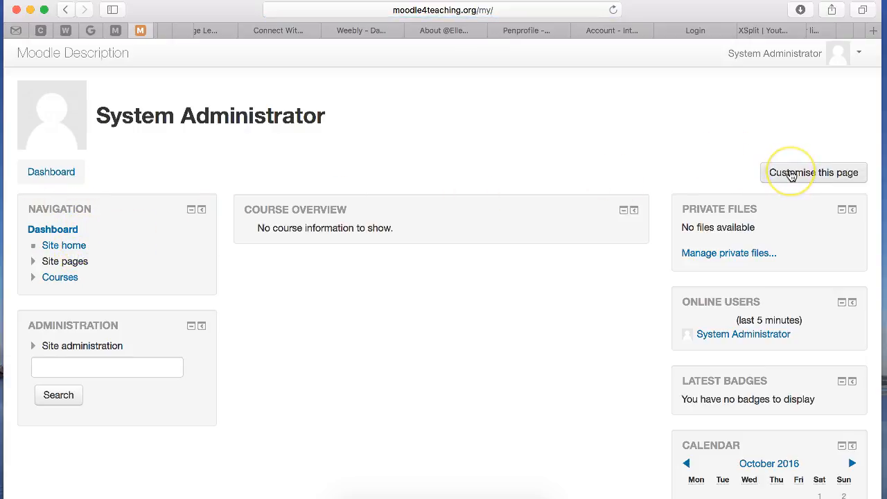
{"action": "mouse_move", "coordinate": [792, 173]}
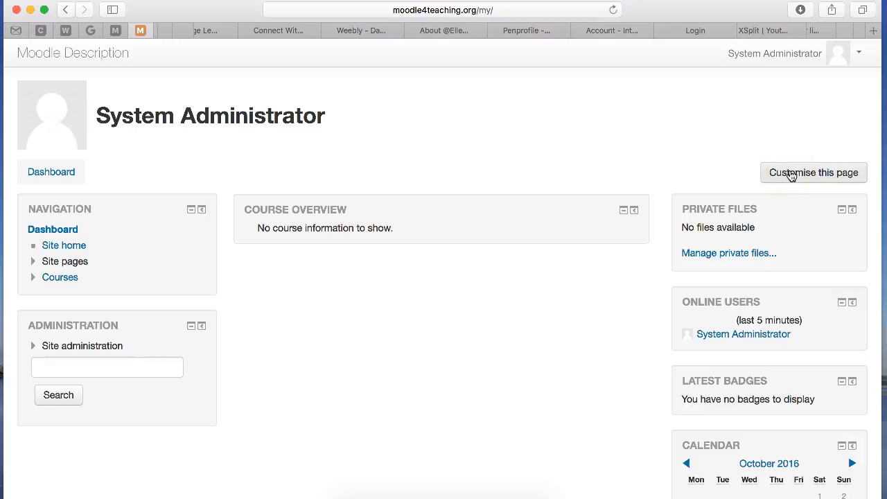
{"action": "mouse_move", "coordinate": [324, 297]}
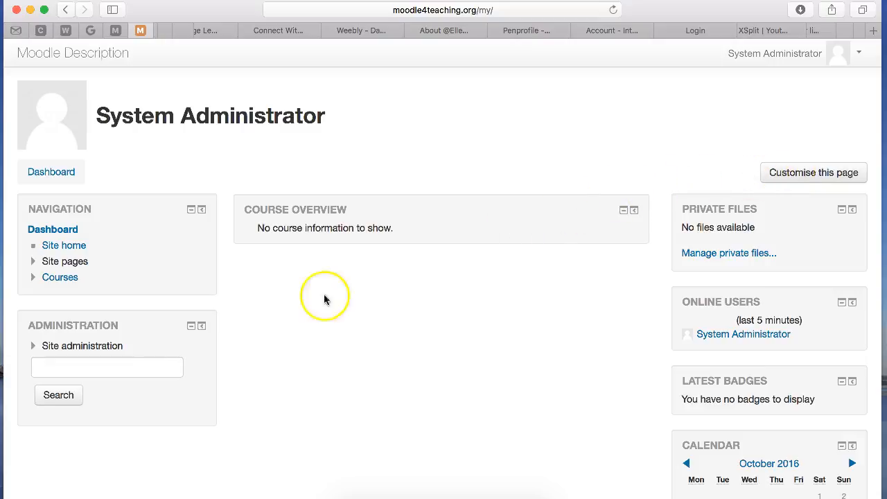
{"action": "mouse_move", "coordinate": [70, 352]}
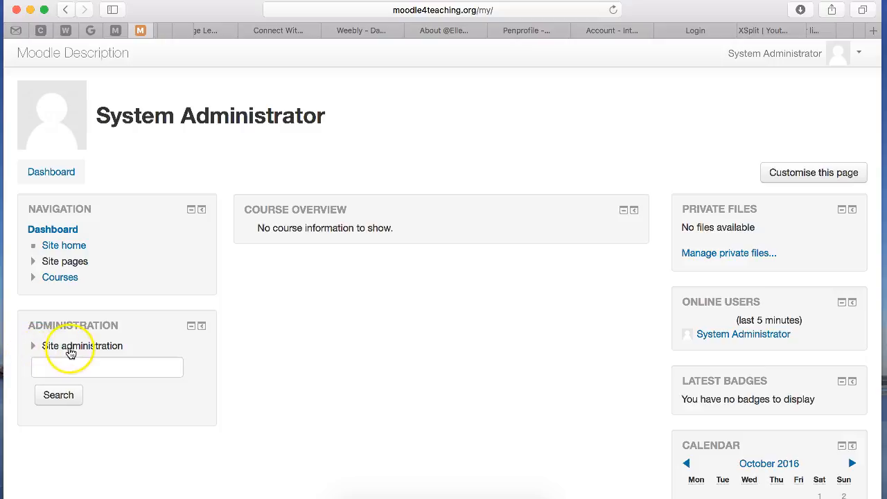
- Expand Site administration and run a settings search for 'Blocks'
{"action": "left_click", "coordinate": [82, 345]}
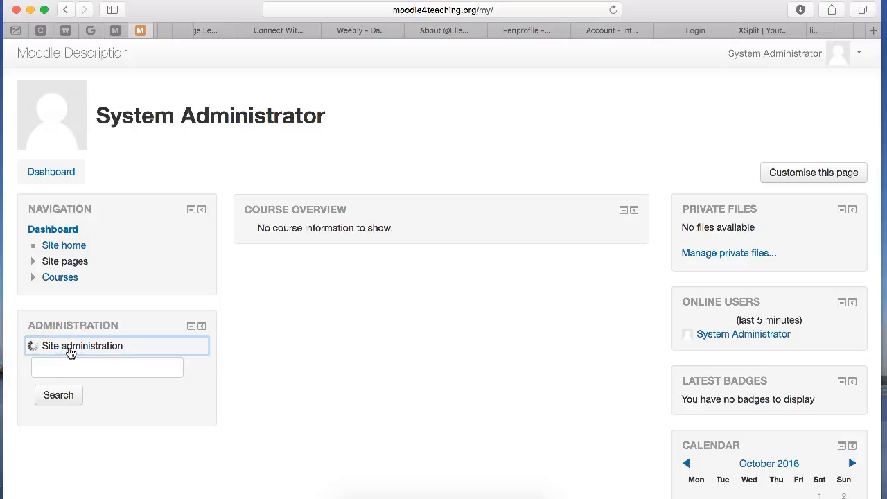
{"action": "left_click", "coordinate": [82, 345]}
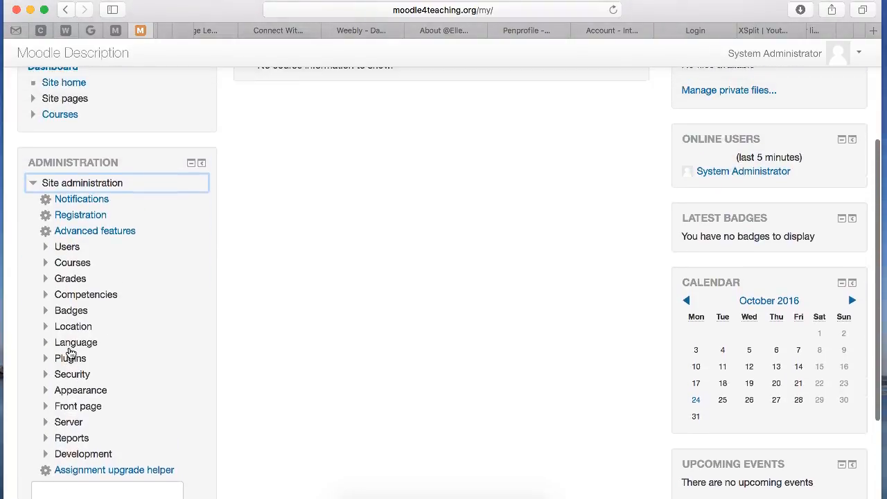
{"action": "scroll", "scroll_direction": "down", "scroll_amount": 3}
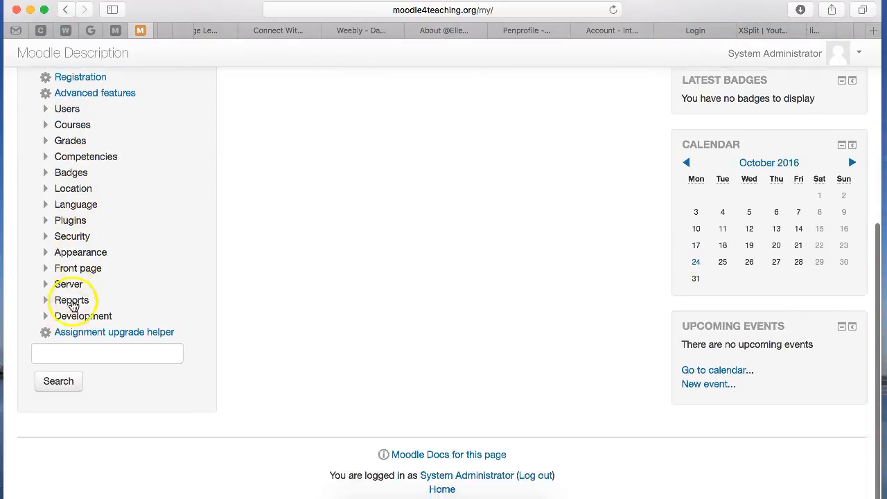
{"action": "left_click", "coordinate": [106, 353]}
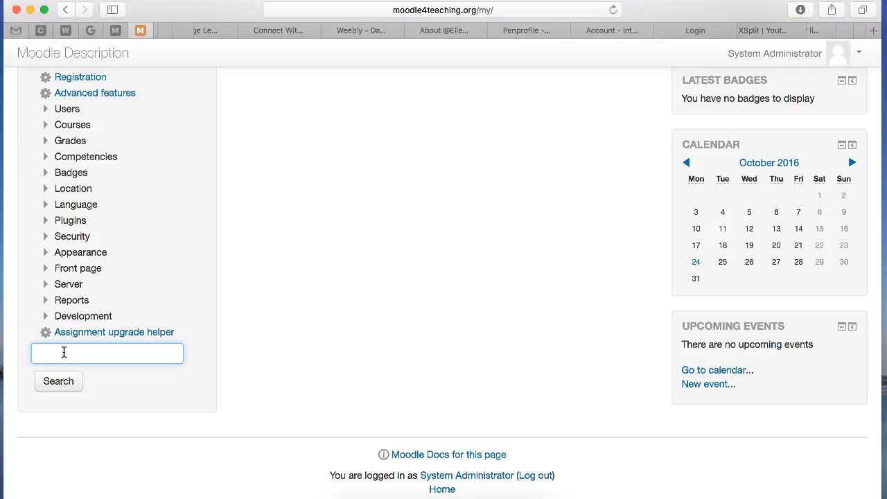
{"action": "type", "text": "Blocks"}
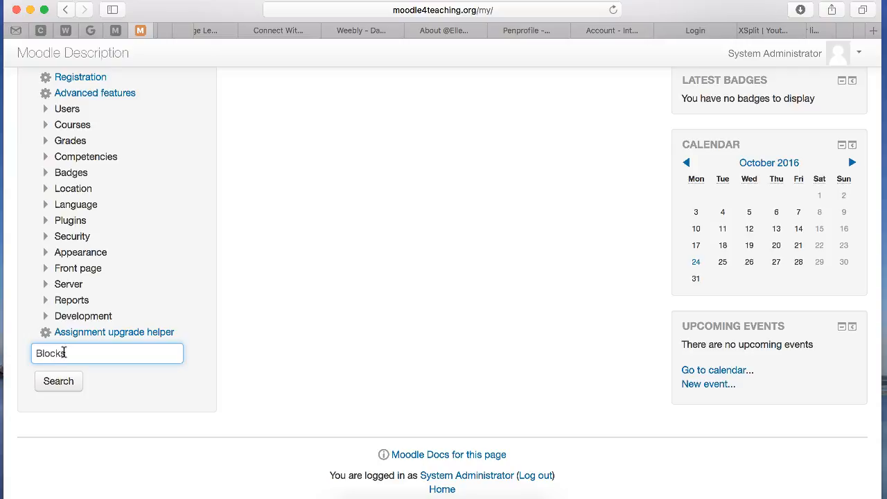
{"action": "left_click", "coordinate": [58, 381]}
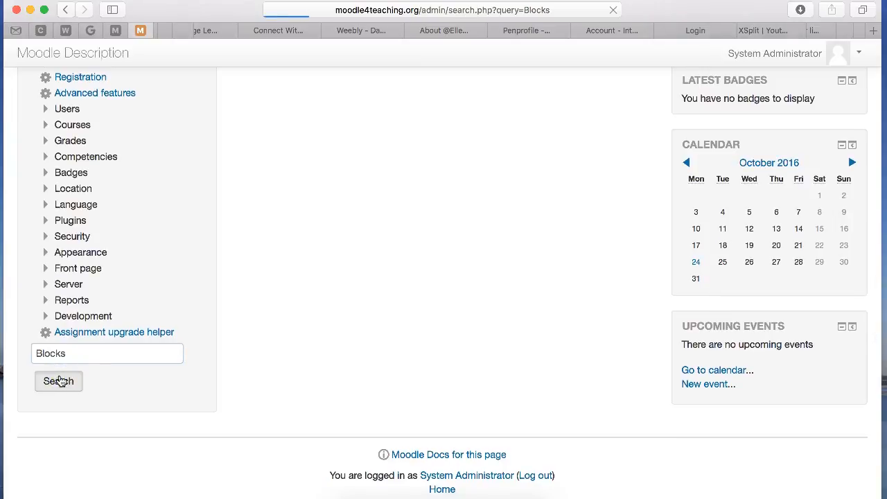
- Open the Manage blocks page from the 'Blocks' search results
{"action": "left_click", "coordinate": [58, 381]}
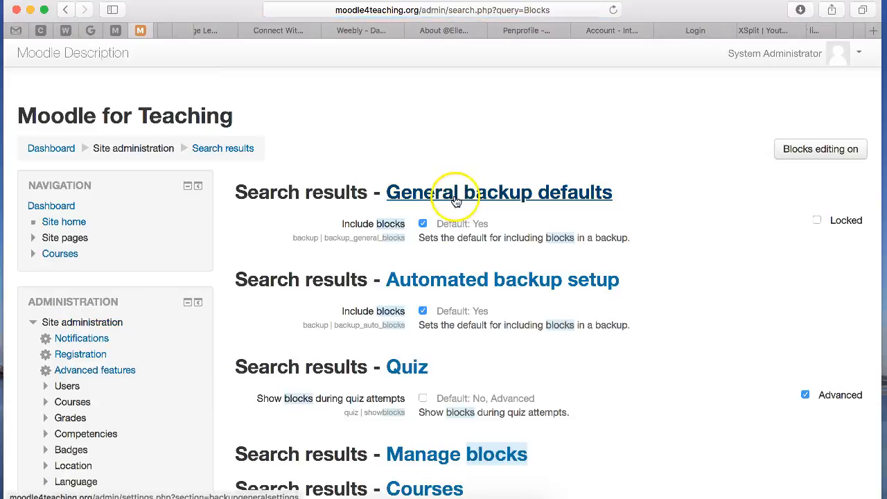
{"action": "mouse_move", "coordinate": [804, 144]}
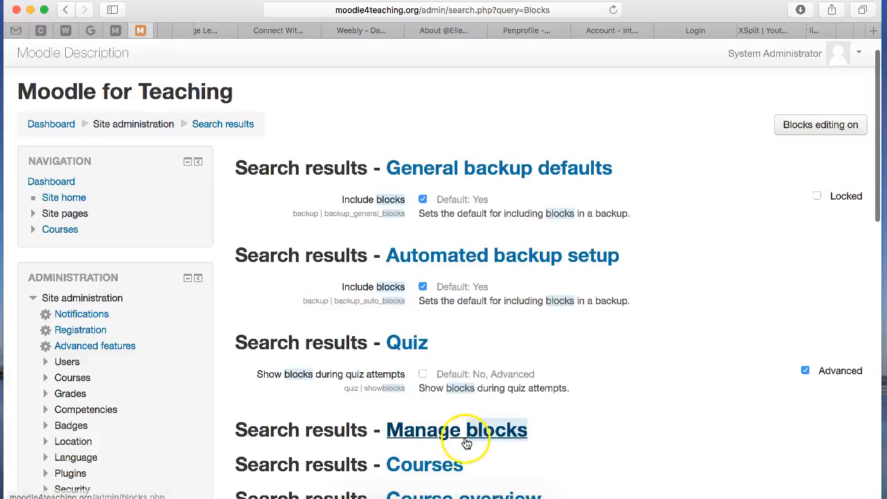
{"action": "left_click", "coordinate": [457, 430]}
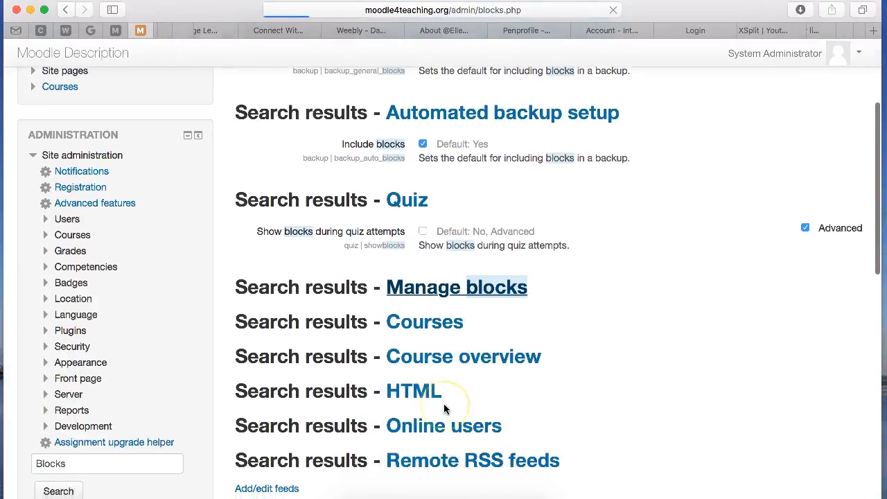
- Turn on block editing and scroll the Manage blocks list down to YouTube
{"action": "left_click", "coordinate": [456, 286]}
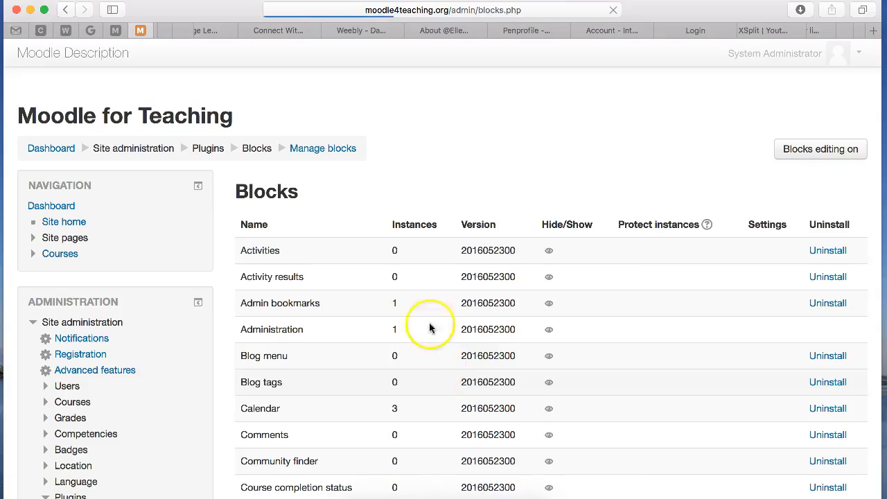
{"action": "left_click", "coordinate": [820, 149]}
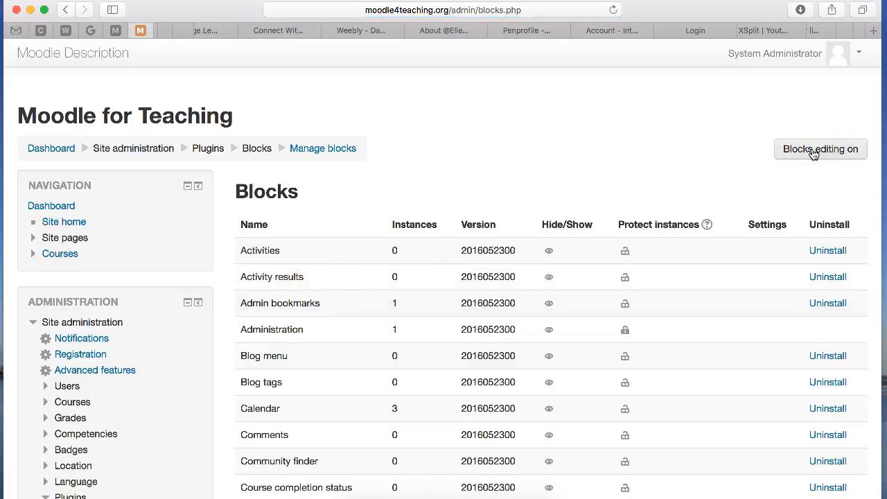
{"action": "left_click", "coordinate": [821, 149]}
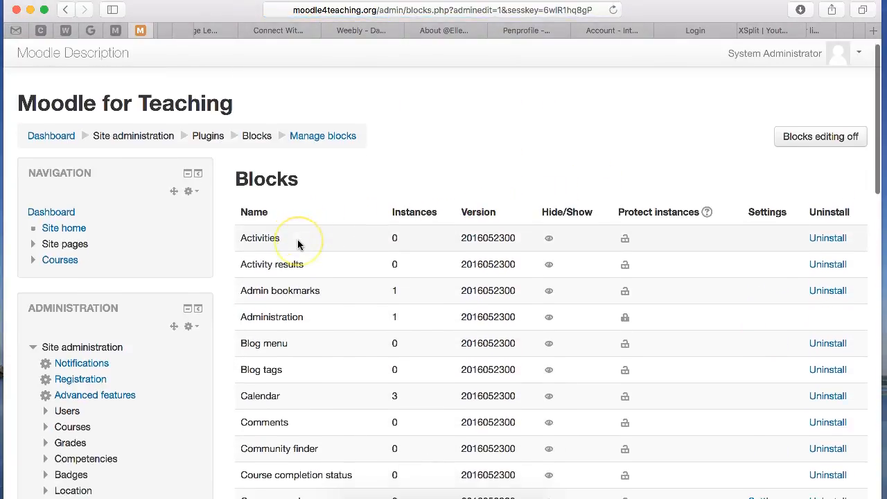
{"action": "scroll", "scroll_direction": "down", "scroll_amount": 3}
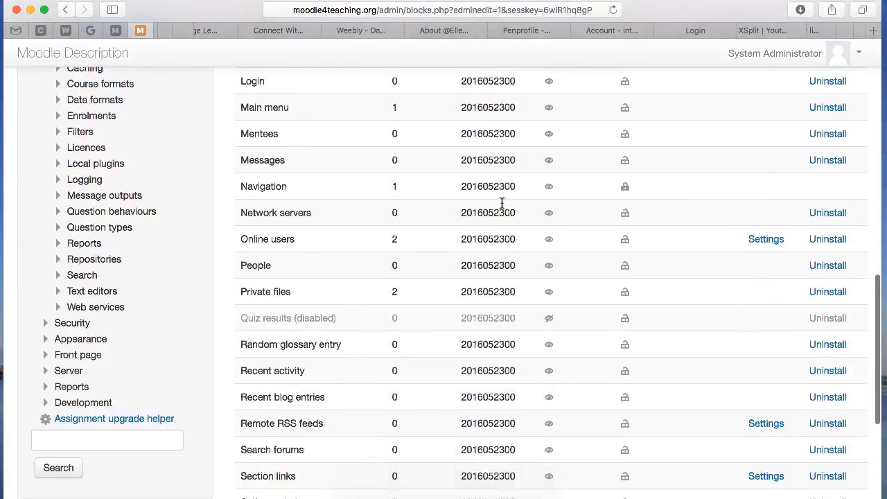
{"action": "scroll", "scroll_direction": "down", "scroll_amount": 3}
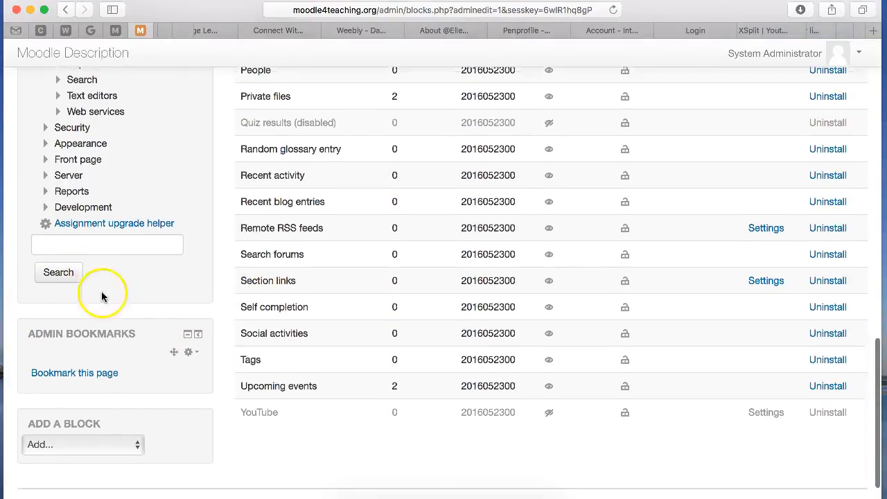
{"action": "scroll", "scroll_direction": "down", "scroll_amount": 3}
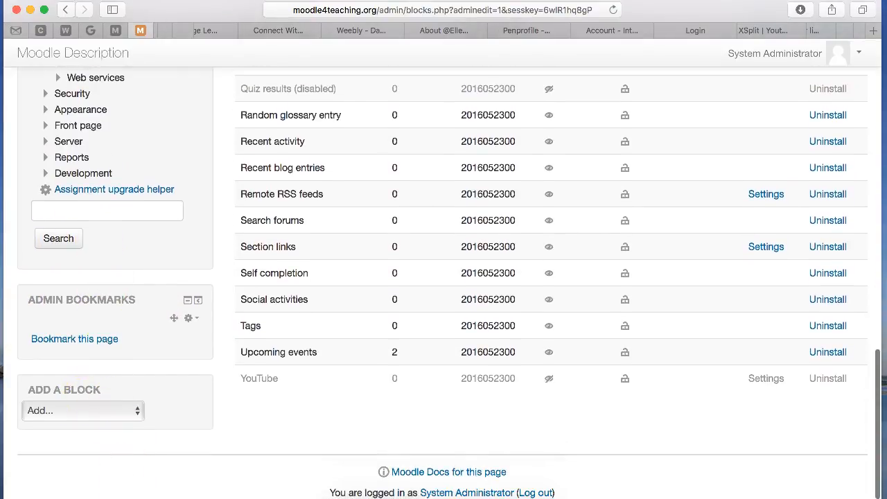
{"action": "left_click", "coordinate": [82, 410]}
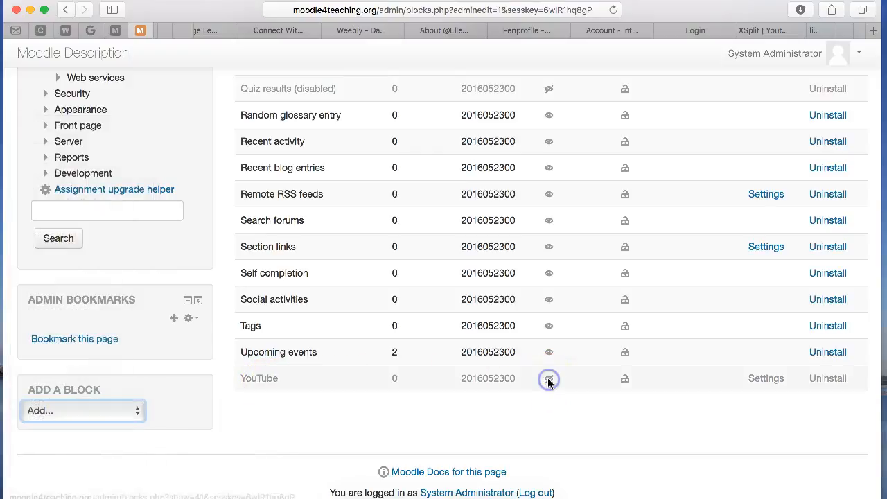
- Enable the hidden YouTube and Quiz results blocks in the Manage blocks list
{"action": "left_click", "coordinate": [548, 378]}
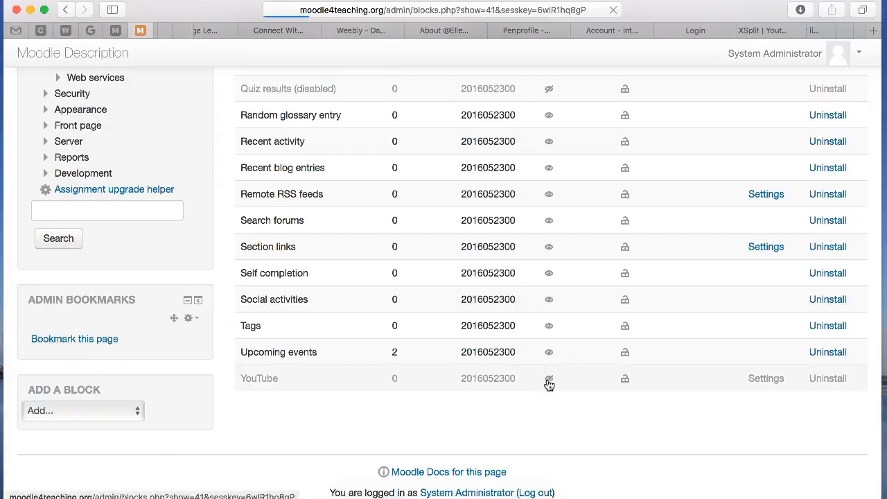
{"action": "left_click", "coordinate": [549, 378]}
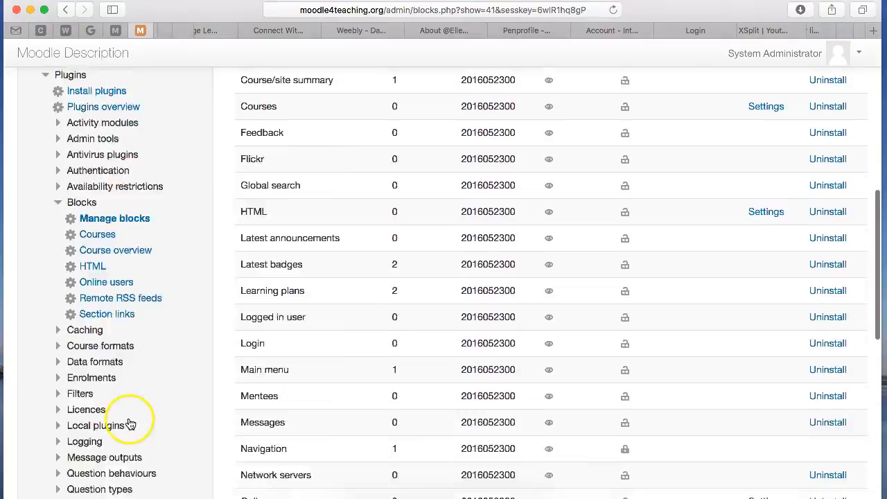
{"action": "scroll", "scroll_direction": "down", "scroll_amount": 3}
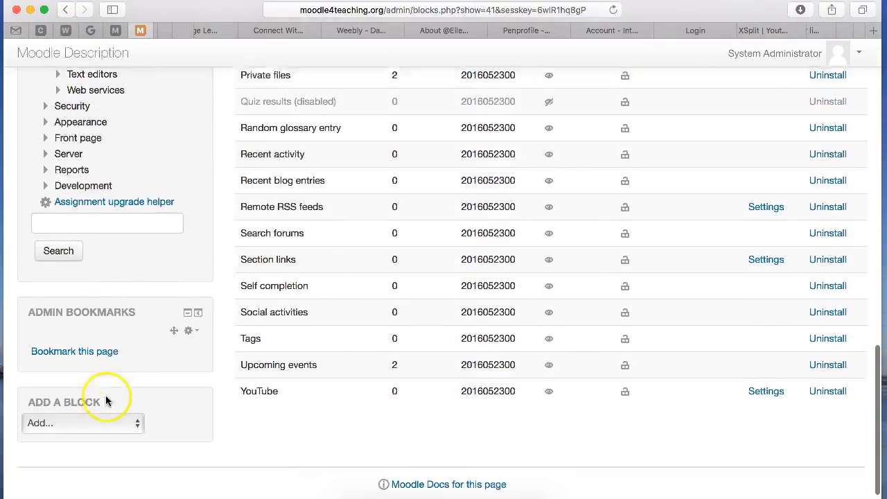
{"action": "left_click", "coordinate": [82, 423]}
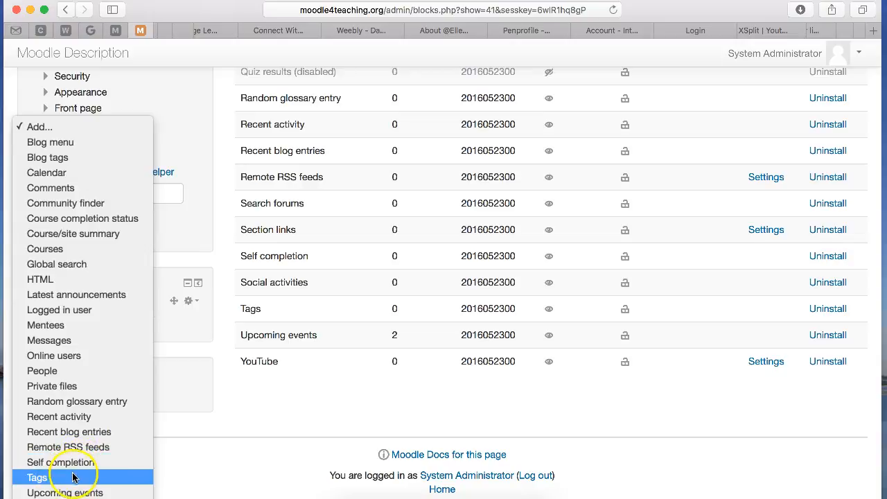
{"action": "mouse_move", "coordinate": [84, 484]}
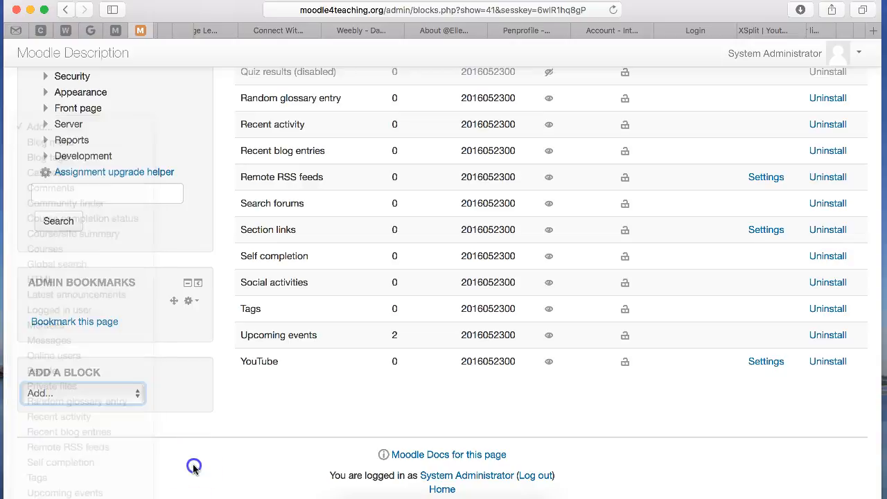
{"action": "scroll", "scroll_direction": "down", "scroll_amount": 3}
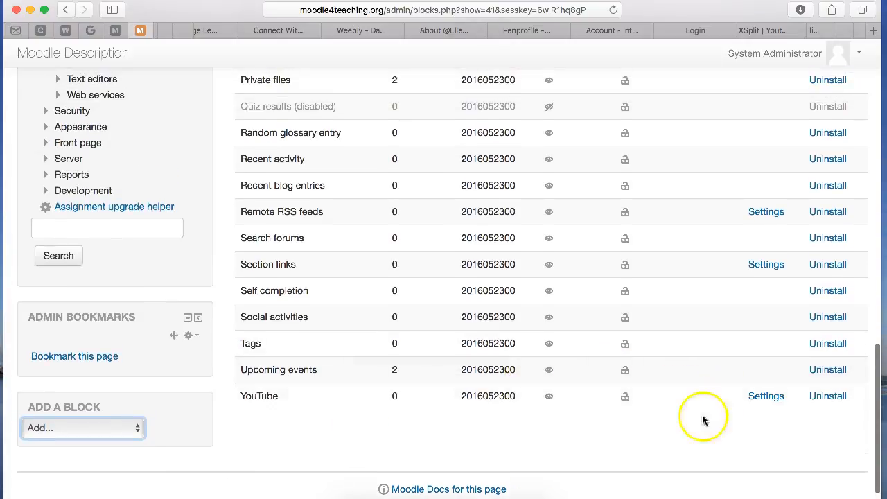
{"action": "mouse_move", "coordinate": [739, 224]}
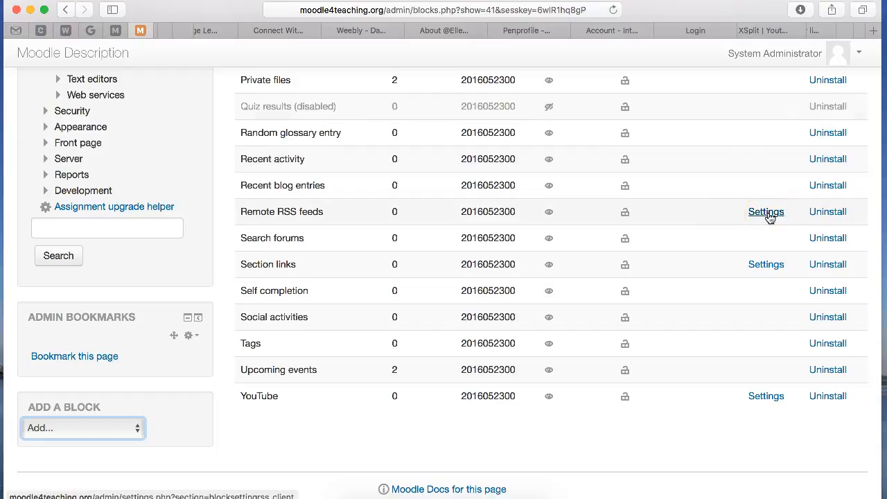
{"action": "scroll", "scroll_direction": "down", "scroll_amount": 3}
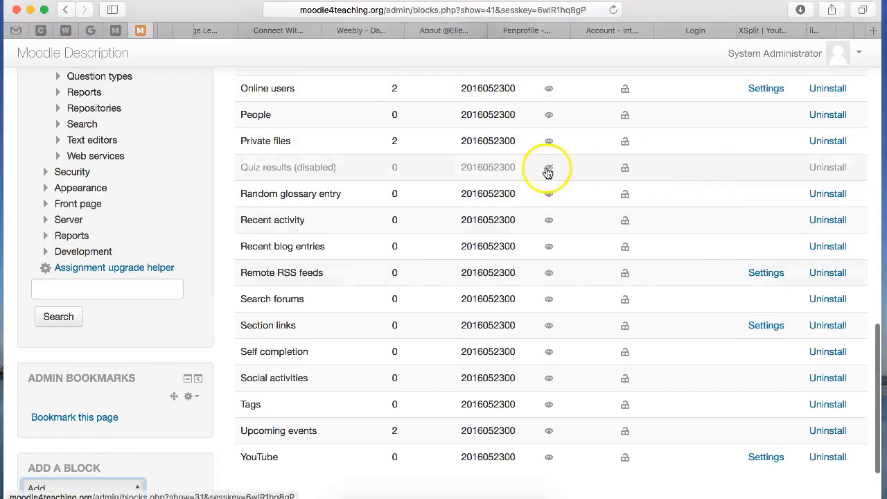
{"action": "left_click", "coordinate": [549, 167]}
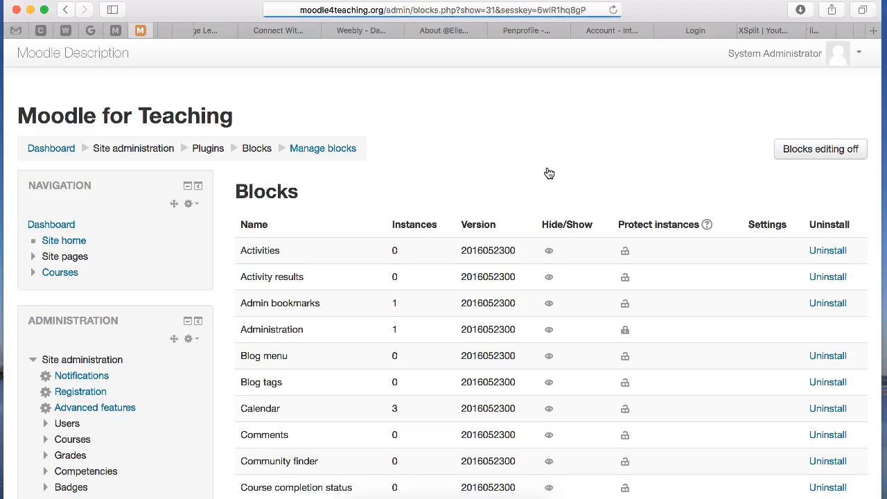
- Scroll back and open the YouTube block's Settings page
{"action": "scroll", "scroll_direction": "down", "scroll_amount": 3}
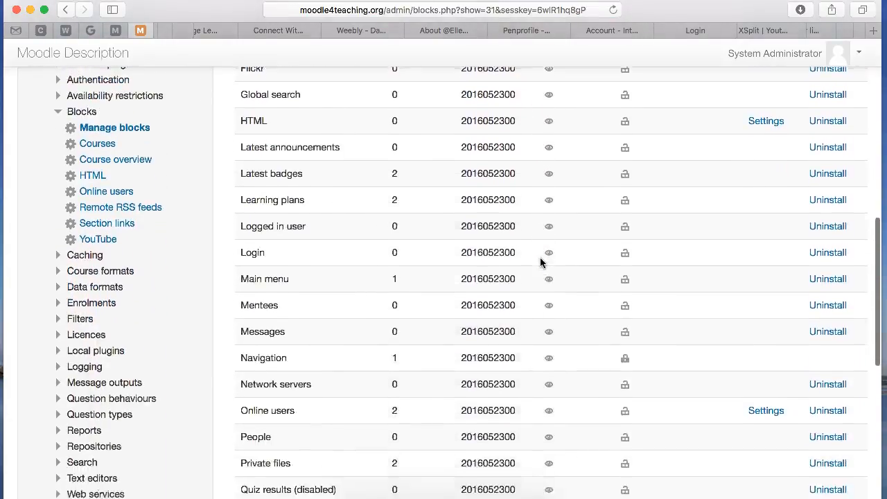
{"action": "scroll", "scroll_direction": "down", "scroll_amount": 3}
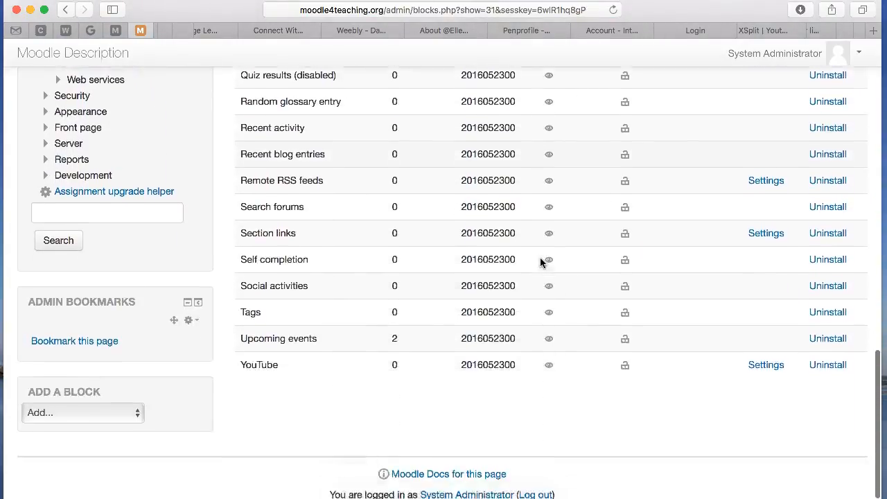
{"action": "scroll", "scroll_direction": "down", "scroll_amount": 3}
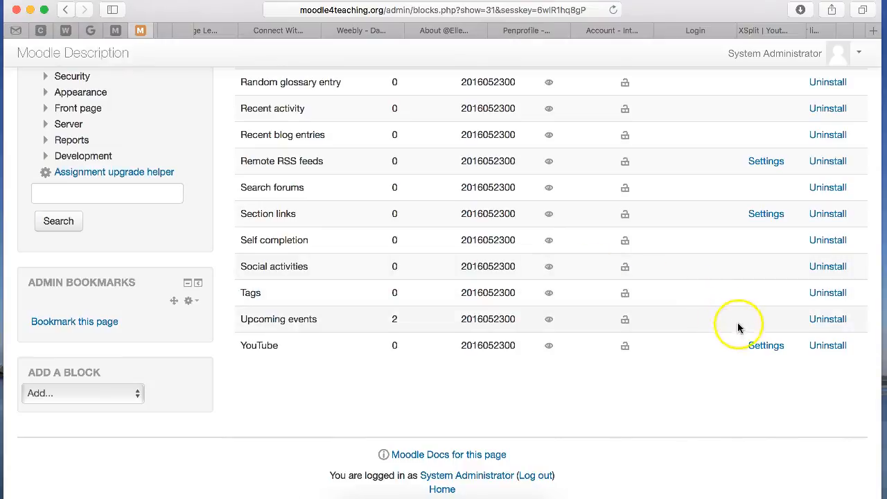
{"action": "left_click", "coordinate": [766, 345]}
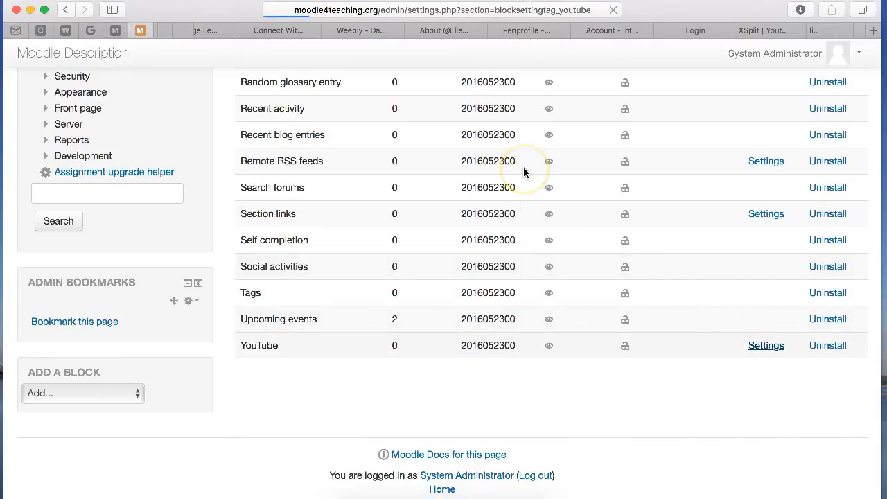
- View the YouTube block settings, leaving the API key field empty
{"action": "left_click", "coordinate": [766, 346]}
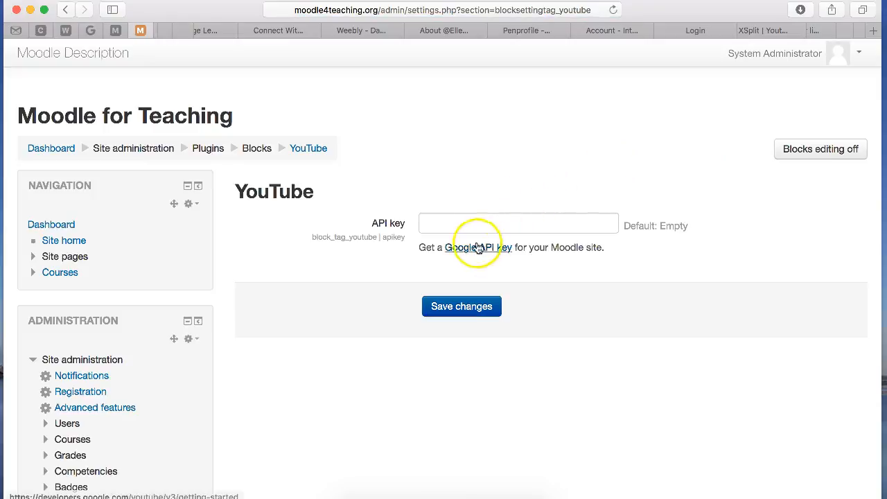
{"action": "mouse_move", "coordinate": [373, 239]}
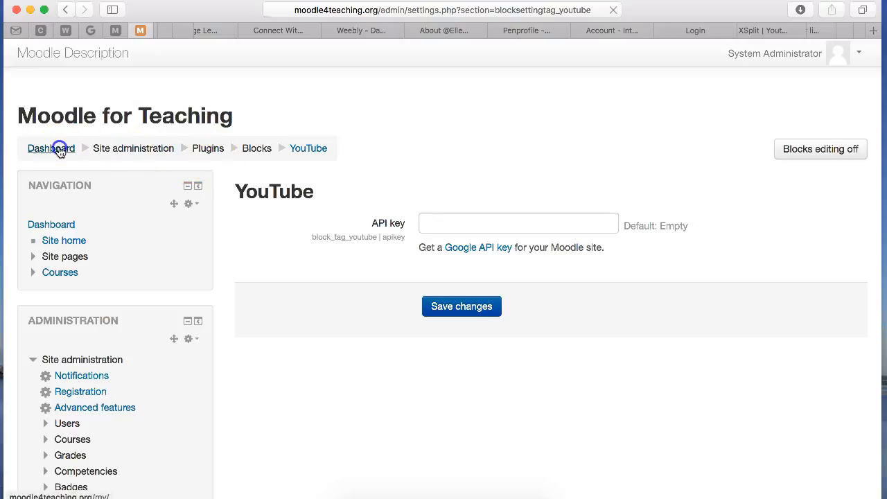
- Return to the dashboard and choose Configure Navigation block from its actions menu
{"action": "left_click", "coordinate": [50, 147]}
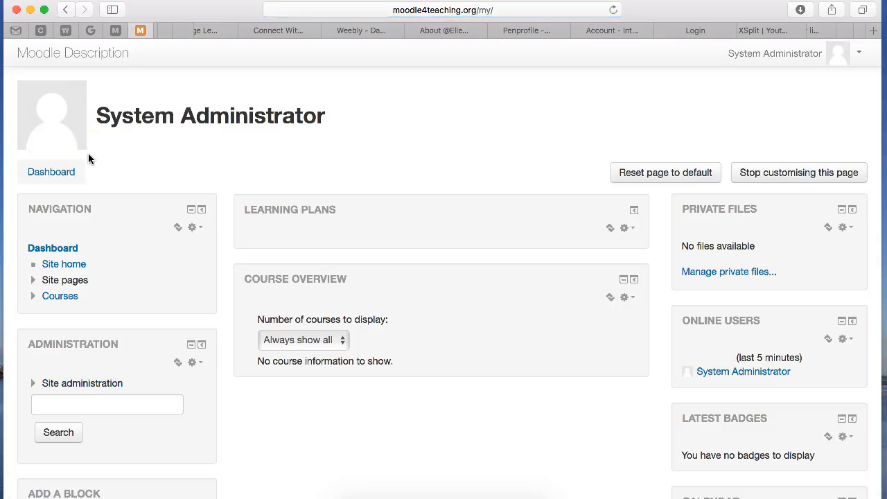
{"action": "scroll", "scroll_direction": "down", "scroll_amount": 3}
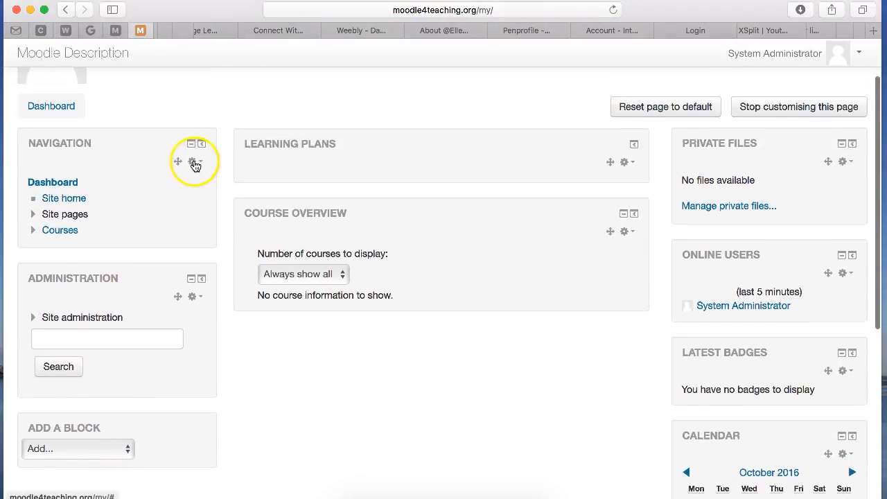
{"action": "mouse_move", "coordinate": [201, 162]}
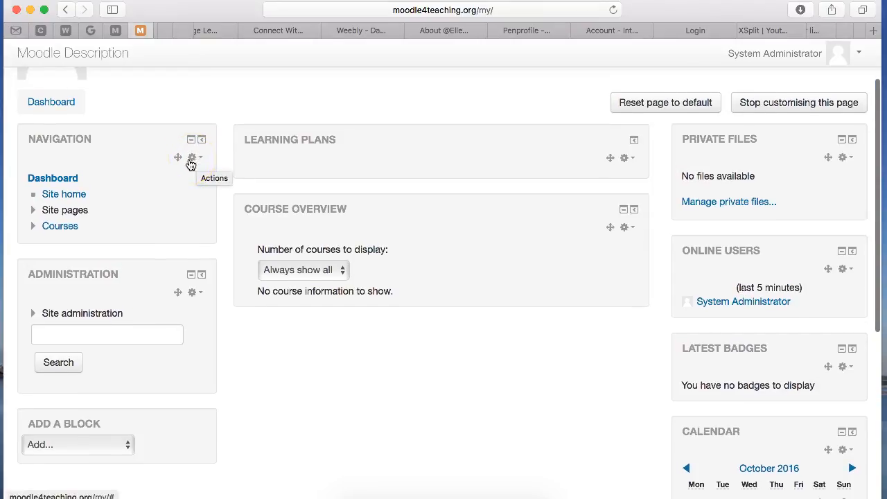
{"action": "mouse_move", "coordinate": [196, 162]}
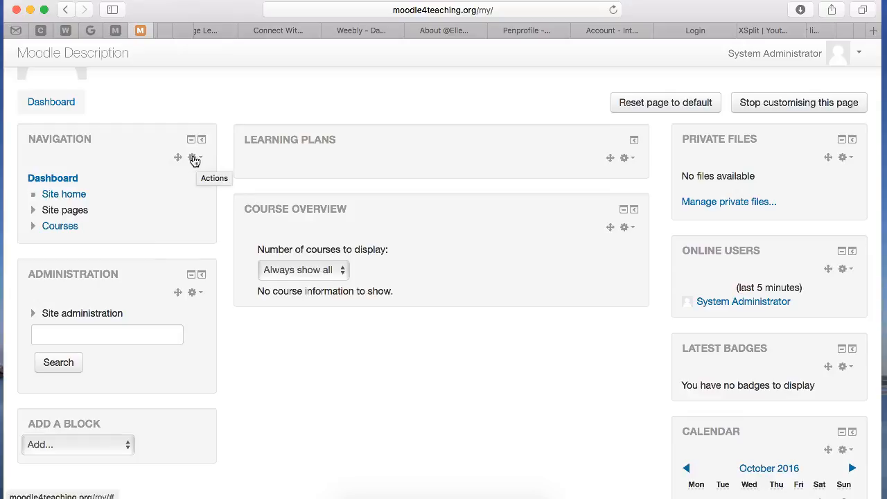
{"action": "left_click", "coordinate": [195, 156]}
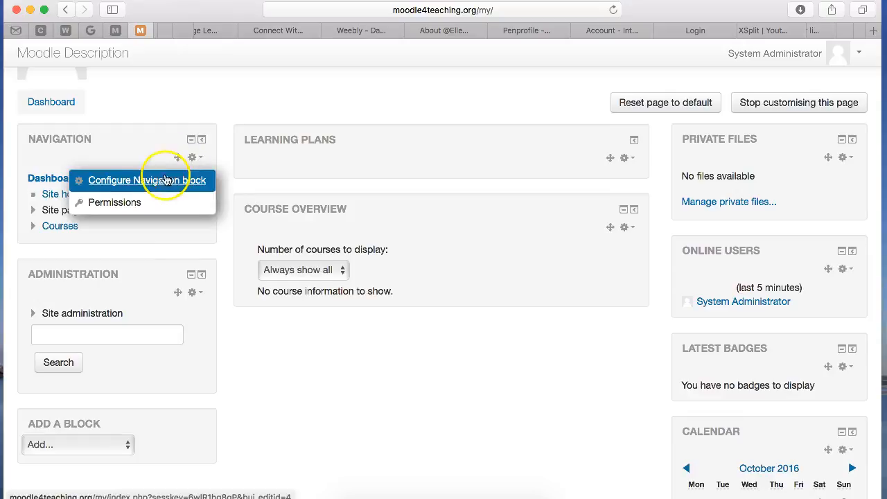
{"action": "left_click", "coordinate": [146, 180]}
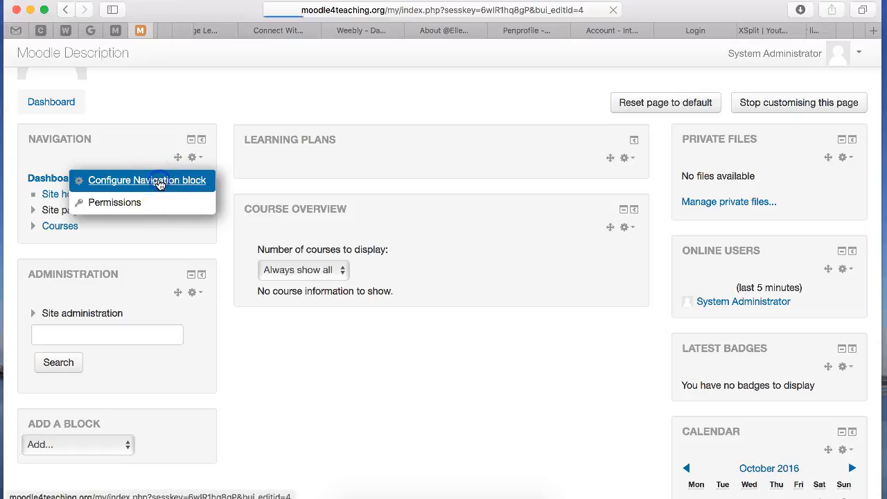
{"action": "left_click", "coordinate": [146, 180]}
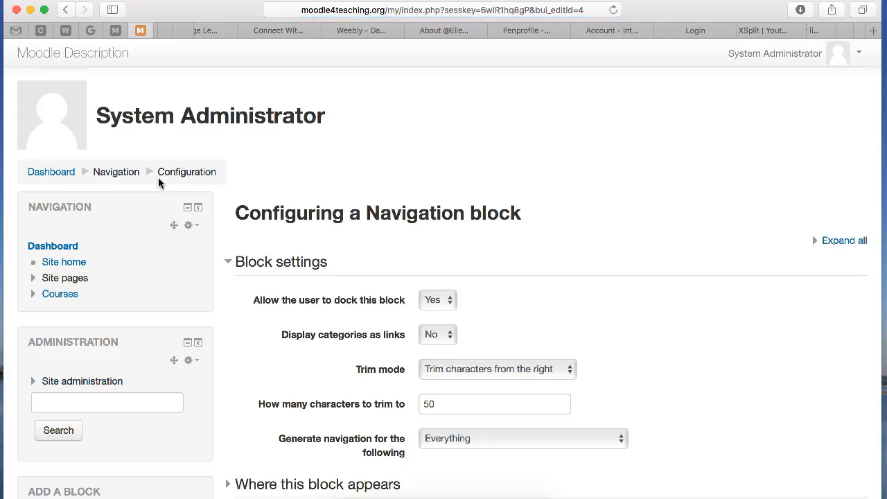
{"action": "scroll", "scroll_direction": "down", "scroll_amount": 3}
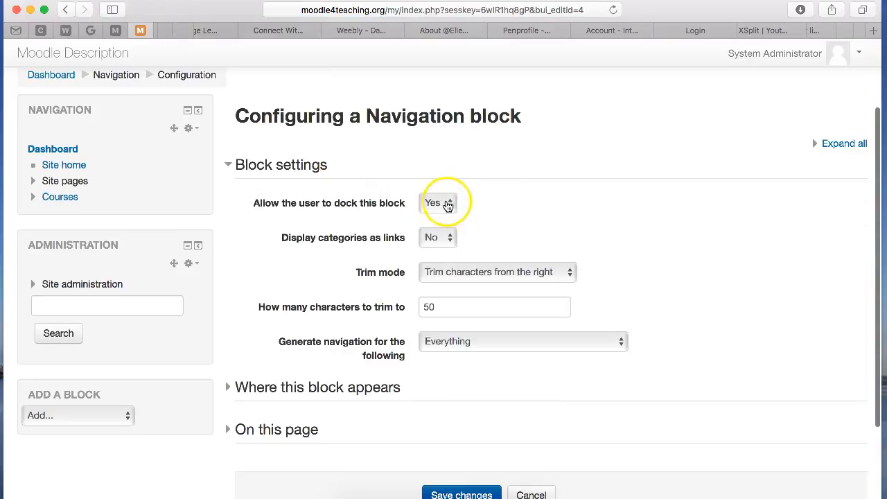
{"action": "mouse_move", "coordinate": [449, 239]}
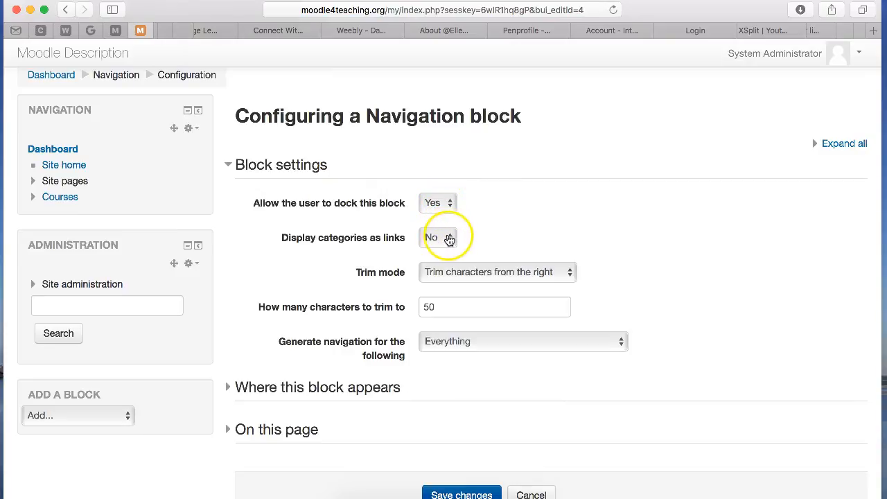
{"action": "scroll", "scroll_direction": "down", "scroll_amount": 3}
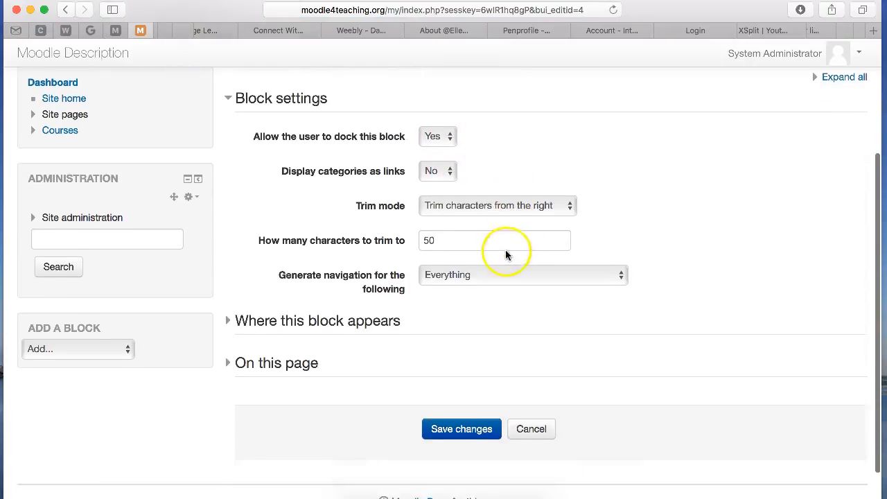
{"action": "scroll", "scroll_direction": "down", "scroll_amount": 3}
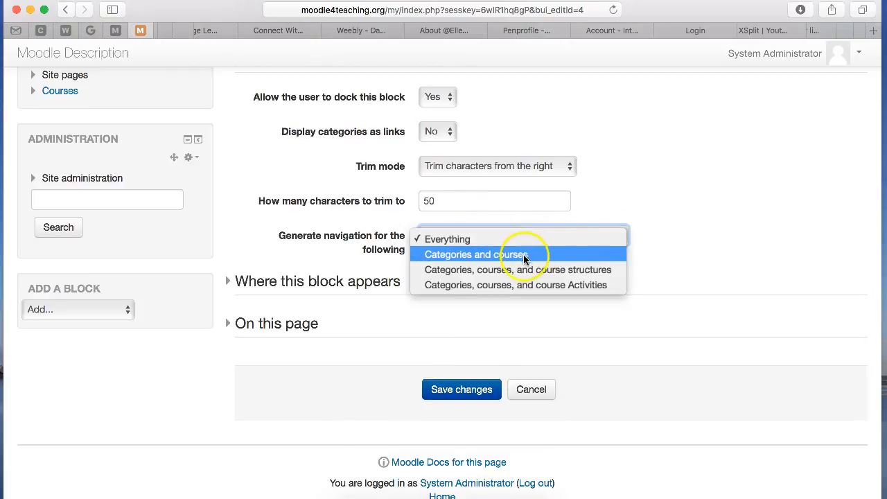
{"action": "mouse_move", "coordinate": [516, 270]}
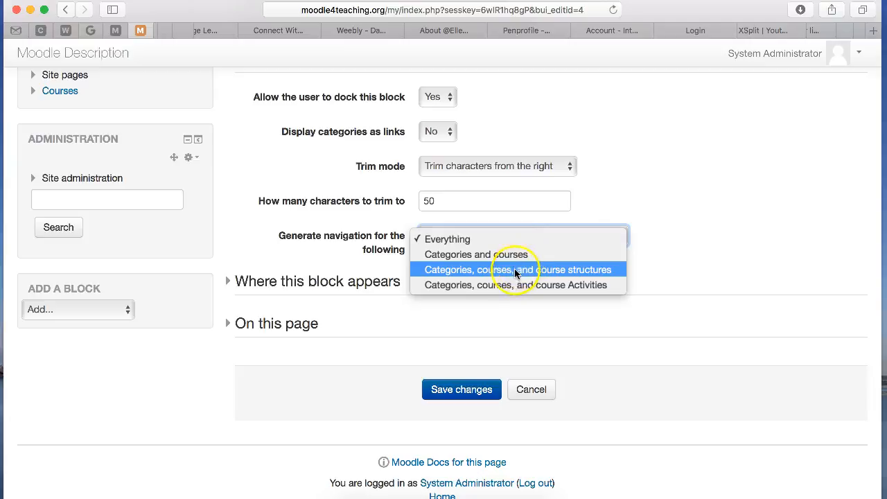
{"action": "mouse_move", "coordinate": [544, 284]}
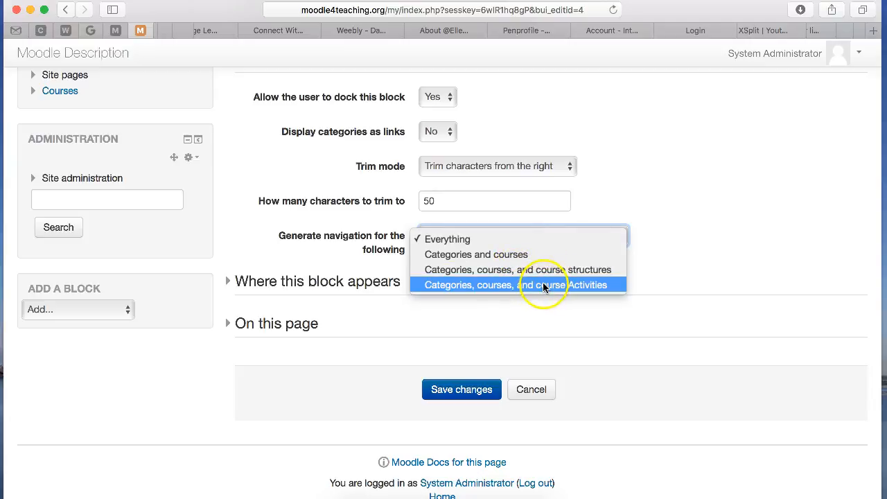
{"action": "left_click", "coordinate": [448, 238]}
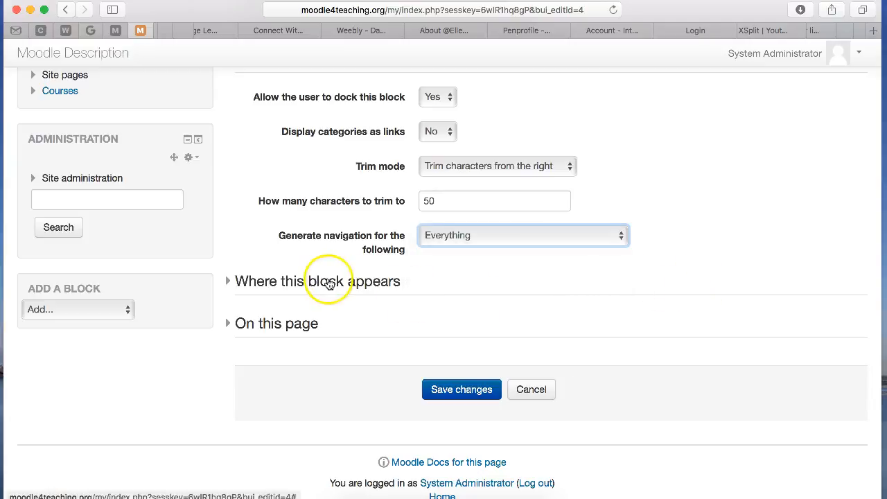
- Expand 'Where this block appears' and keep the block shown on any page
{"action": "left_click", "coordinate": [227, 281]}
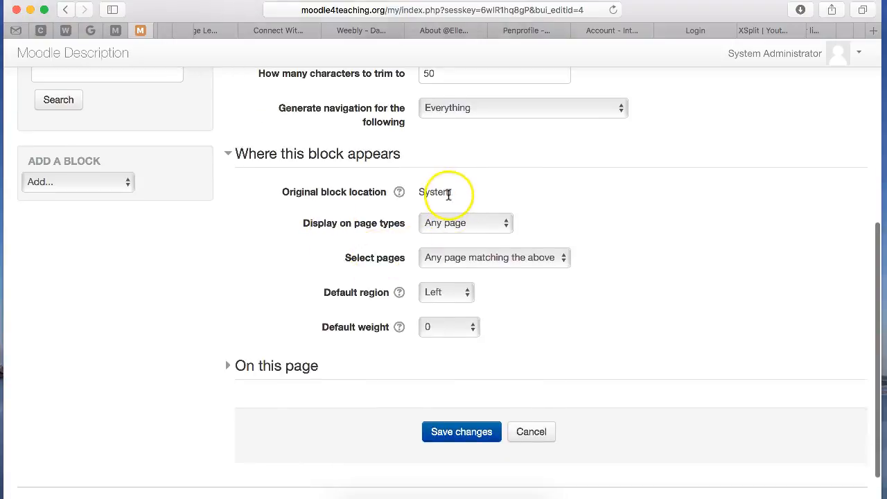
{"action": "left_click", "coordinate": [464, 222]}
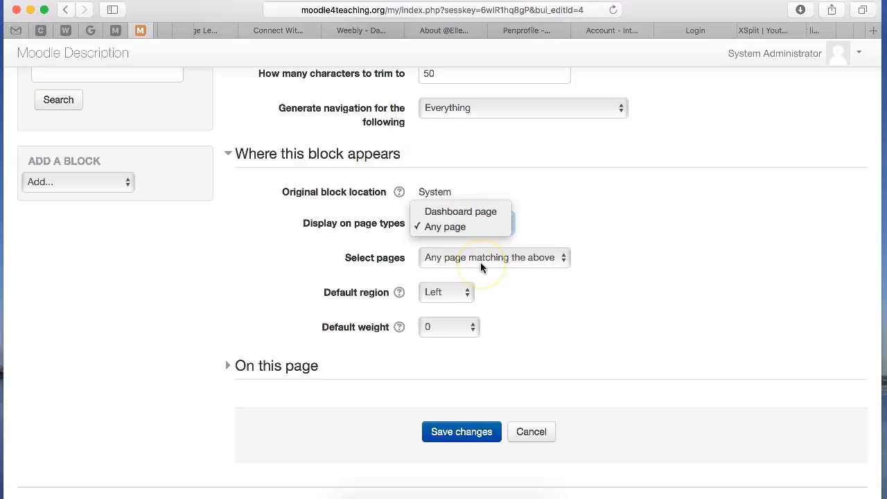
{"action": "left_click", "coordinate": [562, 257]}
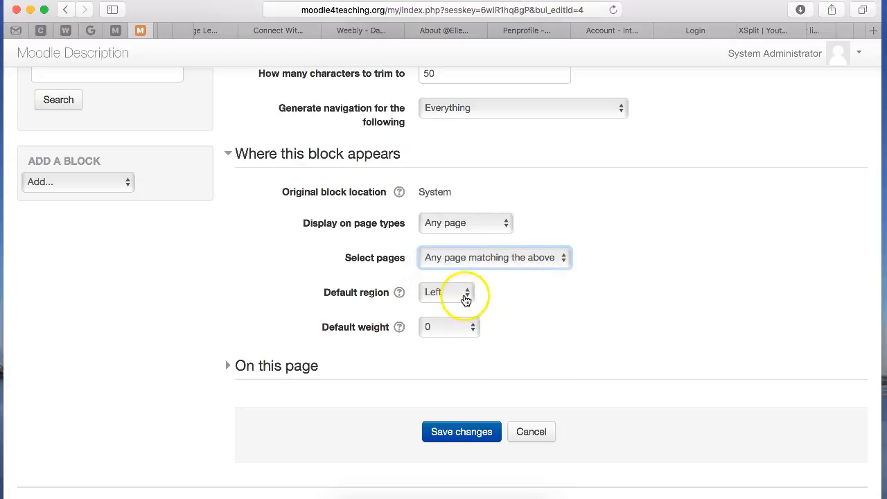
{"action": "left_click", "coordinate": [447, 292]}
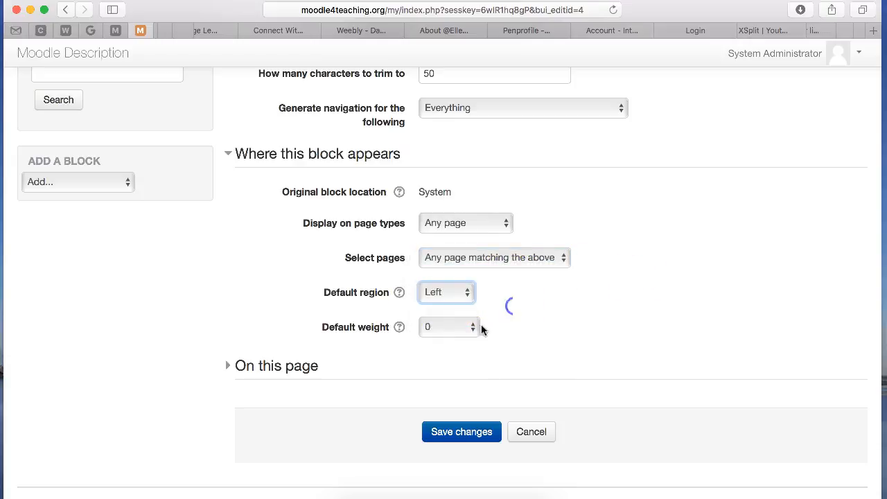
{"action": "left_click", "coordinate": [449, 327]}
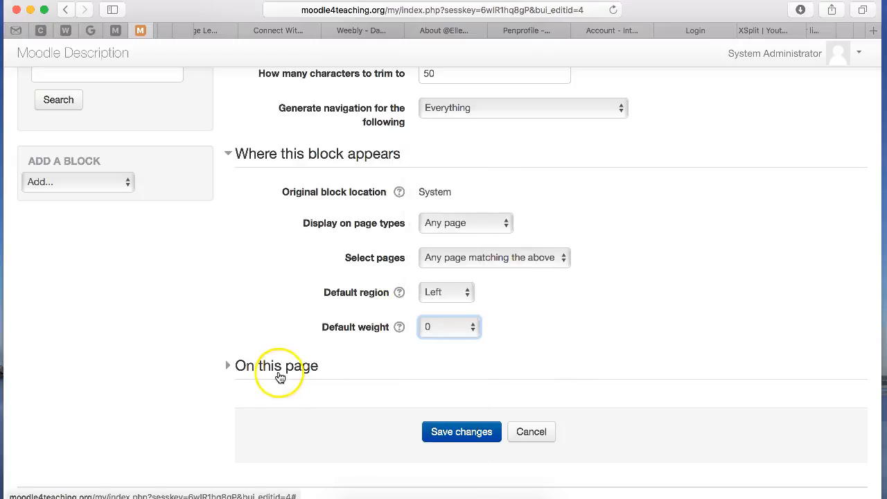
- Under 'On this page', set Display on page types to Dashboard page
{"action": "left_click", "coordinate": [276, 365]}
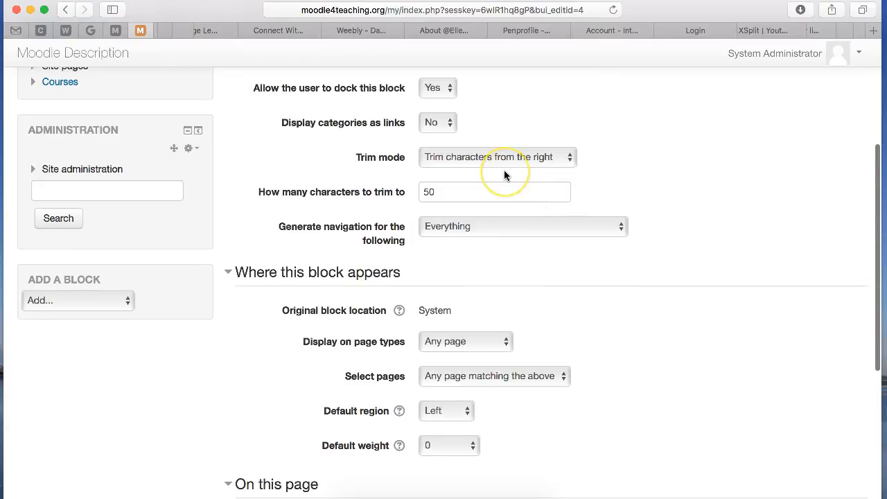
{"action": "scroll", "scroll_direction": "down", "scroll_amount": 3}
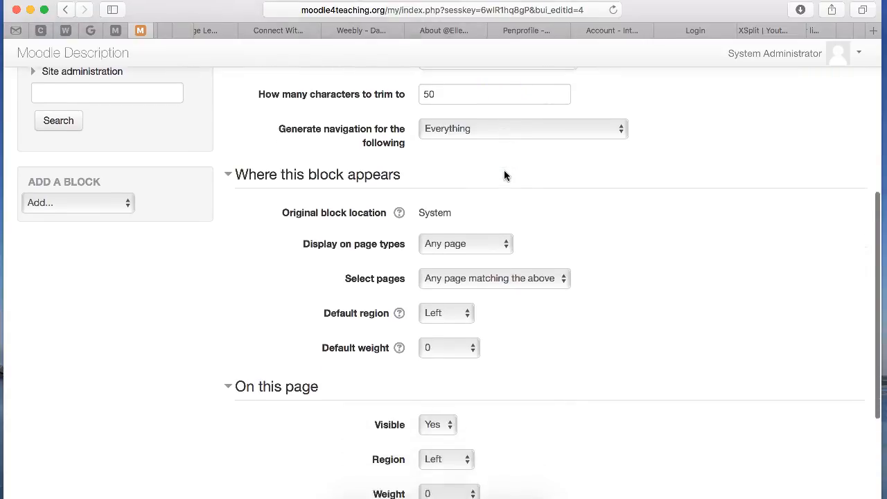
{"action": "left_click", "coordinate": [465, 243]}
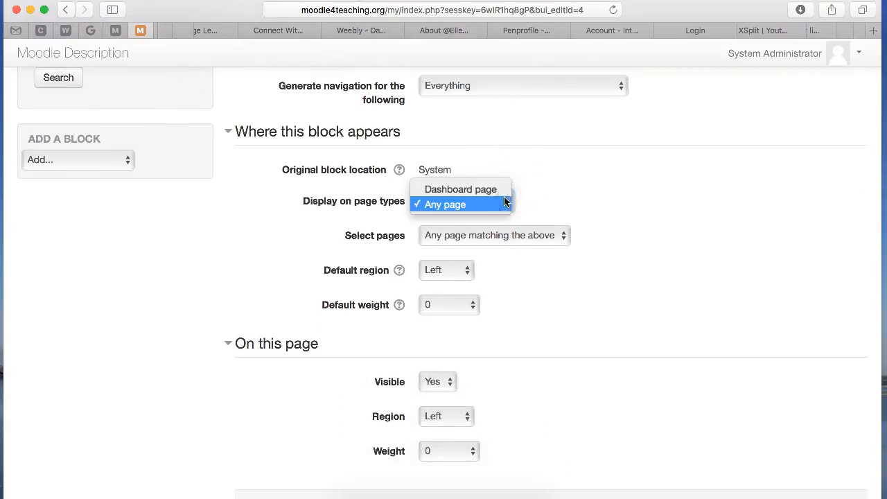
{"action": "left_click", "coordinate": [459, 188]}
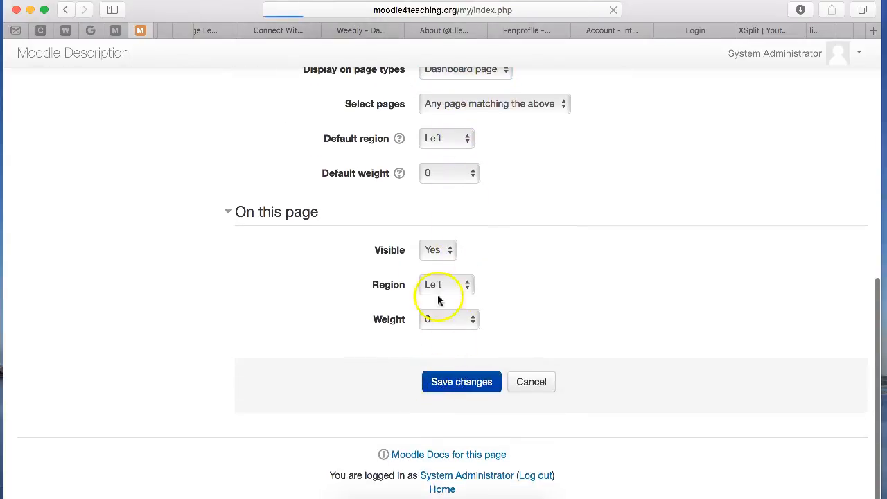
- Save the Navigation block settings and scroll through the reloaded dashboard blocks
{"action": "left_click", "coordinate": [461, 382]}
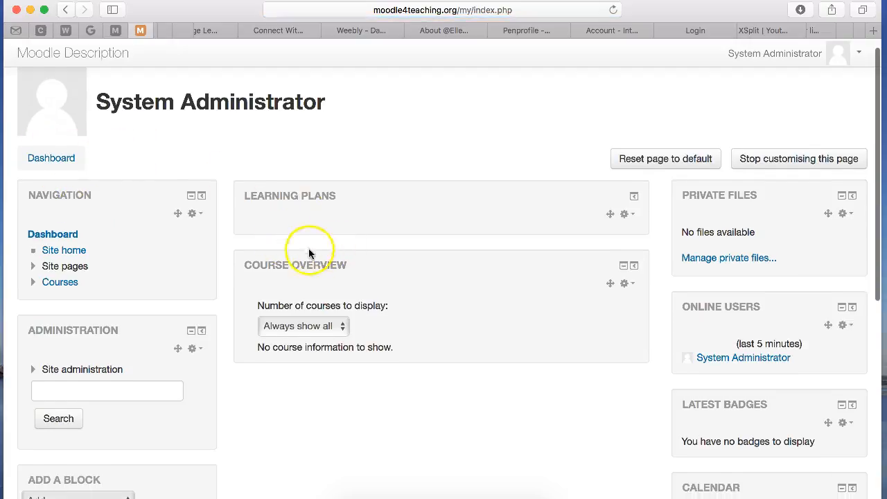
{"action": "scroll", "scroll_direction": "down", "scroll_amount": 3}
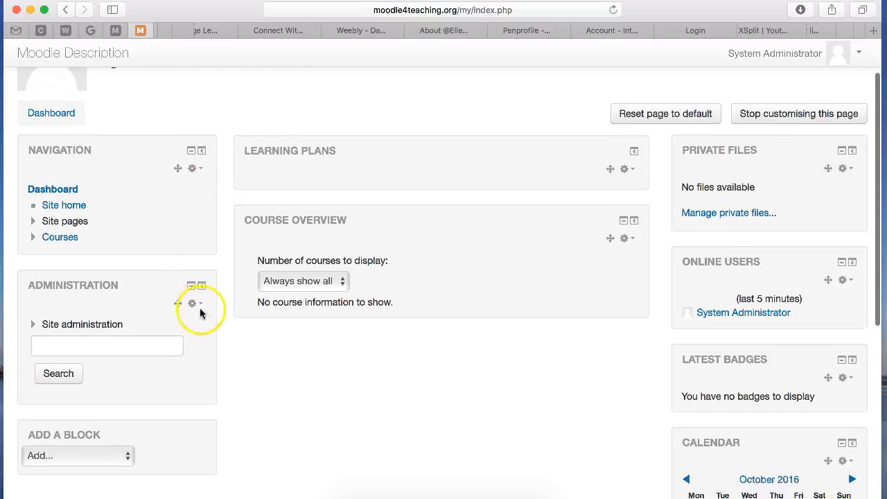
{"action": "scroll", "scroll_direction": "down", "scroll_amount": 3}
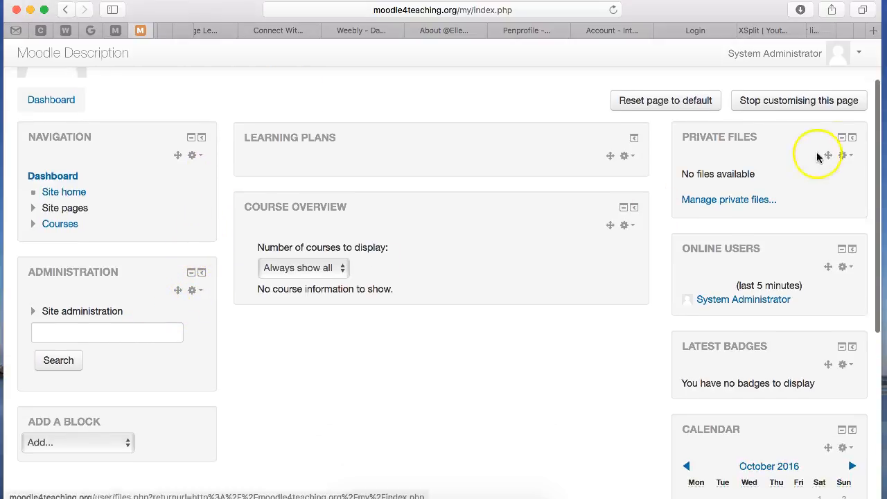
{"action": "mouse_move", "coordinate": [846, 155]}
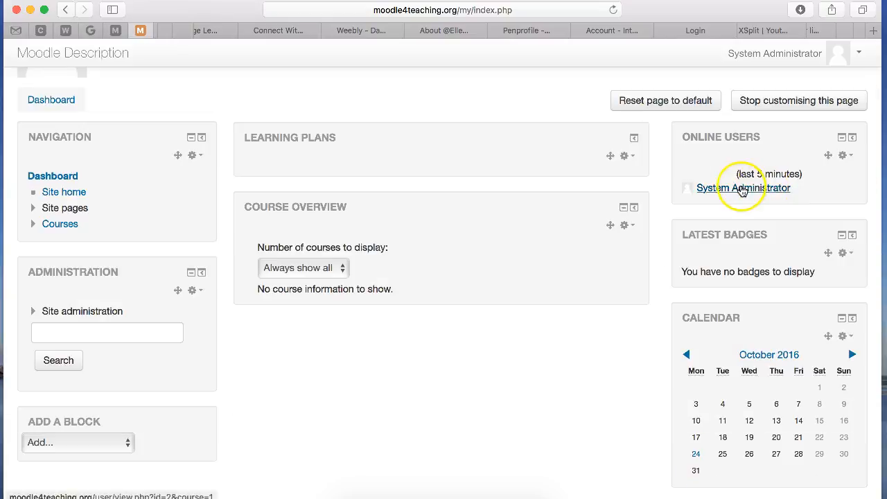
{"action": "scroll", "scroll_direction": "down", "scroll_amount": 3}
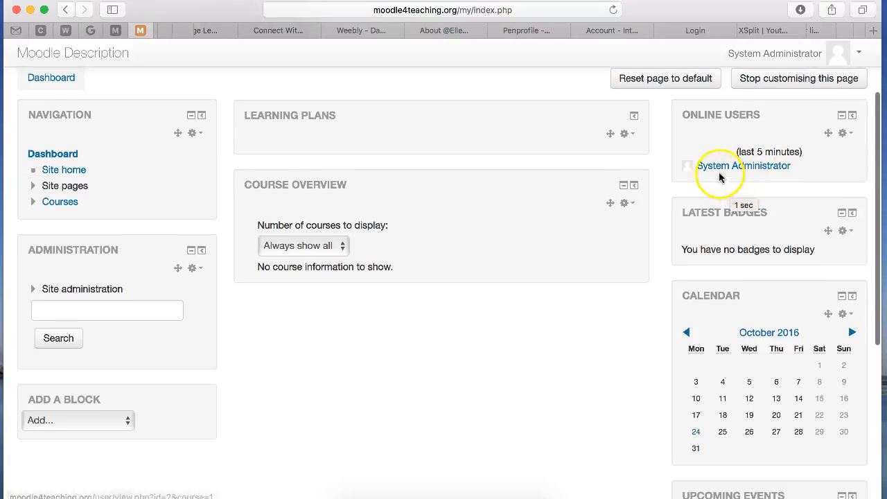
{"action": "mouse_move", "coordinate": [834, 146]}
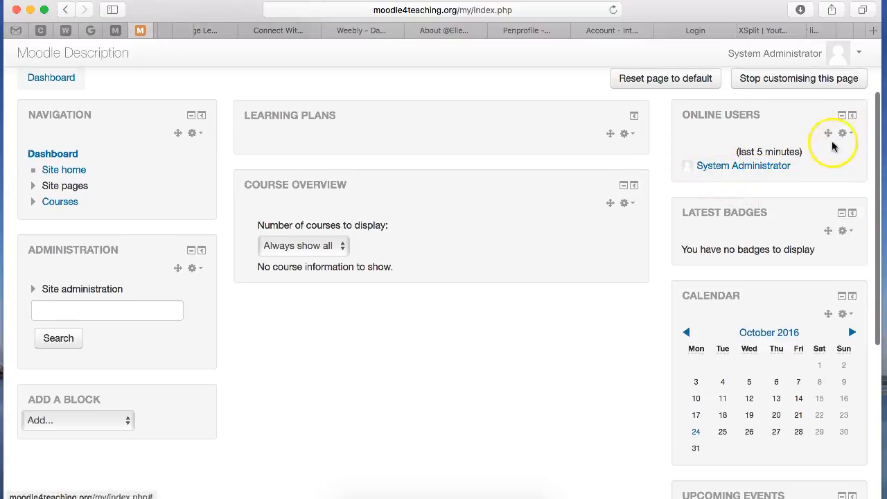
{"action": "scroll", "scroll_direction": "down", "scroll_amount": 3}
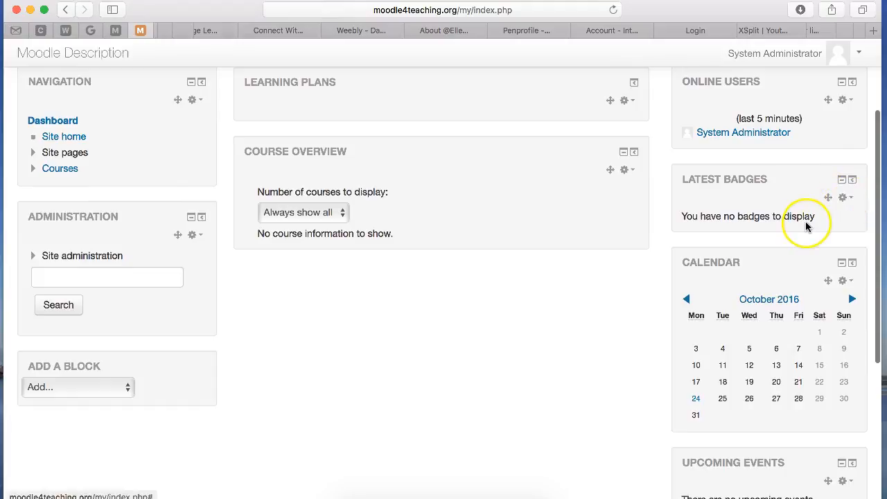
{"action": "scroll", "scroll_direction": "down", "scroll_amount": 3}
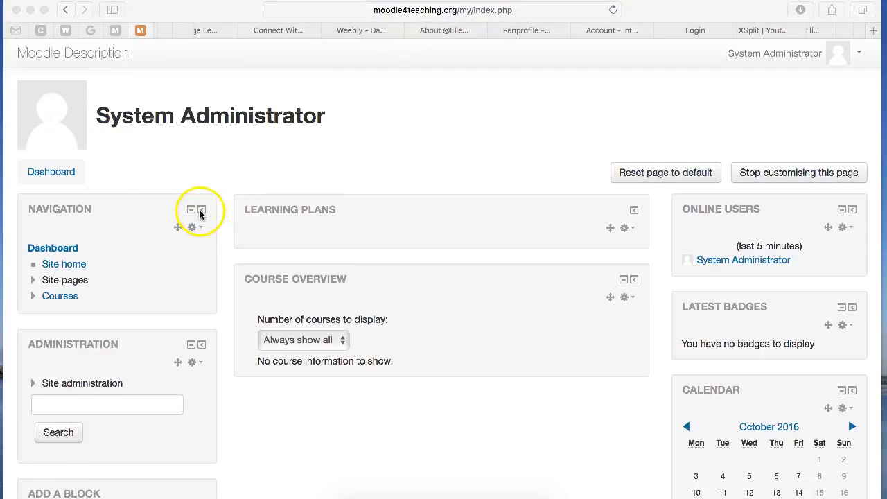
- Dock the Navigation block and open its docked panel showing Dashboard, Site home and Courses
{"action": "left_click", "coordinate": [202, 210]}
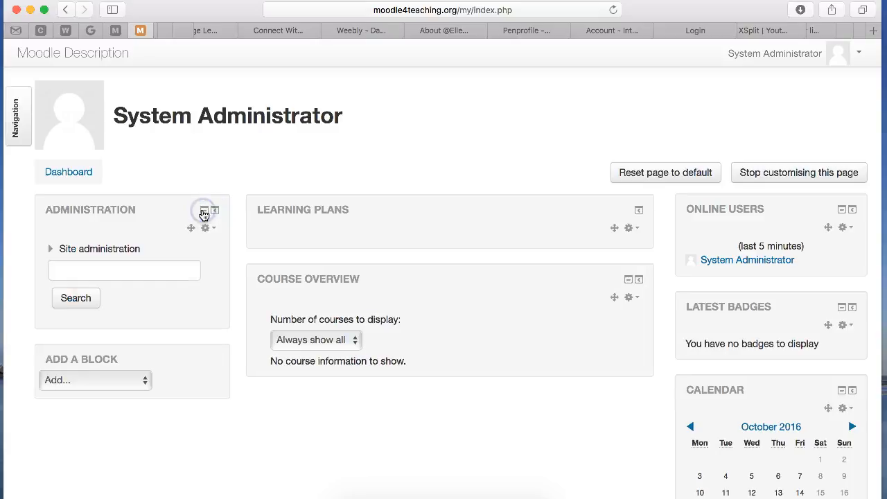
{"action": "left_click", "coordinate": [18, 118]}
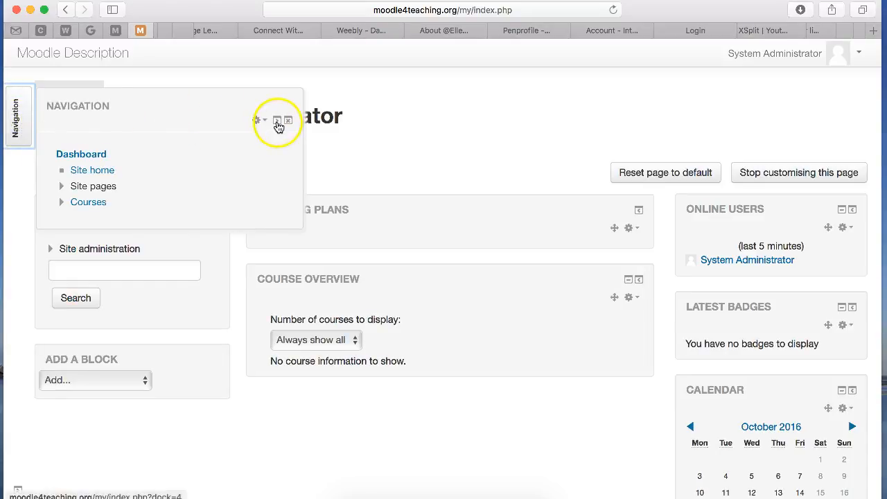
- Re-dock Navigation, then dock the Administration, Latest badges and Private files blocks to the side
{"action": "left_click", "coordinate": [278, 119]}
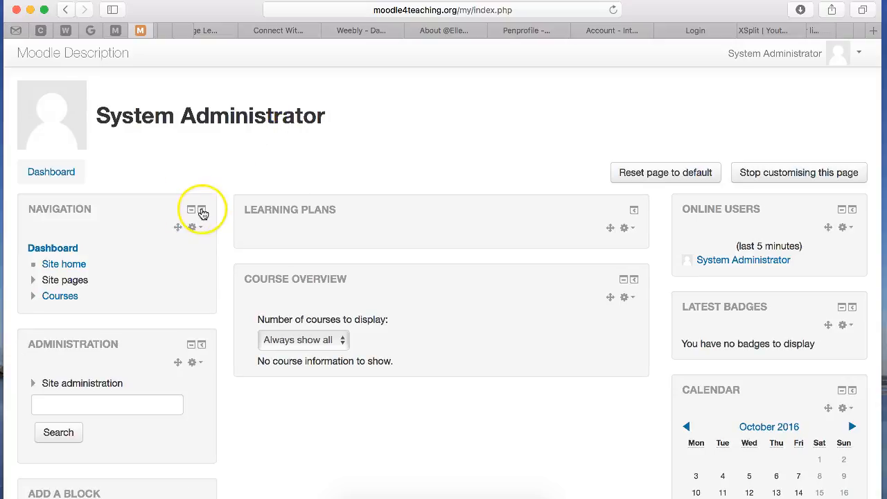
{"action": "left_click", "coordinate": [203, 210]}
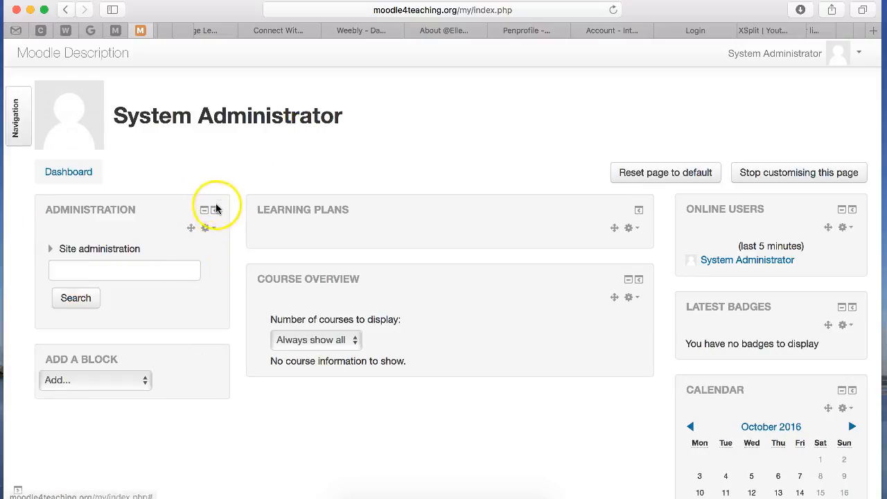
{"action": "mouse_move", "coordinate": [216, 210]}
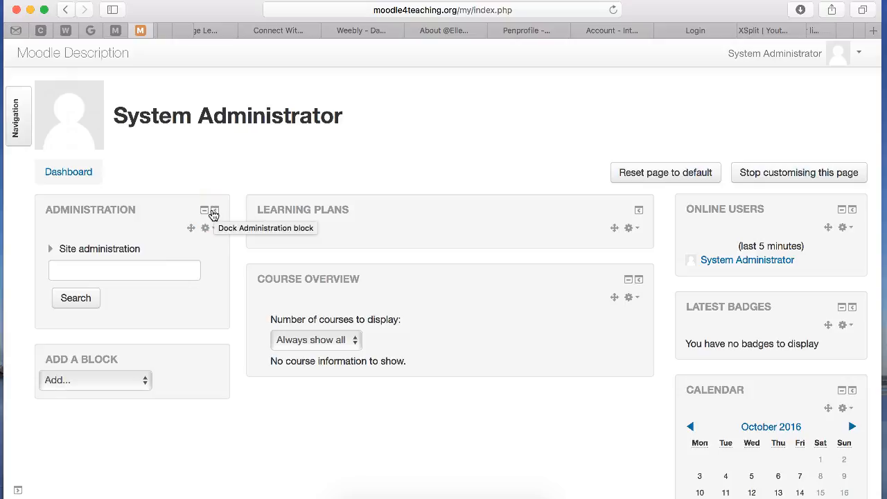
{"action": "left_click", "coordinate": [213, 210]}
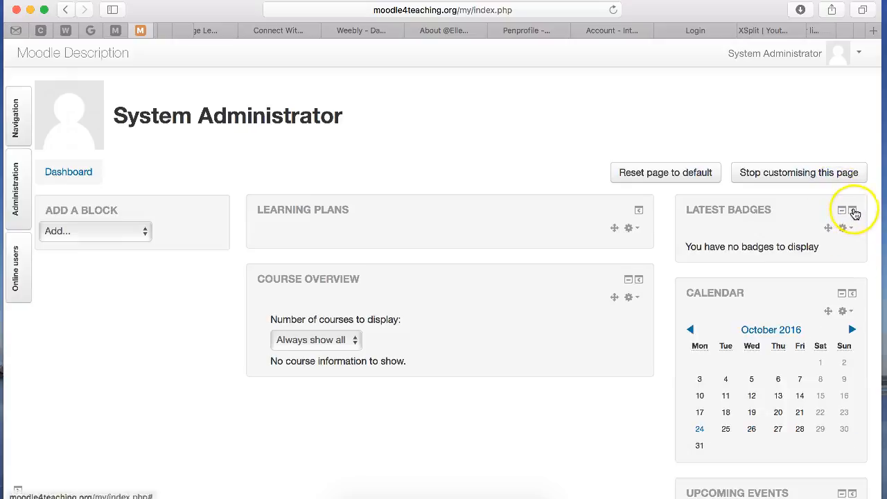
{"action": "left_click", "coordinate": [842, 212]}
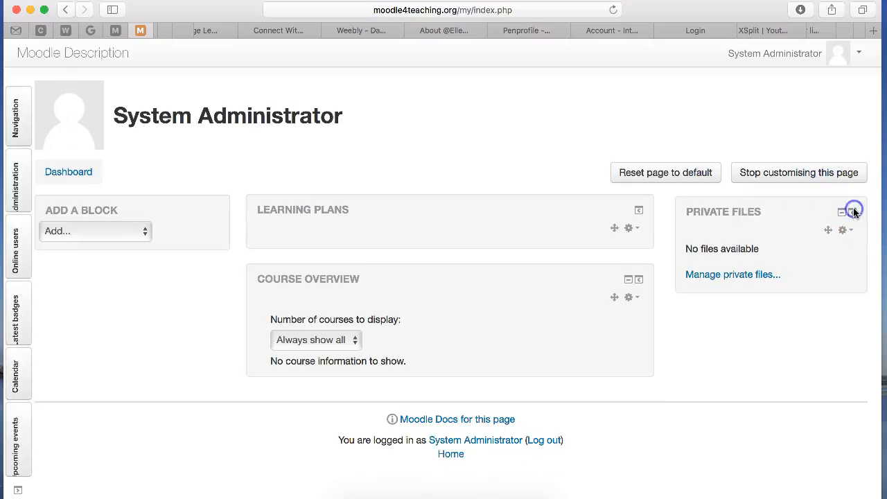
{"action": "left_click", "coordinate": [853, 211]}
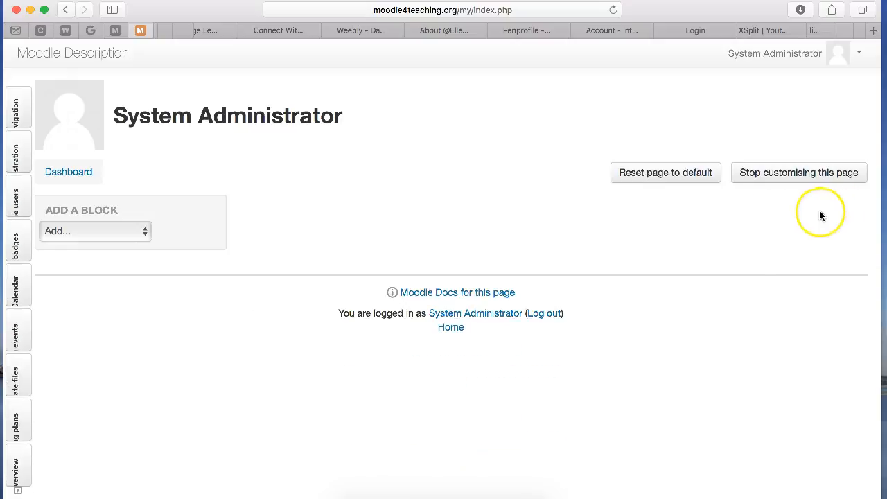
{"action": "mouse_move", "coordinate": [142, 215]}
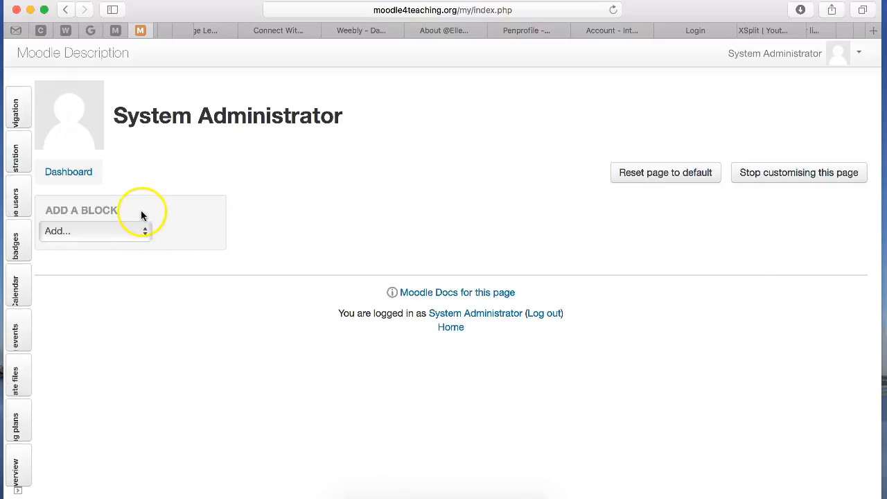
{"action": "mouse_move", "coordinate": [136, 222]}
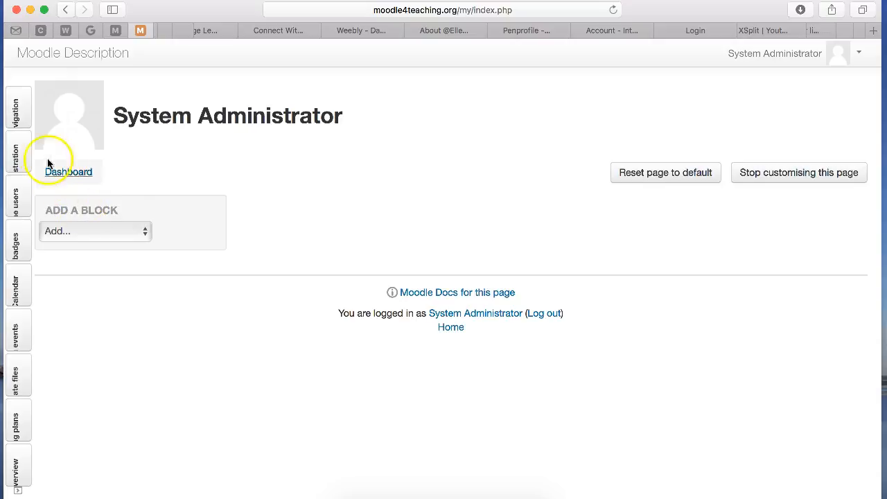
- From the docked Navigation panel, undock Navigation and Administration back into the dashboard column
{"action": "left_click", "coordinate": [18, 107]}
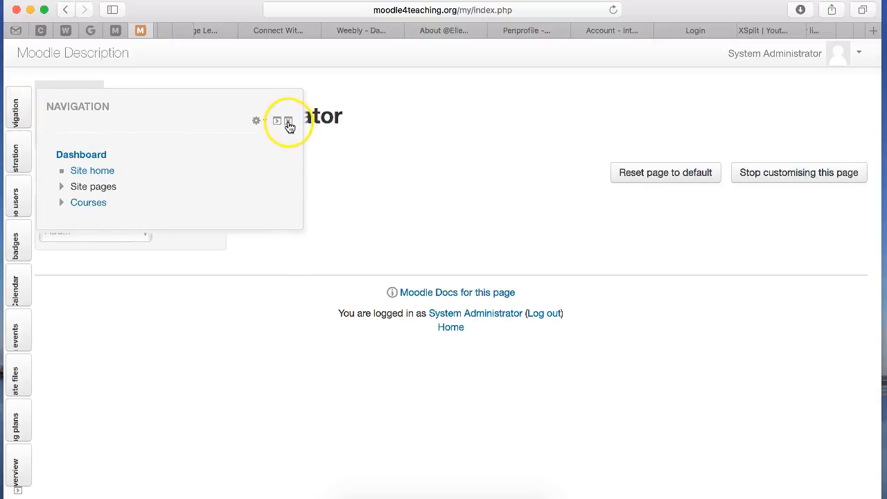
{"action": "mouse_move", "coordinate": [289, 122]}
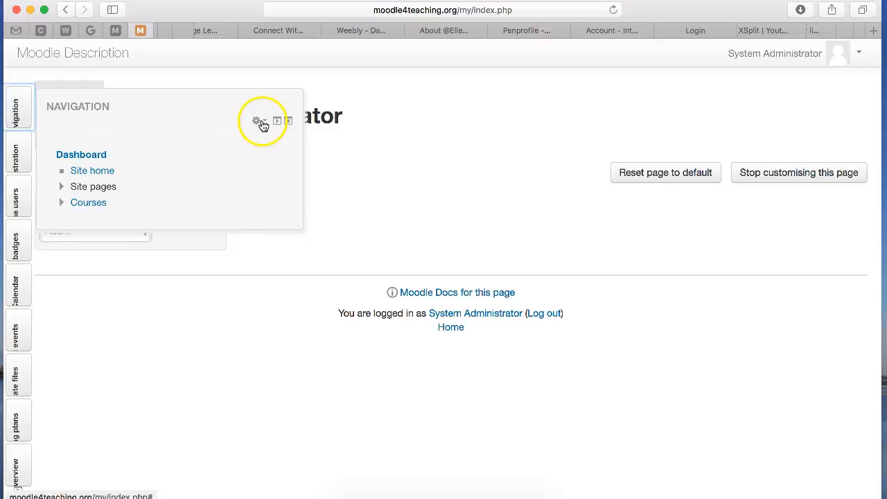
{"action": "left_click", "coordinate": [277, 120]}
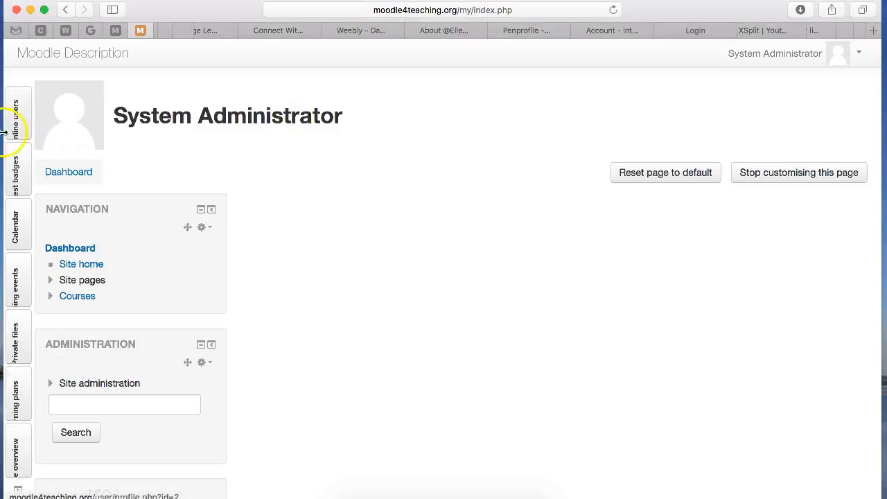
{"action": "left_click", "coordinate": [17, 114]}
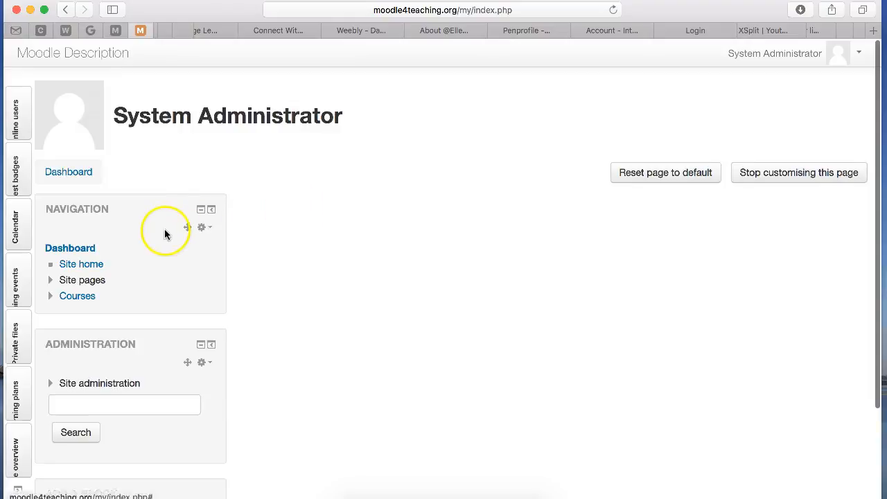
{"action": "scroll", "scroll_direction": "down", "scroll_amount": 3}
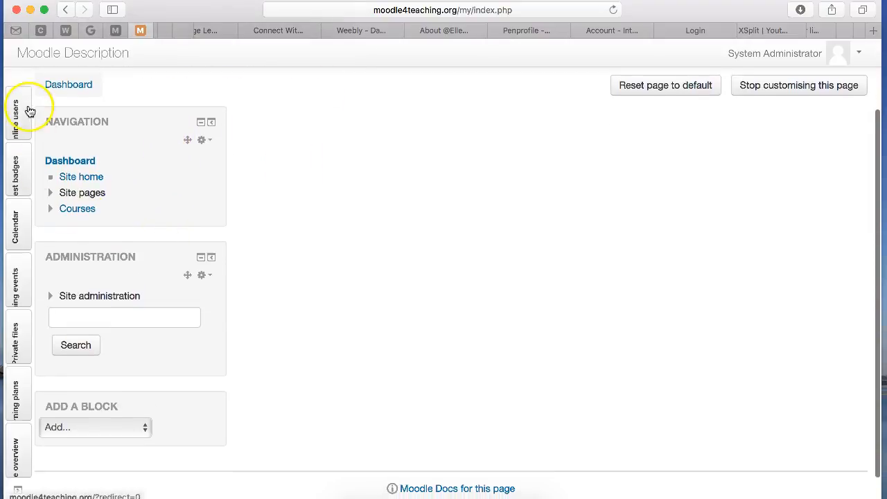
{"action": "mouse_move", "coordinate": [263, 133]}
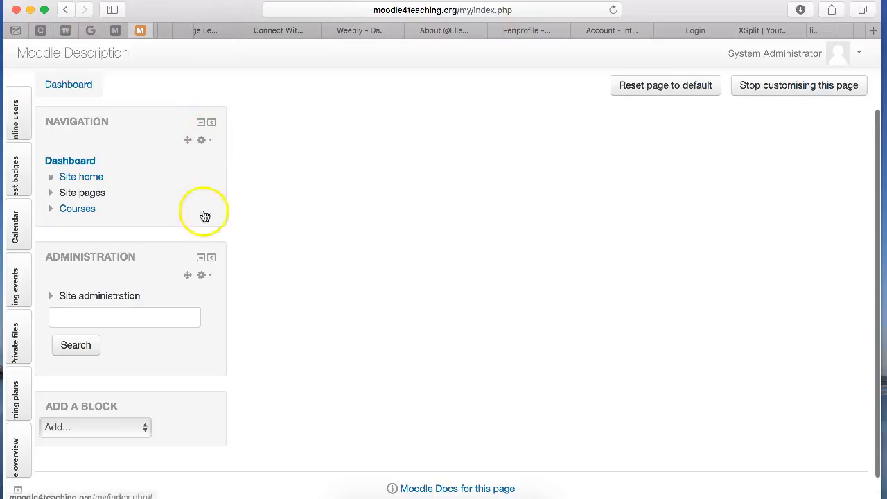
{"action": "mouse_move", "coordinate": [206, 210]}
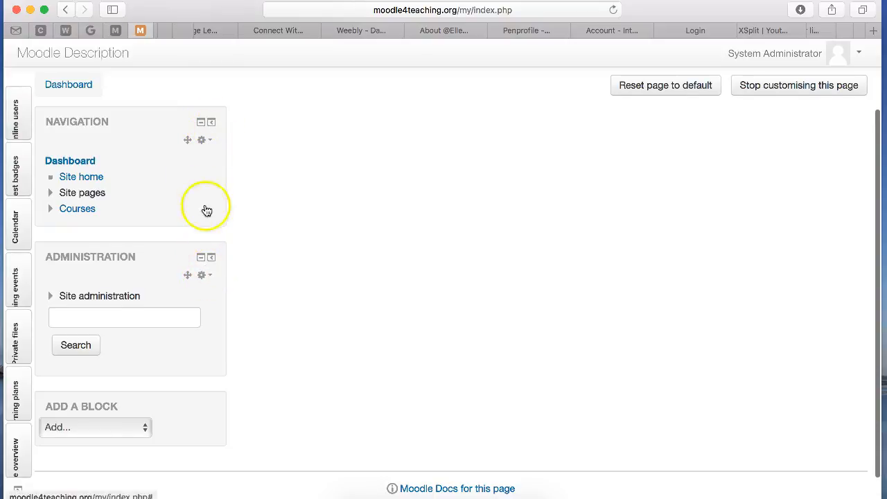
- Collapse the Administration block and dock the Navigation block to the side again
{"action": "left_click", "coordinate": [200, 121]}
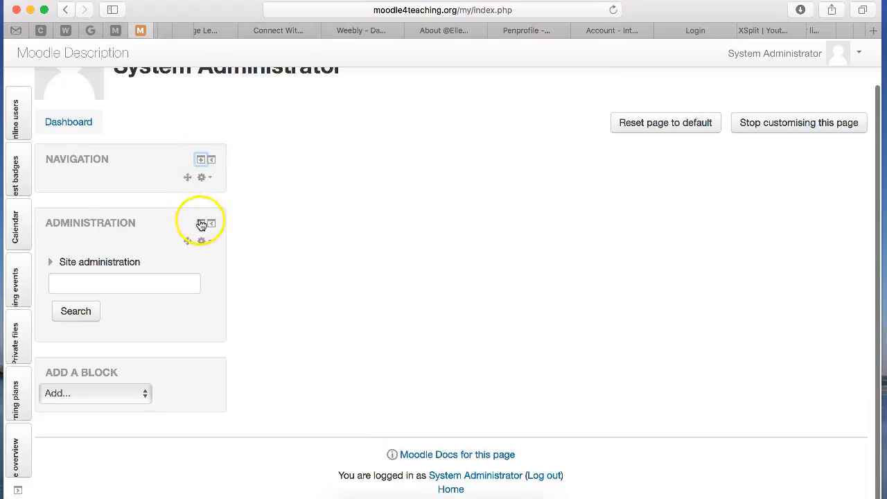
{"action": "left_click", "coordinate": [201, 159]}
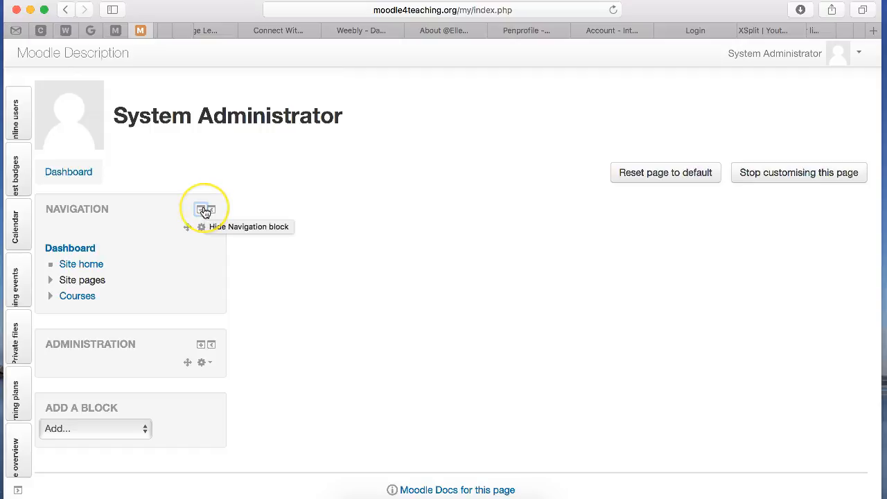
{"action": "left_click", "coordinate": [205, 210]}
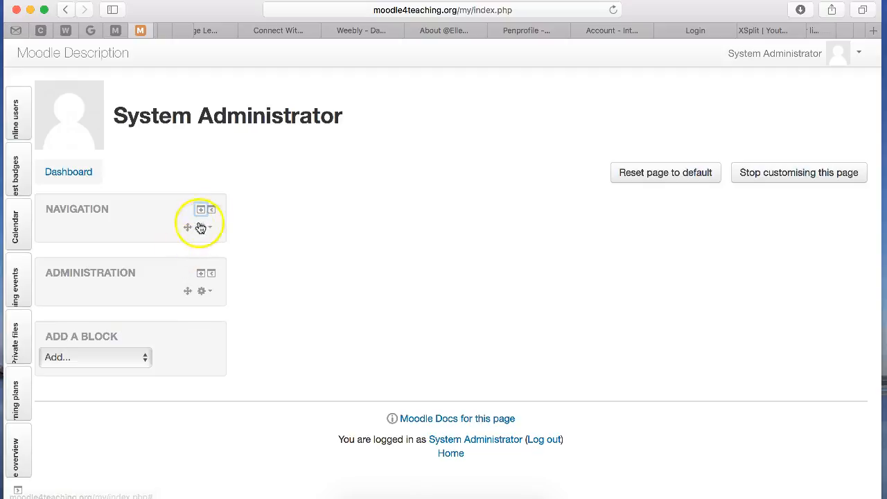
{"action": "mouse_move", "coordinate": [213, 210]}
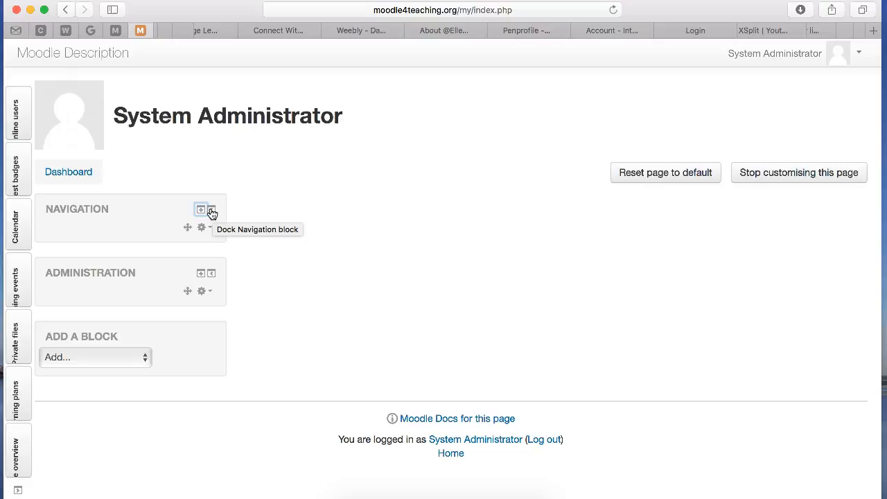
{"action": "left_click", "coordinate": [212, 210]}
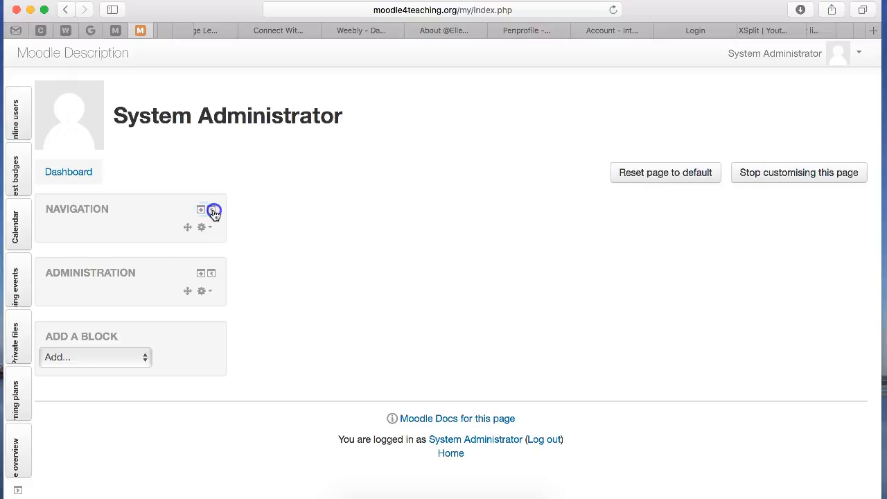
{"action": "left_click", "coordinate": [213, 210]}
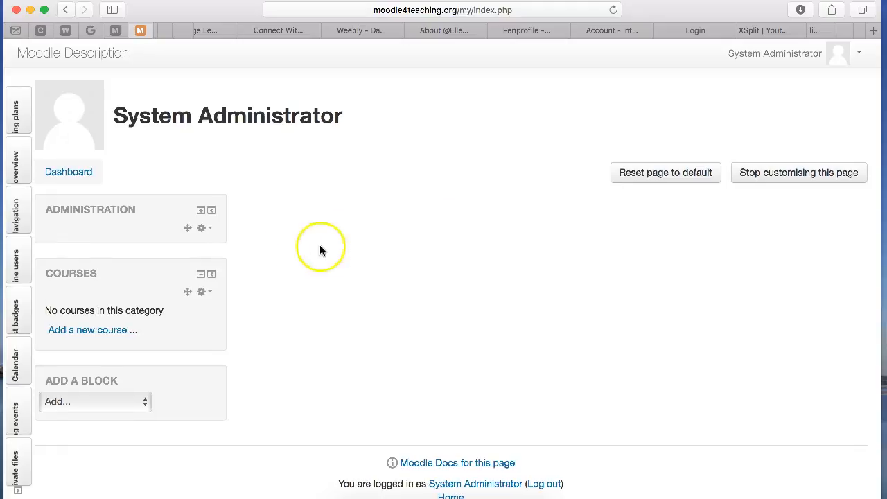
- Choose 'Add a new course ...' in the Courses block to open an empty course form
{"action": "scroll", "scroll_direction": "down", "scroll_amount": 3}
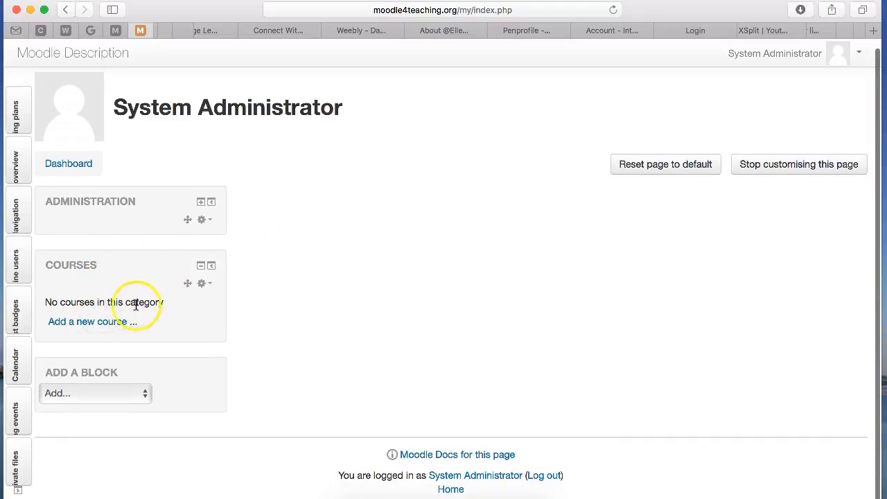
{"action": "mouse_move", "coordinate": [90, 321]}
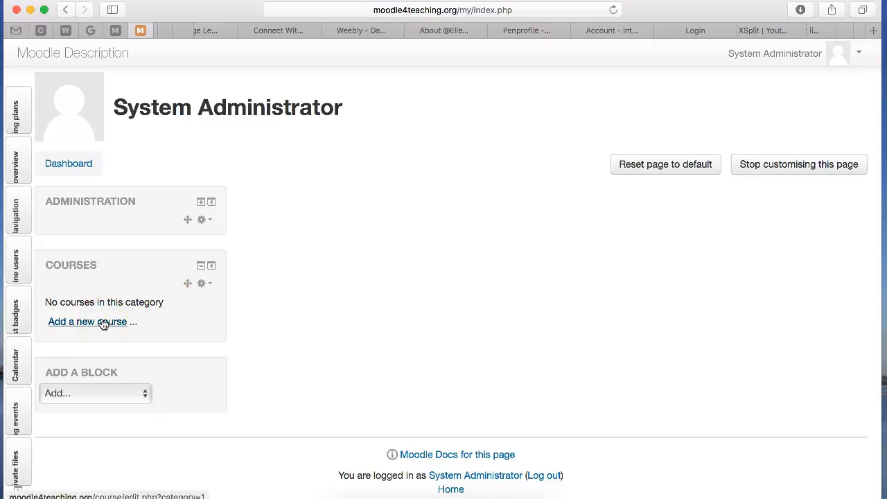
{"action": "left_click", "coordinate": [87, 321]}
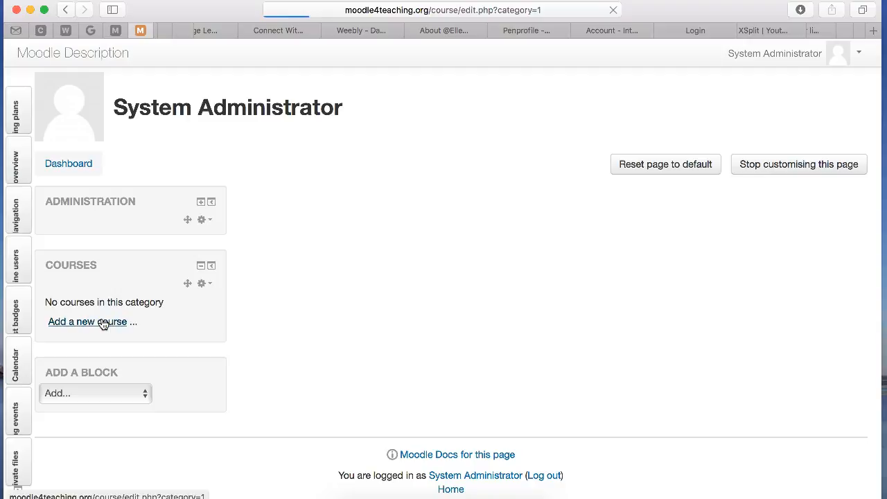
{"action": "left_click", "coordinate": [88, 322]}
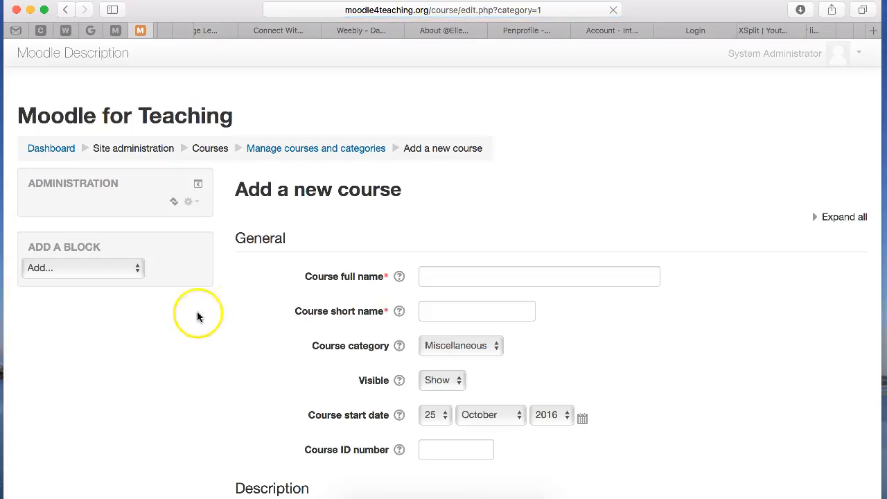
- Enter full name 'Tests' and short name 'Test', keeping the Miscellaneous category
{"action": "left_click", "coordinate": [540, 276]}
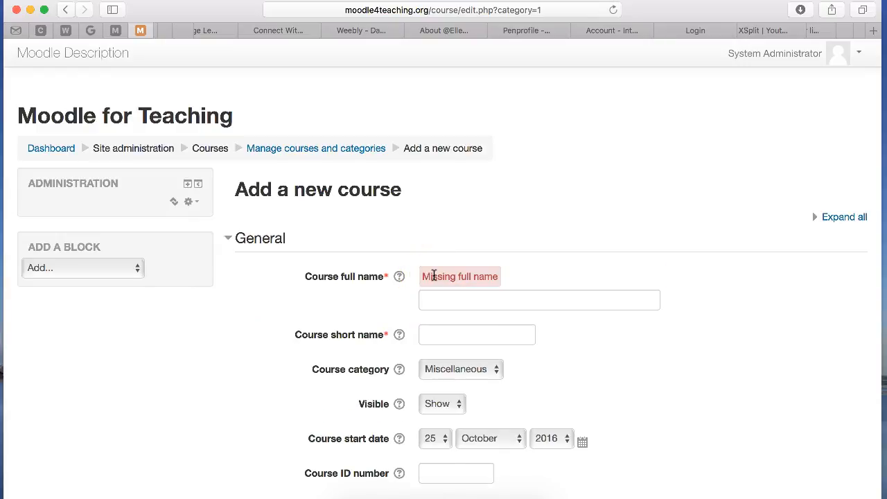
{"action": "left_click", "coordinate": [539, 299]}
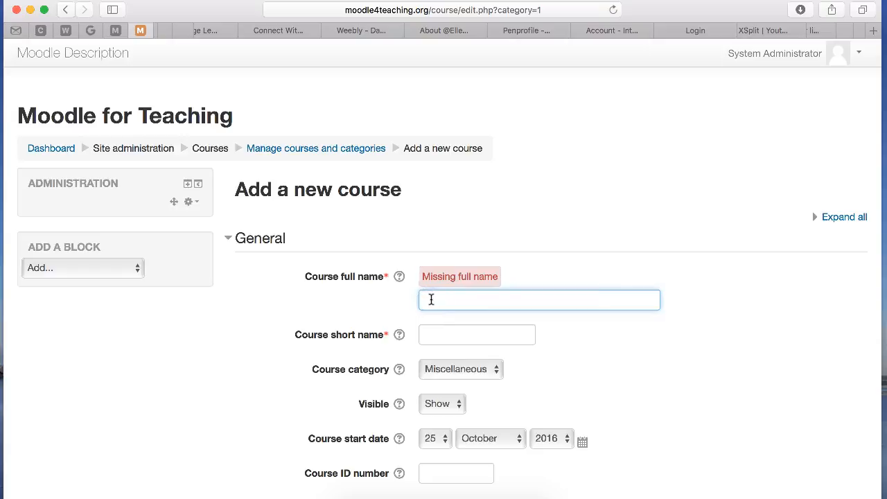
{"action": "type", "text": "Tests"}
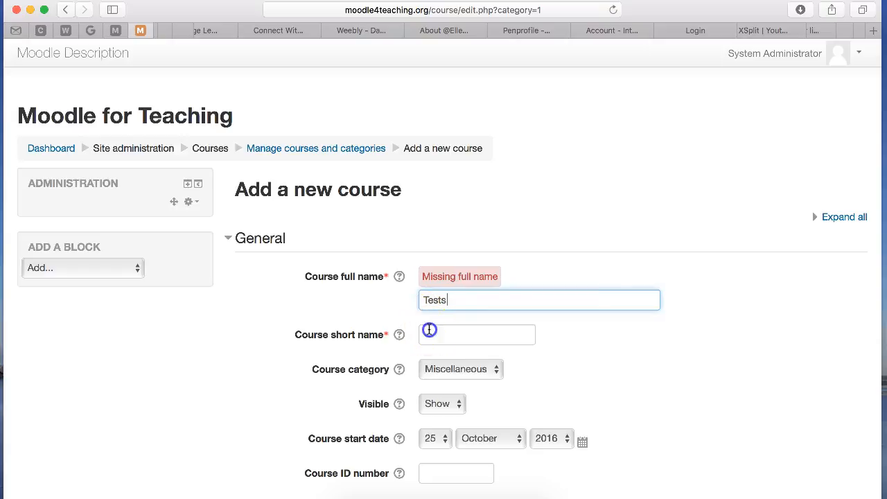
{"action": "type", "text": "Test"}
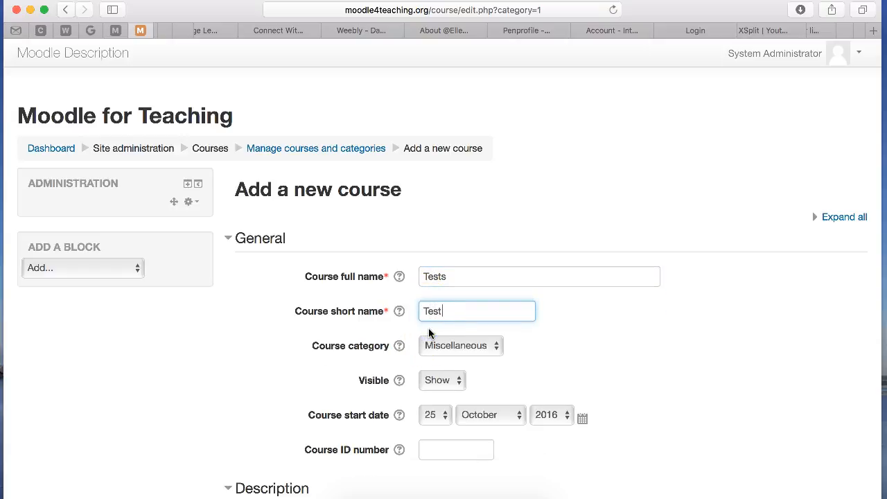
{"action": "left_click", "coordinate": [460, 345]}
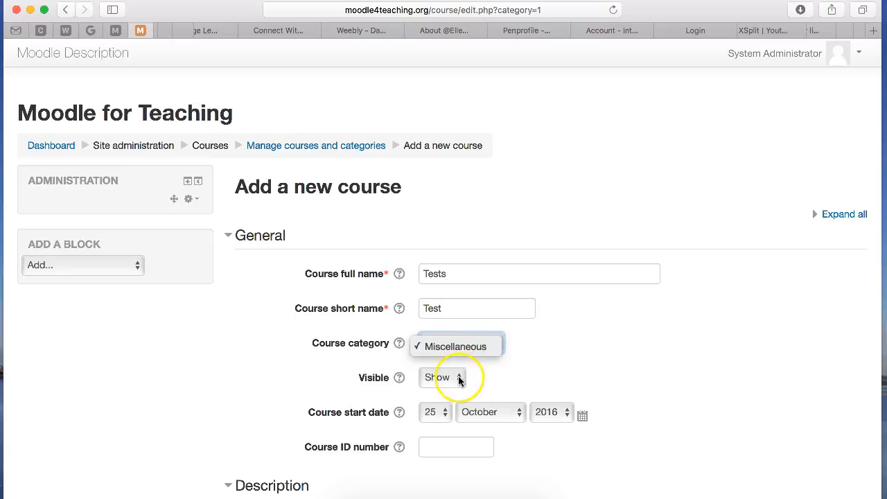
{"action": "left_click", "coordinate": [442, 378]}
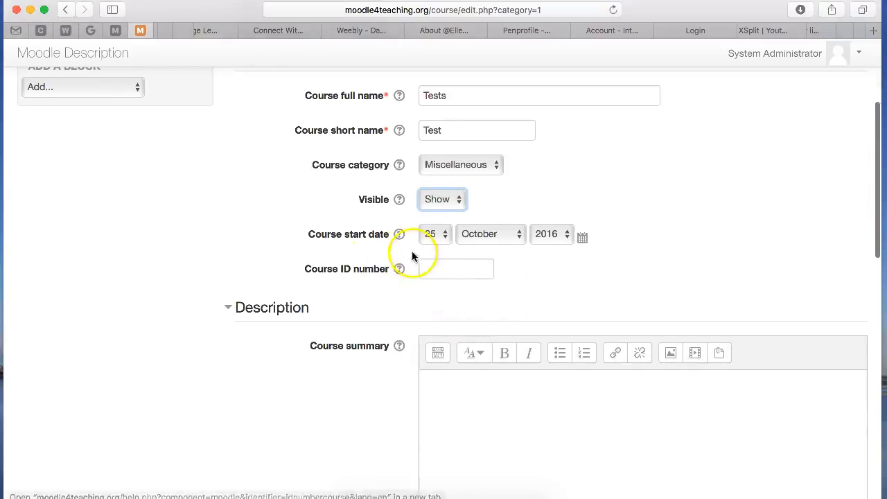
- Expand Course format and Appearance, leaving Force language at 'Do not force'
{"action": "scroll", "scroll_direction": "down", "scroll_amount": 3}
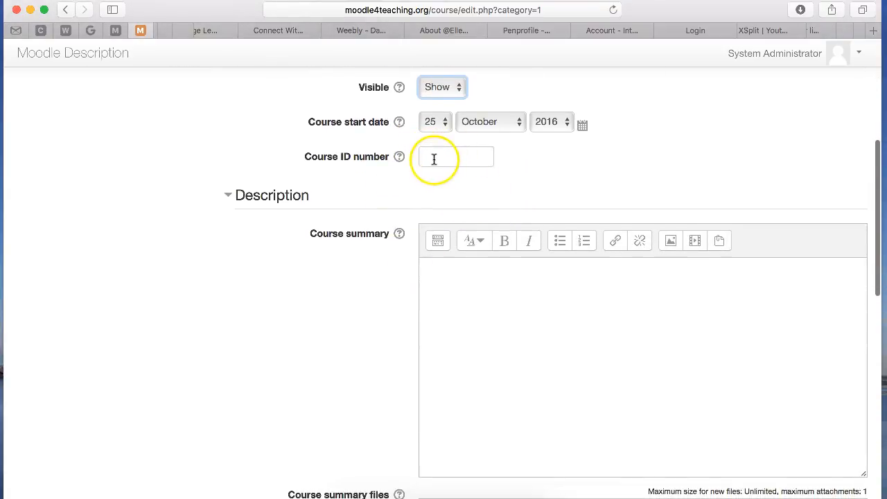
{"action": "scroll", "scroll_direction": "down", "scroll_amount": 3}
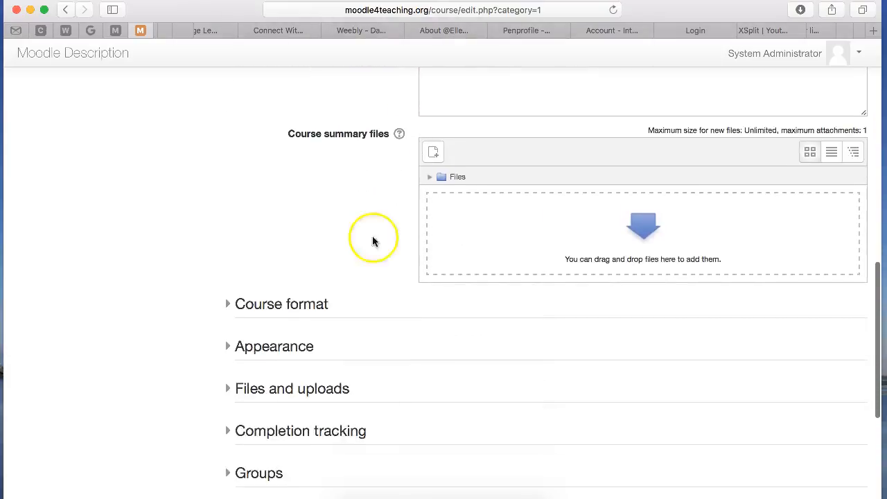
{"action": "left_click", "coordinate": [282, 303]}
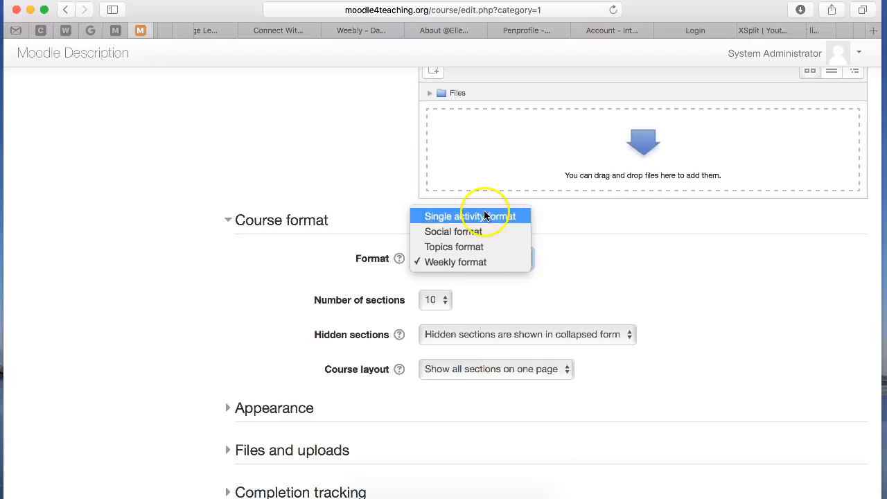
{"action": "left_click", "coordinate": [455, 262]}
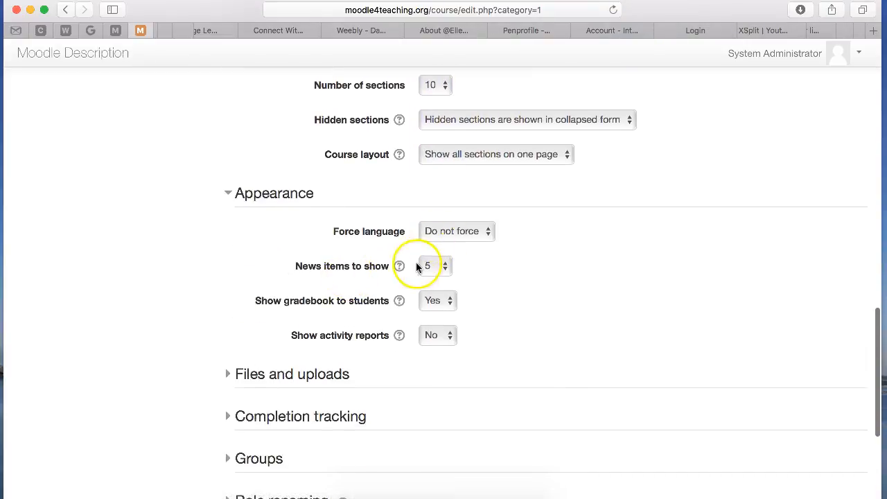
{"action": "left_click", "coordinate": [456, 231]}
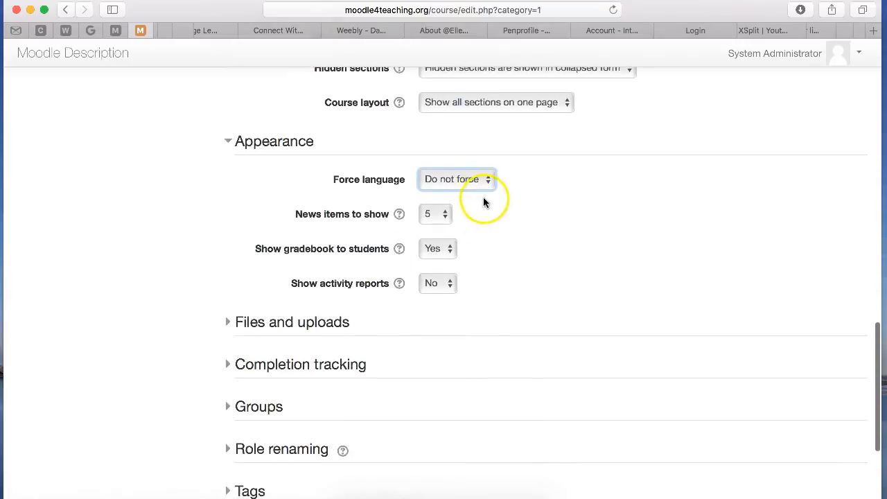
{"action": "left_click", "coordinate": [457, 179]}
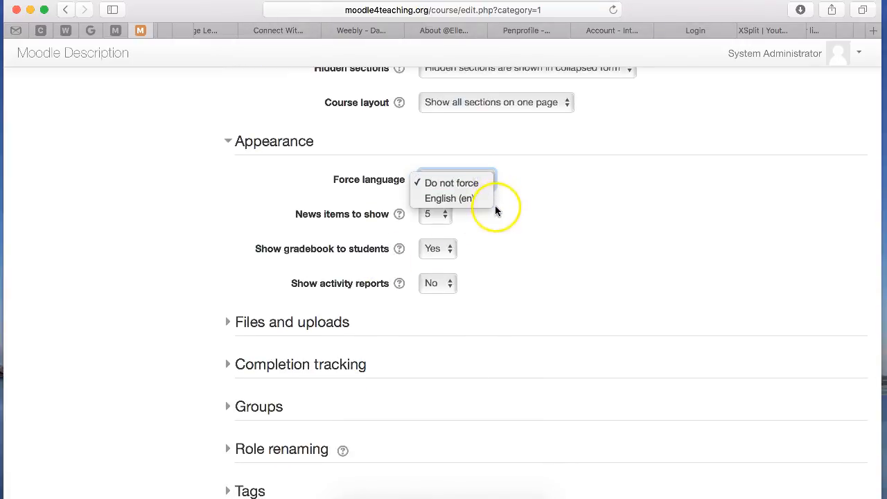
- Save and display the new Tests course in weekly format
{"action": "scroll", "scroll_direction": "down", "scroll_amount": 3}
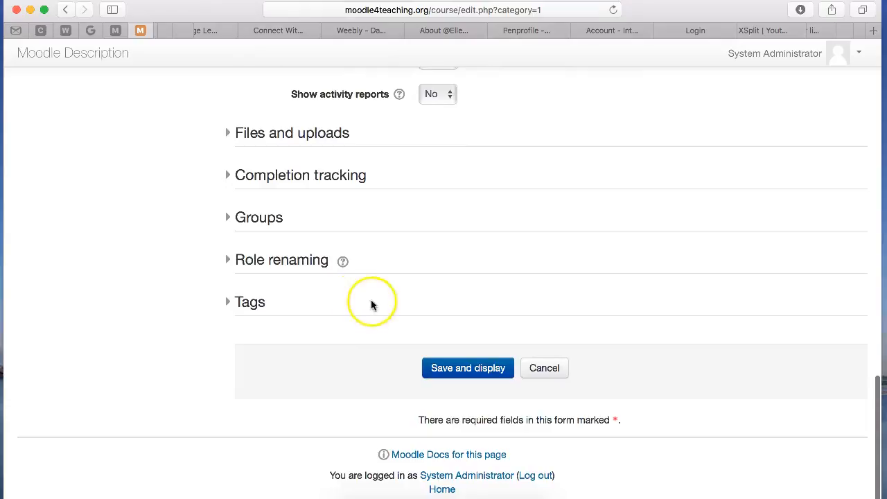
{"action": "mouse_move", "coordinate": [323, 213]}
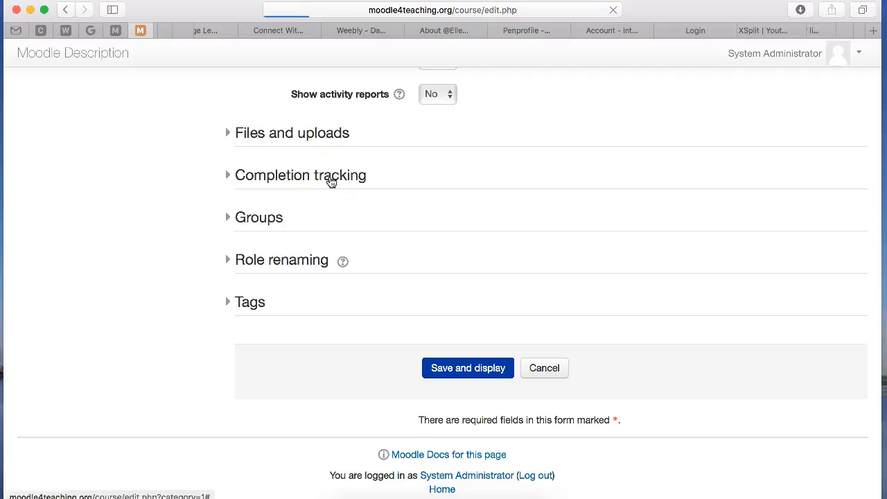
{"action": "left_click", "coordinate": [320, 174]}
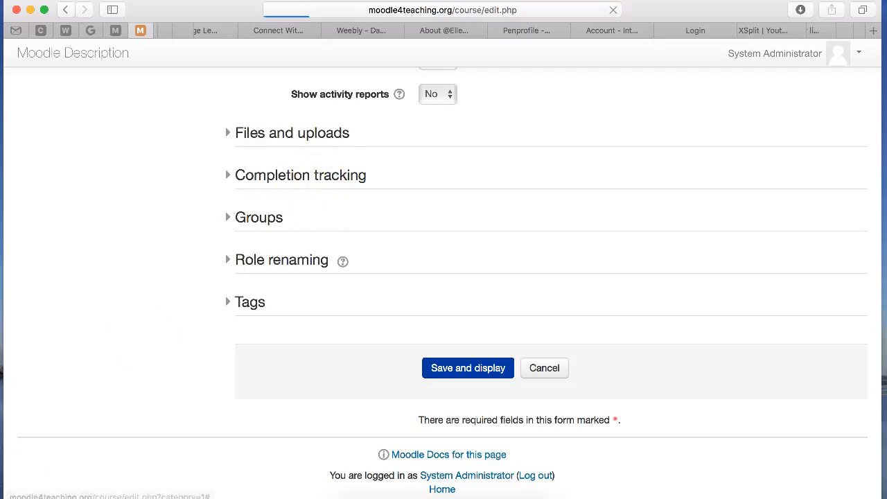
{"action": "left_click", "coordinate": [467, 367]}
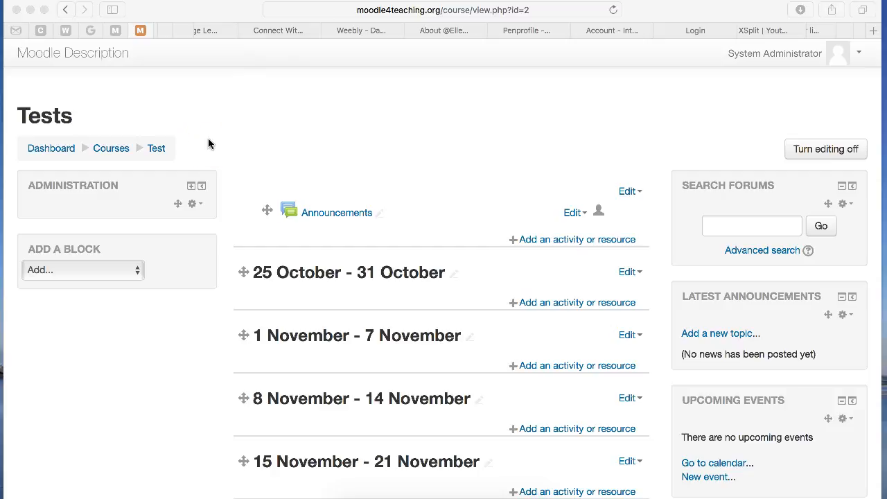
{"action": "mouse_move", "coordinate": [213, 148]}
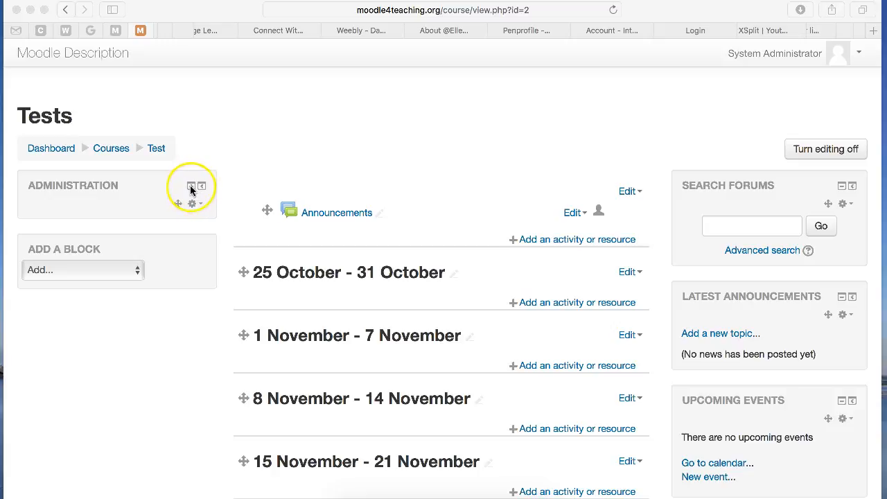
- Expand Course administration on the Tests page and choose Edit settings
{"action": "left_click", "coordinate": [191, 187]}
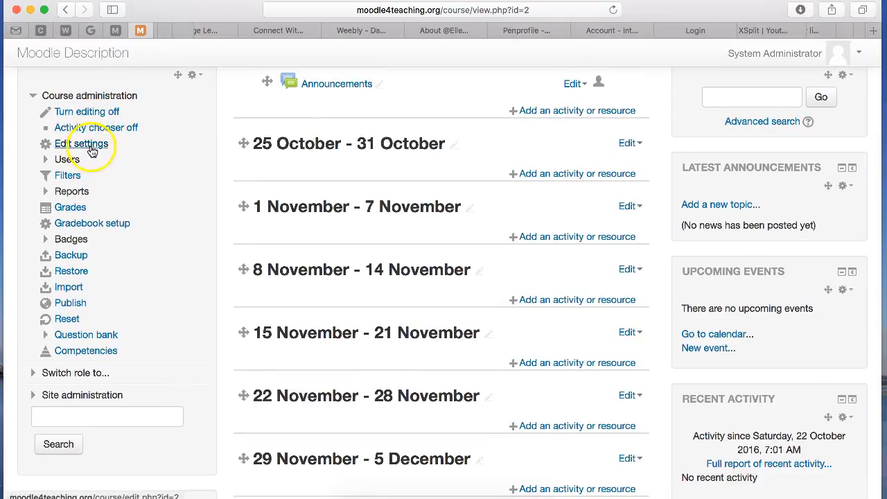
{"action": "left_click", "coordinate": [81, 144]}
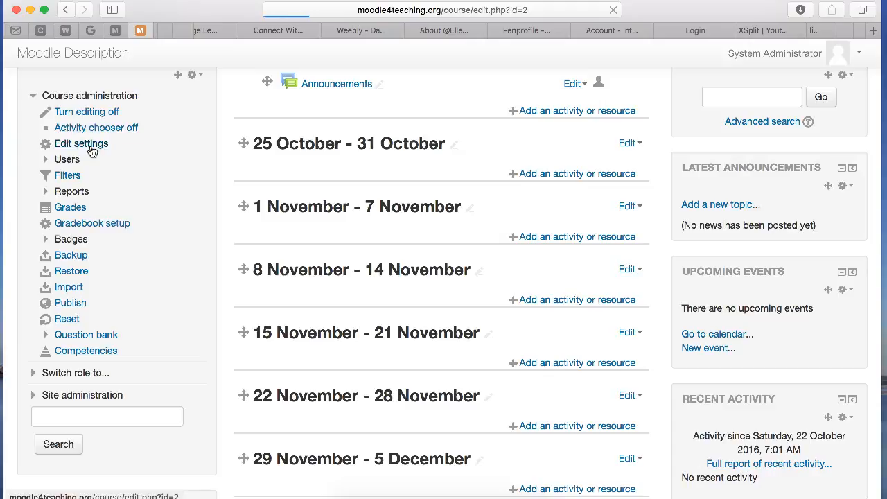
- Set Enable completion tracking to Yes and save and display the Tests course
{"action": "left_click", "coordinate": [80, 144]}
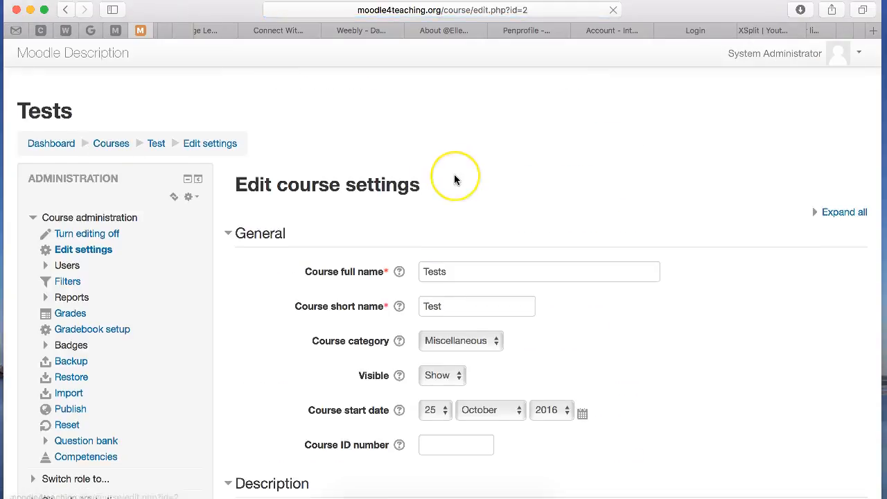
{"action": "scroll", "scroll_direction": "down", "scroll_amount": 3}
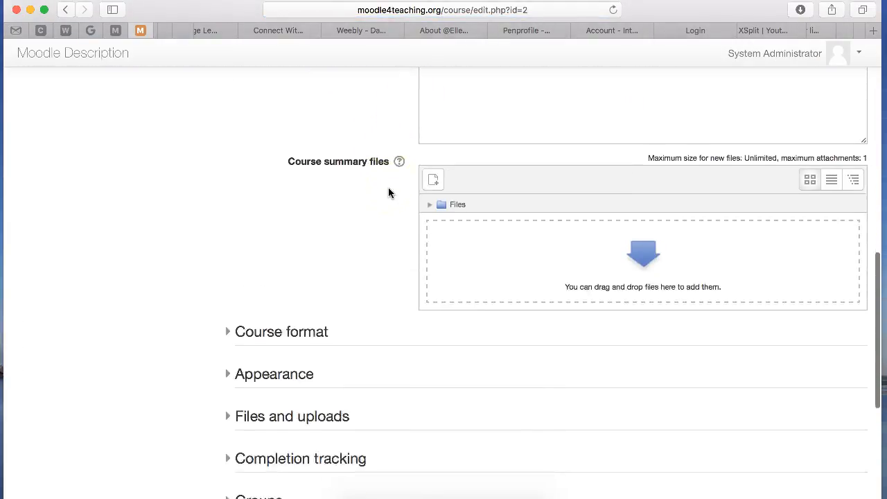
{"action": "scroll", "scroll_direction": "down", "scroll_amount": 3}
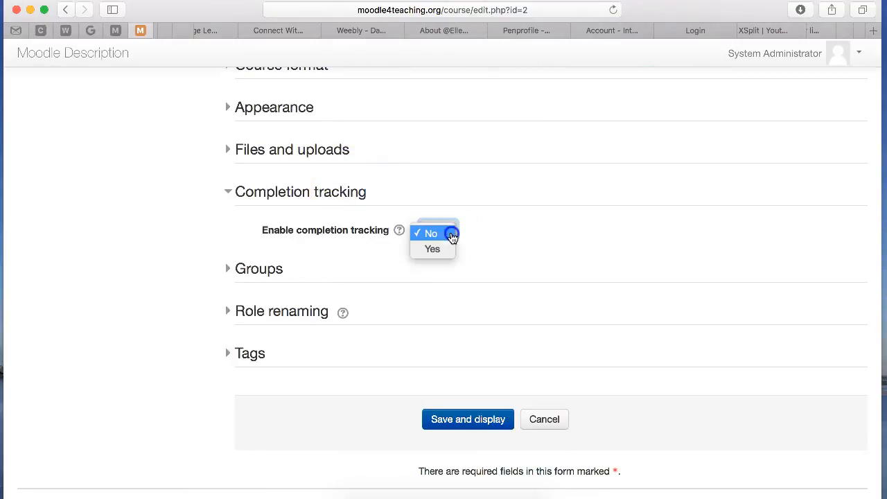
{"action": "left_click", "coordinate": [432, 248]}
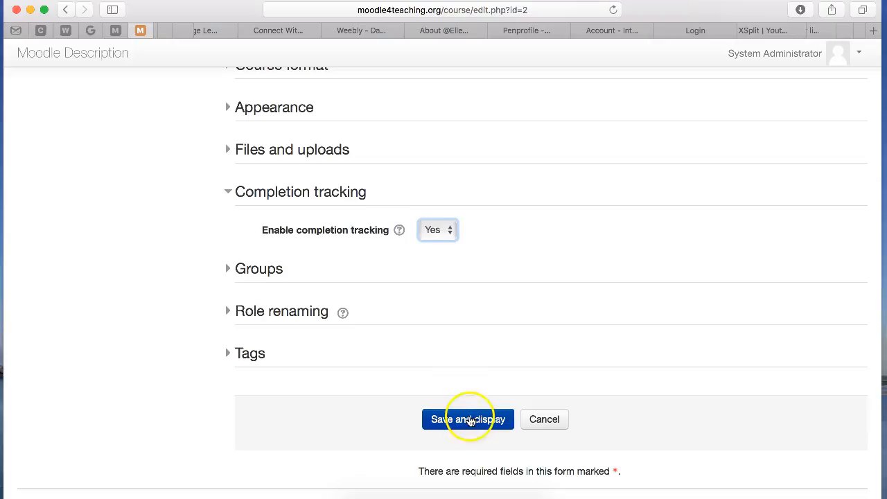
{"action": "left_click", "coordinate": [468, 420]}
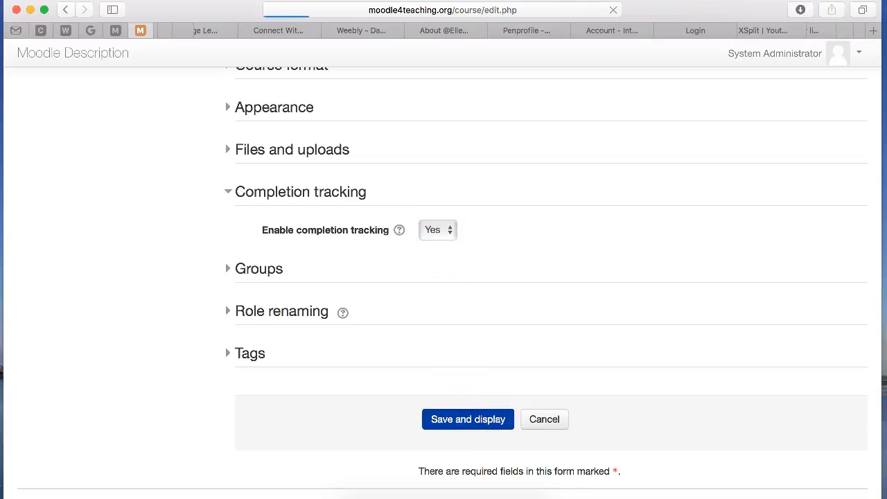
{"action": "left_click", "coordinate": [468, 419]}
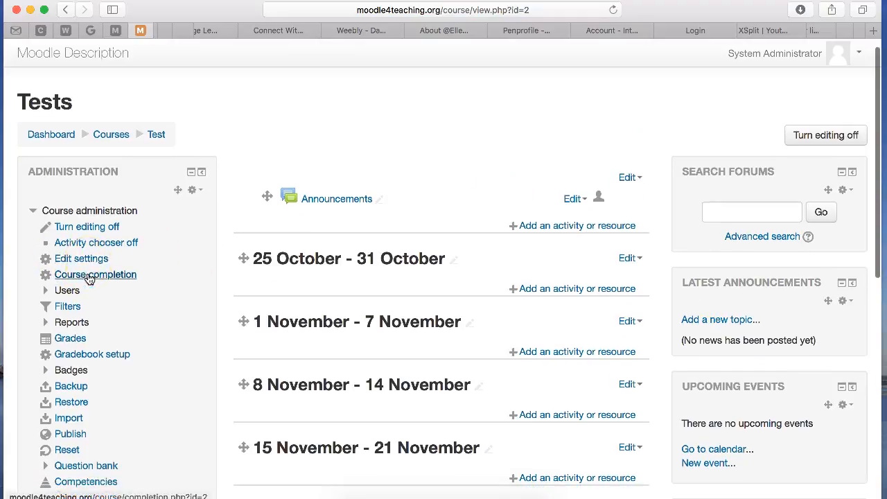
{"action": "scroll", "scroll_direction": "down", "scroll_amount": 3}
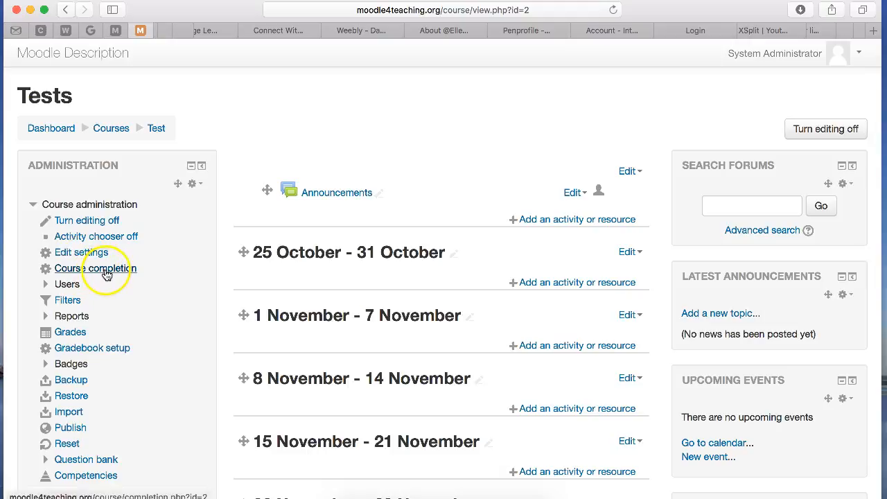
- Open Course completion and keep completion requirements set to ALL conditions
{"action": "left_click", "coordinate": [97, 268]}
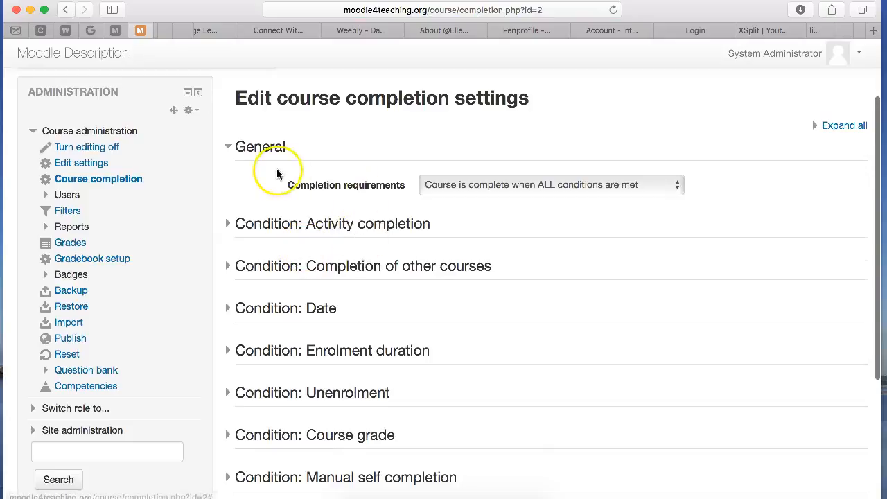
{"action": "mouse_move", "coordinate": [686, 189]}
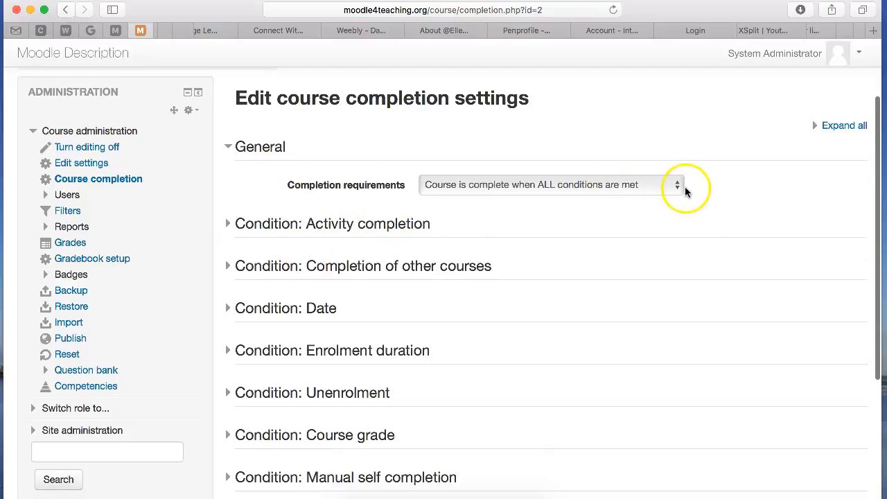
{"action": "mouse_move", "coordinate": [683, 189]}
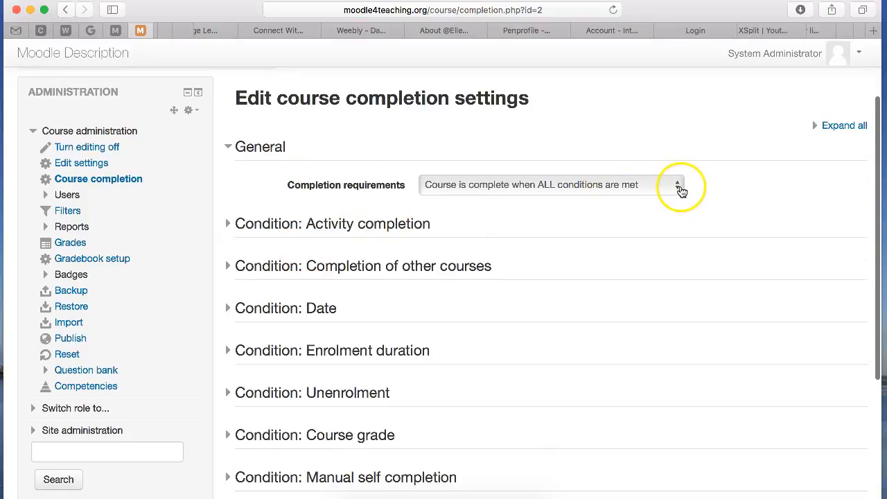
{"action": "left_click", "coordinate": [677, 184]}
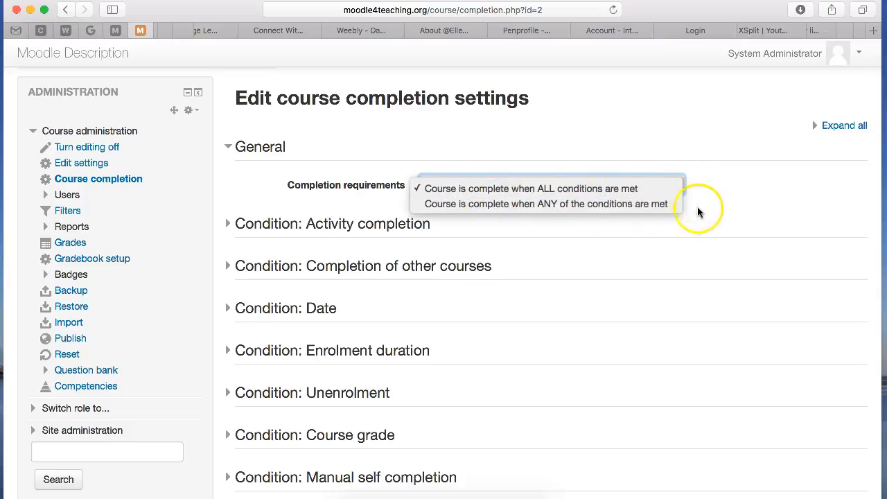
{"action": "left_click", "coordinate": [529, 188]}
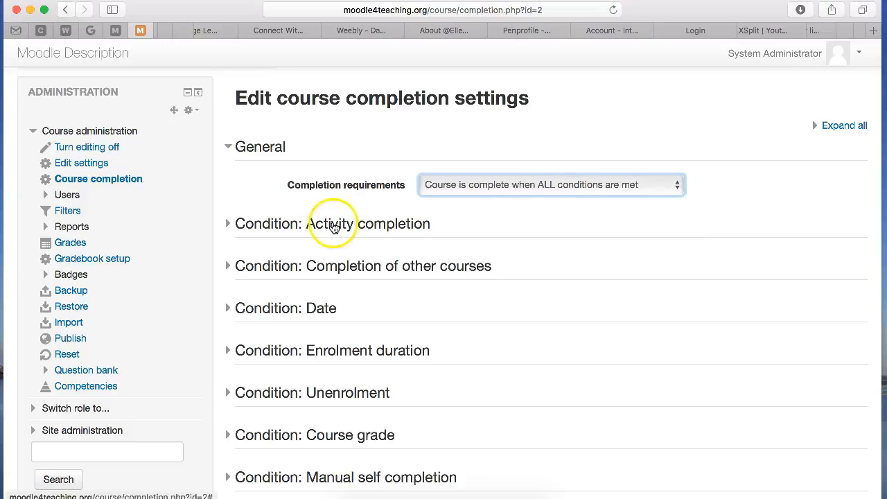
- Expand the Activity completion, Date, Unenrolment and Manual completion by others condition sections
{"action": "scroll", "scroll_direction": "down", "scroll_amount": 3}
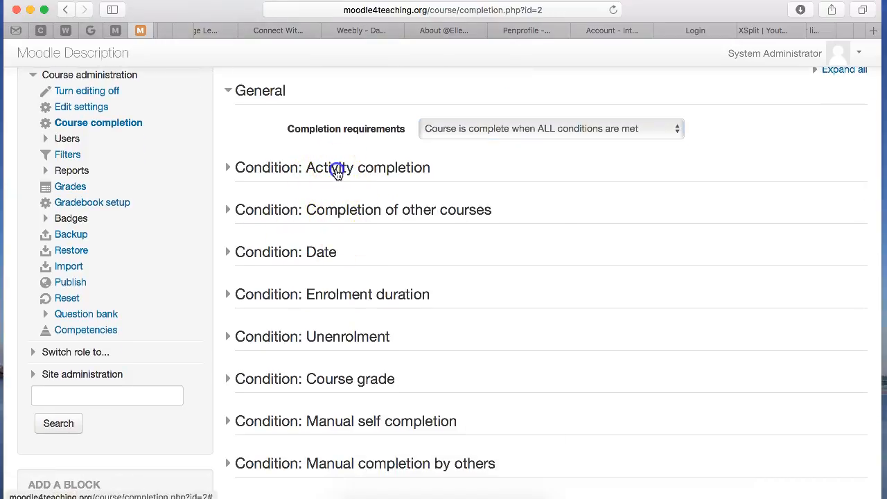
{"action": "left_click", "coordinate": [333, 167]}
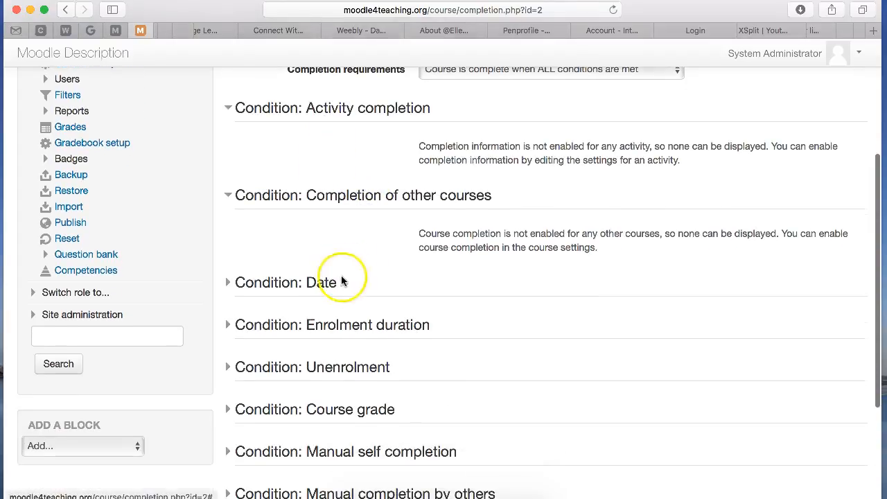
{"action": "left_click", "coordinate": [228, 282]}
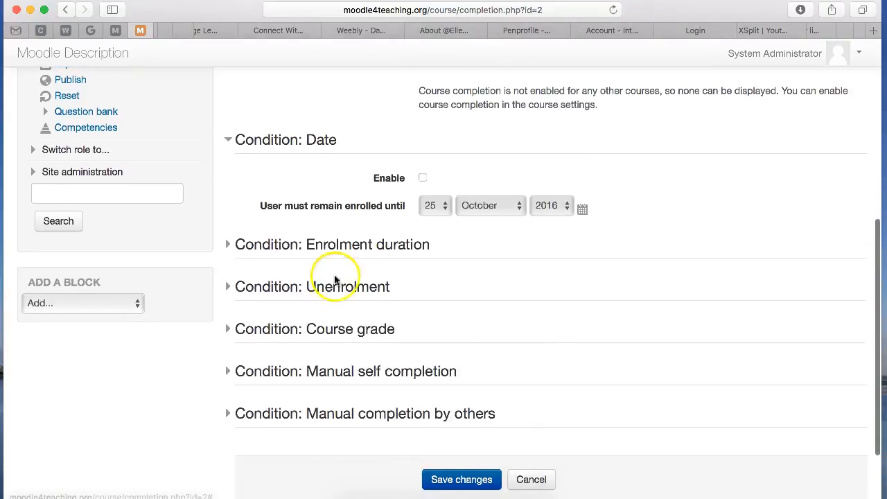
{"action": "left_click", "coordinate": [332, 244]}
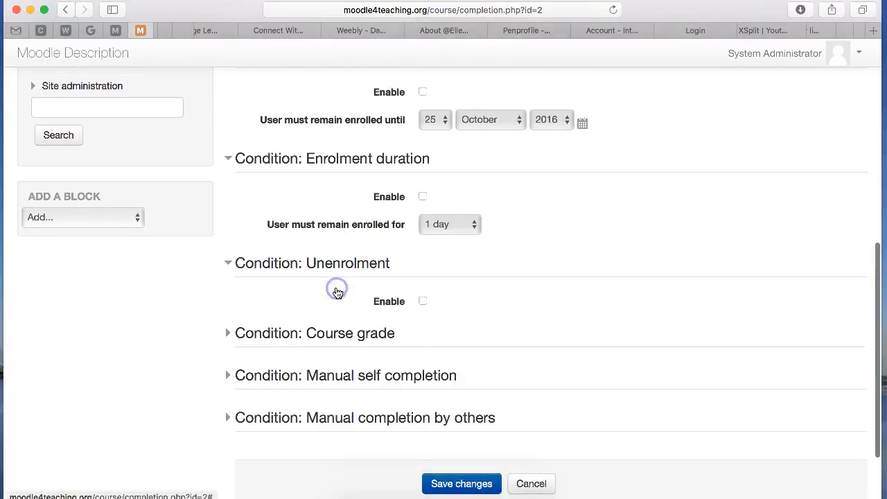
{"action": "scroll", "scroll_direction": "down", "scroll_amount": 3}
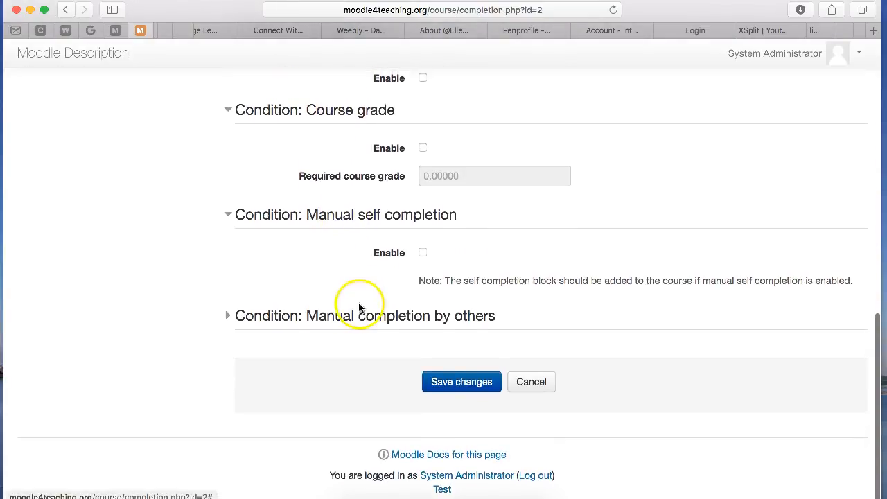
{"action": "left_click", "coordinate": [228, 315]}
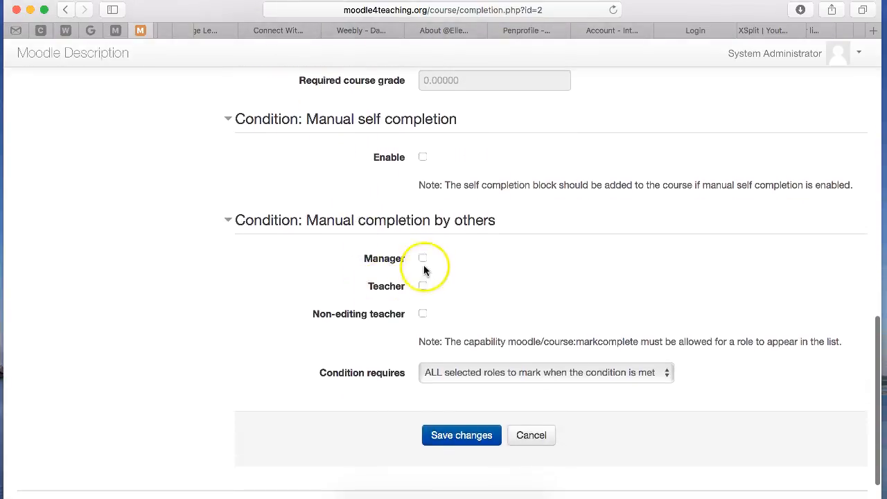
{"action": "mouse_move", "coordinate": [133, 138]}
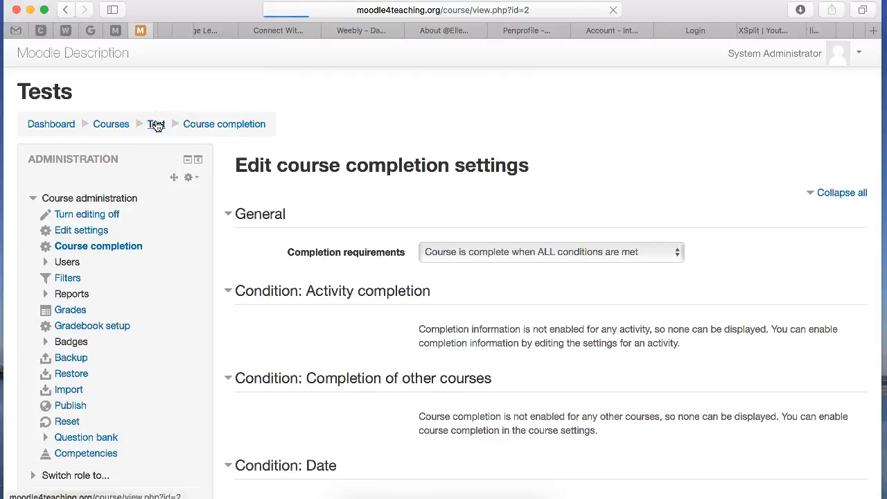
- Go back to the Tests course page and open its Announcements forum
{"action": "left_click", "coordinate": [156, 124]}
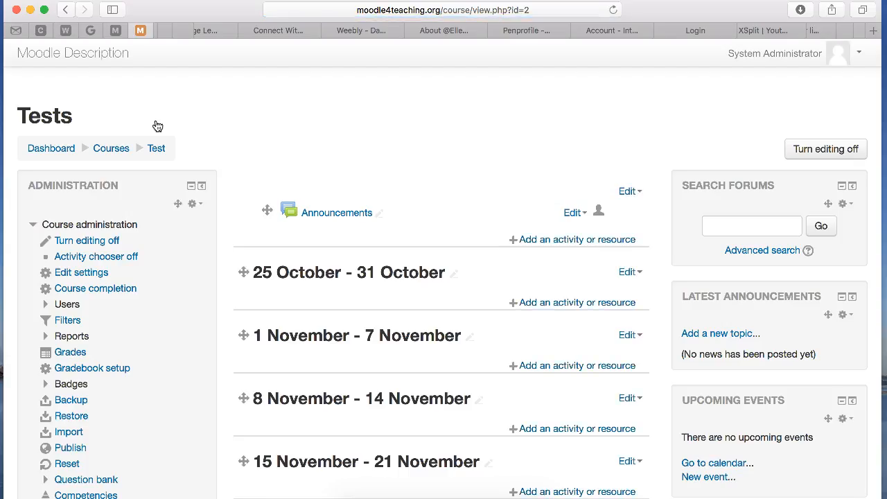
{"action": "scroll", "scroll_direction": "down", "scroll_amount": 3}
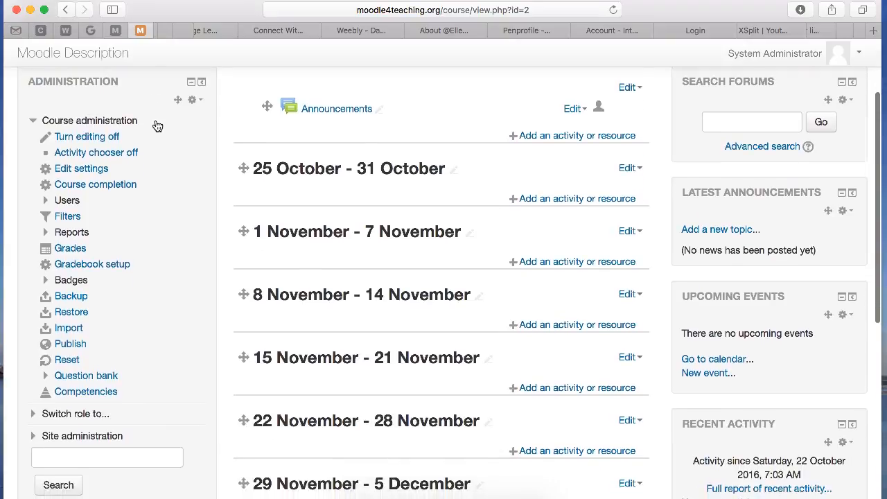
{"action": "scroll", "scroll_direction": "down", "scroll_amount": 3}
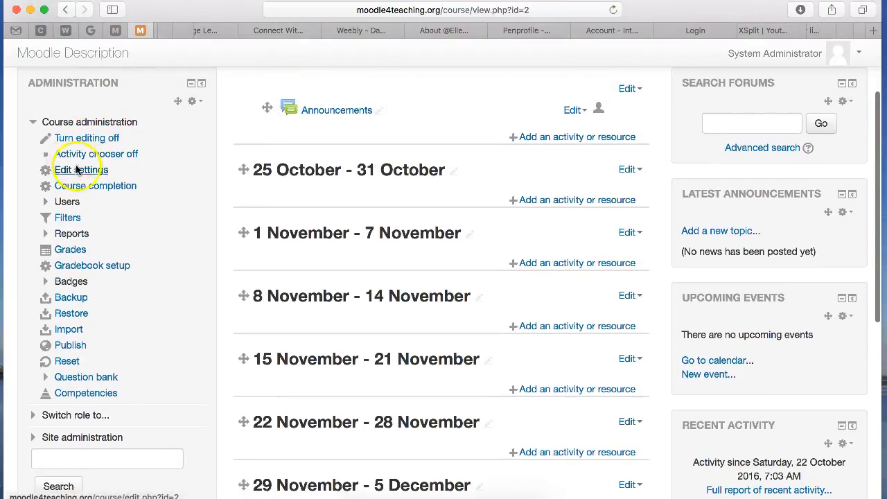
{"action": "mouse_move", "coordinate": [295, 109]}
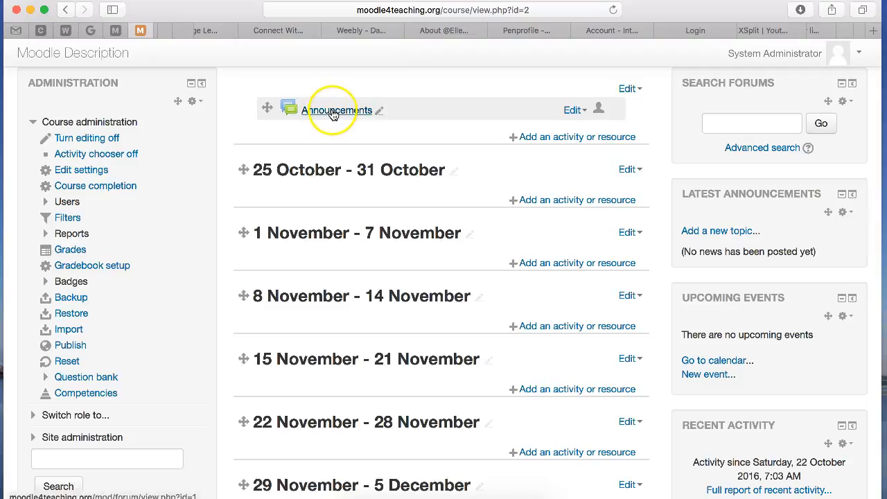
{"action": "left_click", "coordinate": [337, 110]}
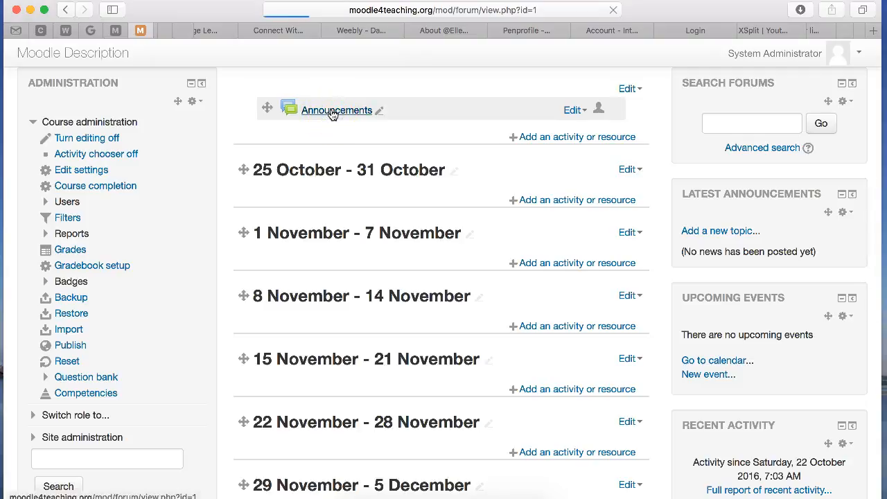
{"action": "left_click", "coordinate": [336, 110]}
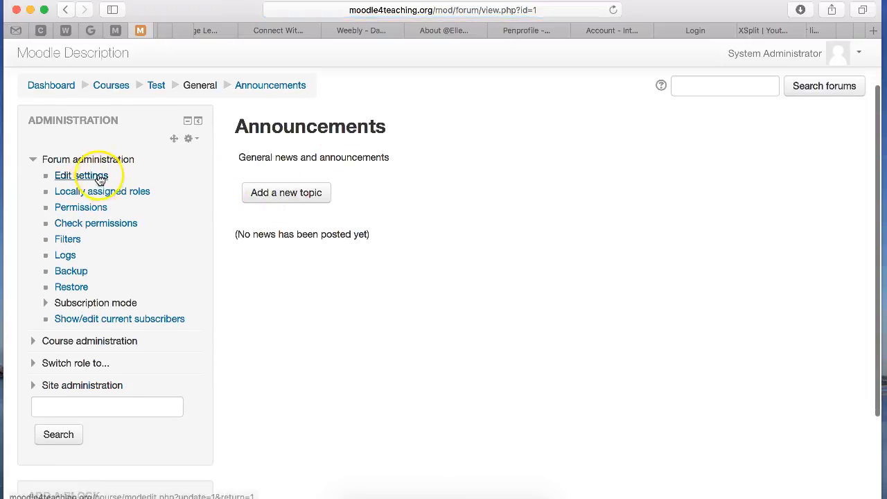
- Open the Announcements forum's Edit settings and expand Restrict access and Activity completion
{"action": "left_click", "coordinate": [81, 176]}
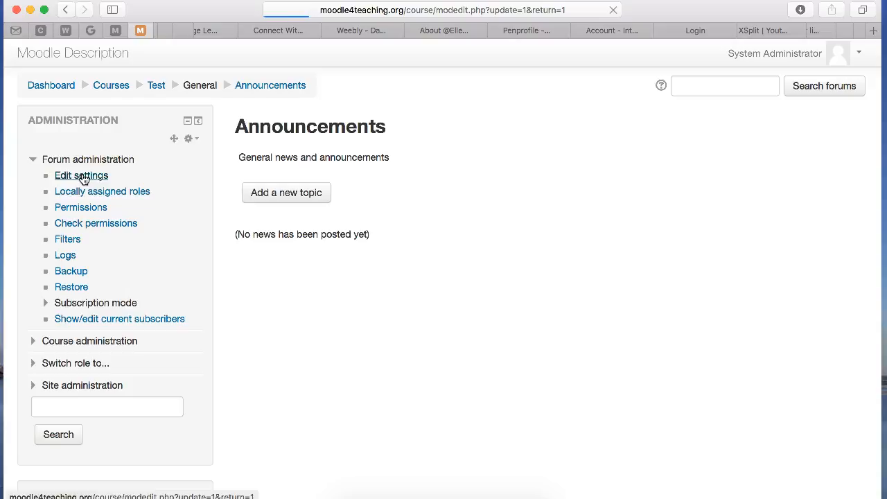
{"action": "left_click", "coordinate": [81, 175]}
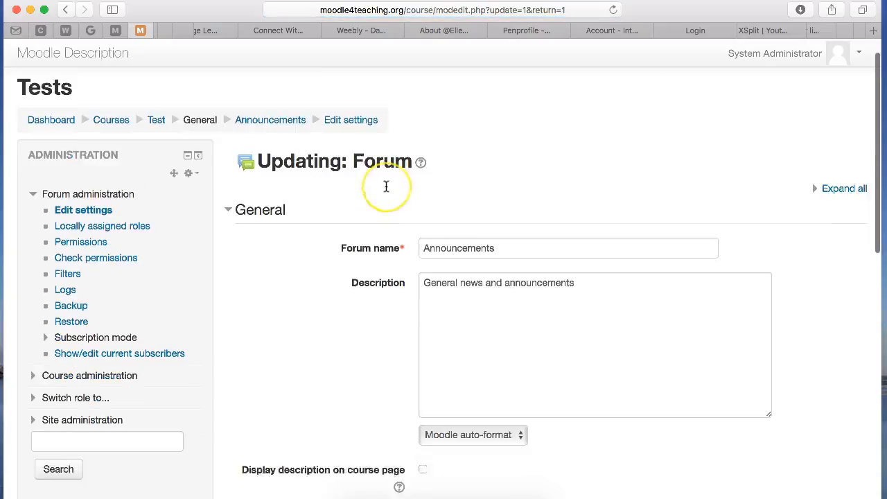
{"action": "scroll", "scroll_direction": "down", "scroll_amount": 3}
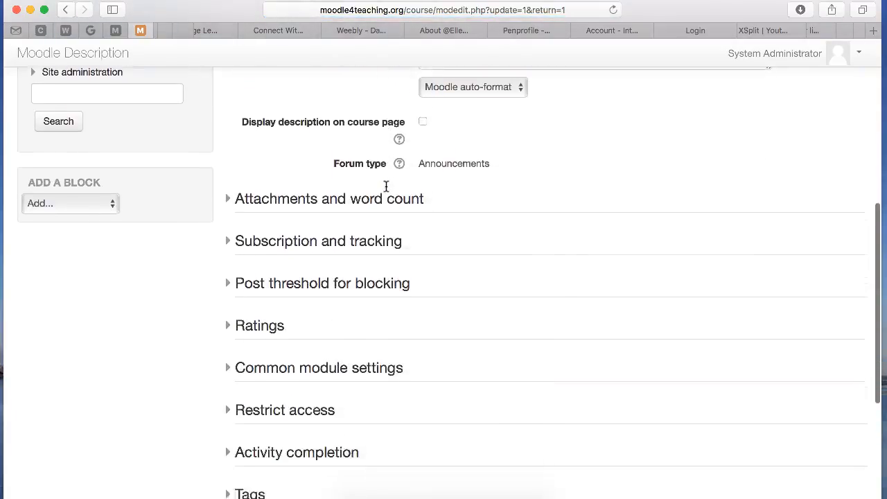
{"action": "left_click", "coordinate": [284, 272]}
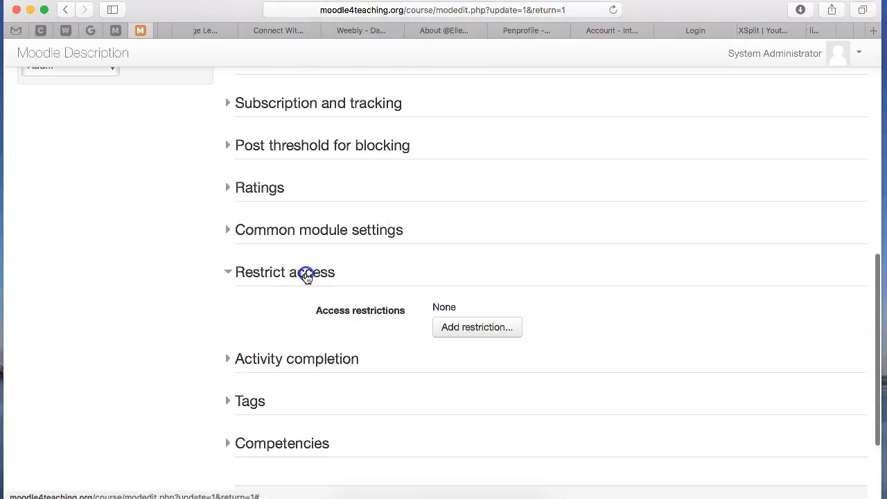
{"action": "scroll", "scroll_direction": "down", "scroll_amount": 3}
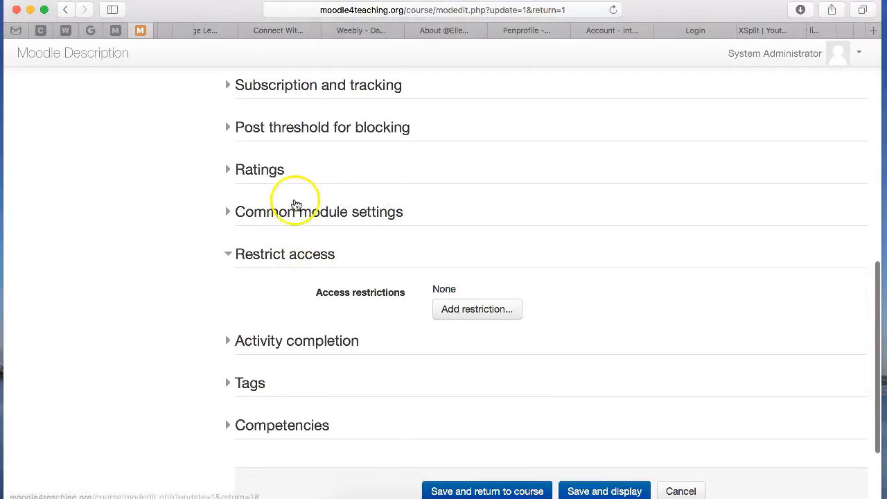
{"action": "scroll", "scroll_direction": "down", "scroll_amount": 3}
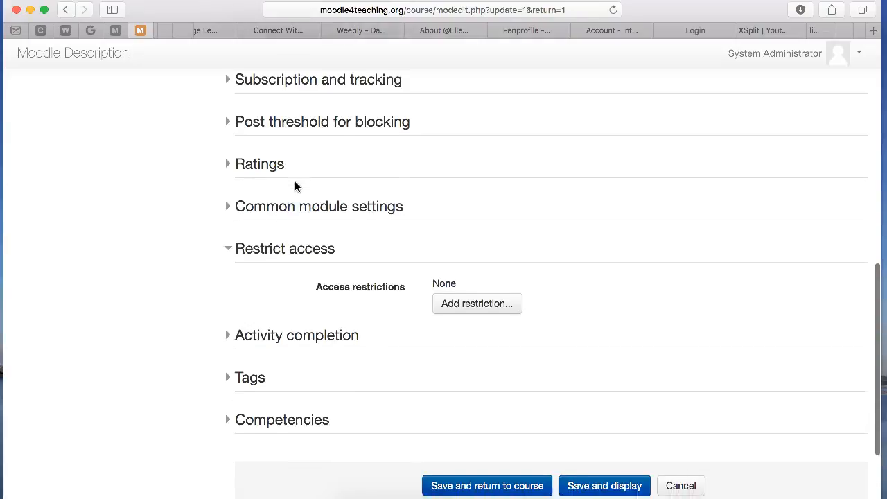
{"action": "scroll", "scroll_direction": "down", "scroll_amount": 3}
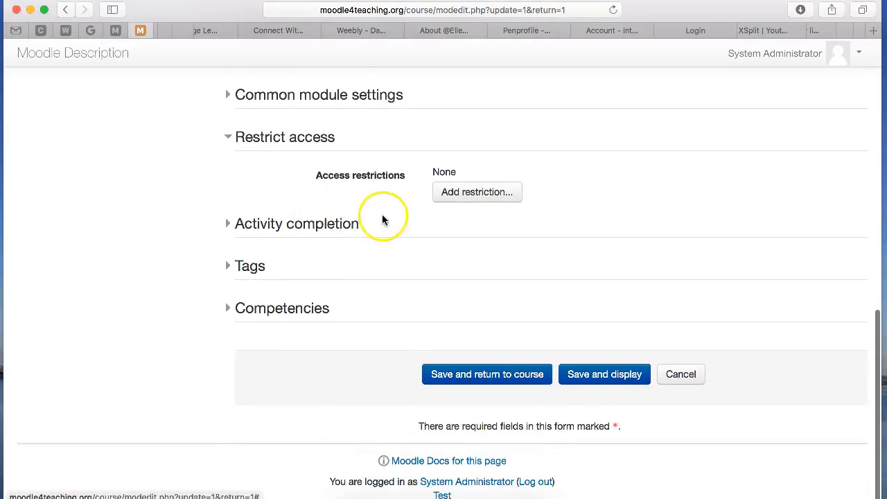
{"action": "left_click", "coordinate": [227, 223]}
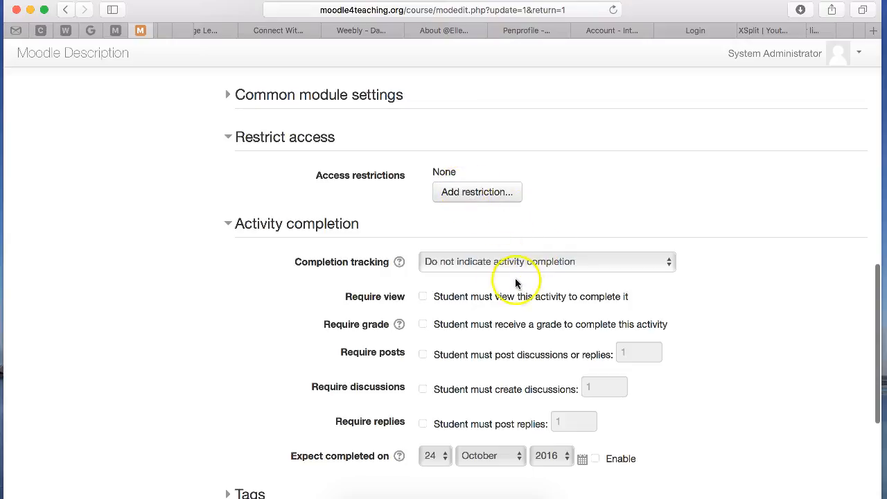
{"action": "mouse_move", "coordinate": [551, 256]}
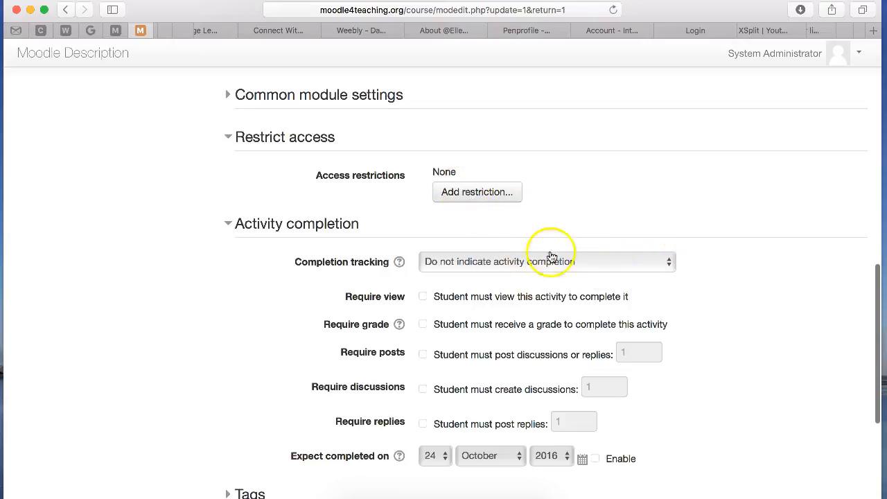
- Skip adding a restriction; set completion to 'complete when conditions are met' with Require view
{"action": "left_click", "coordinate": [476, 192]}
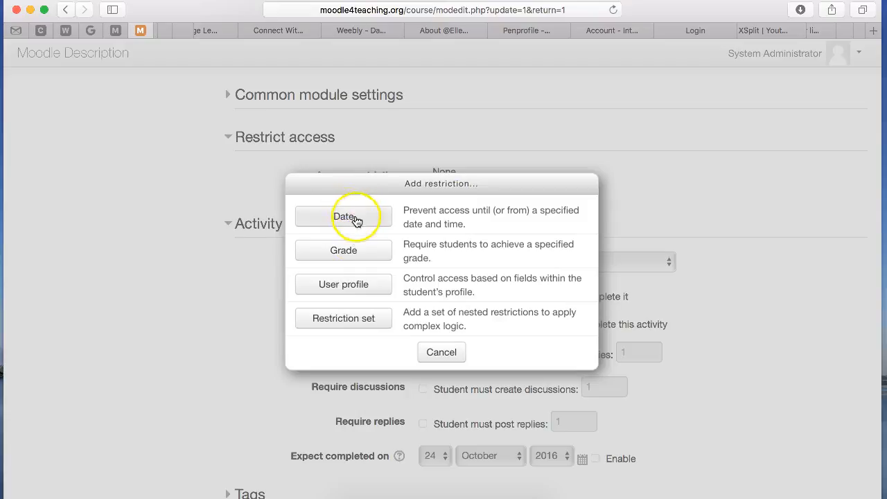
{"action": "mouse_move", "coordinate": [417, 334]}
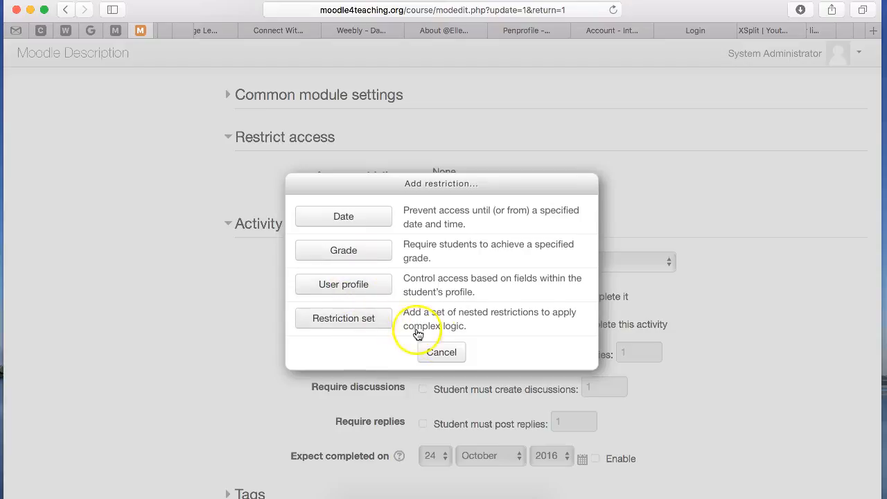
{"action": "left_click", "coordinate": [440, 352]}
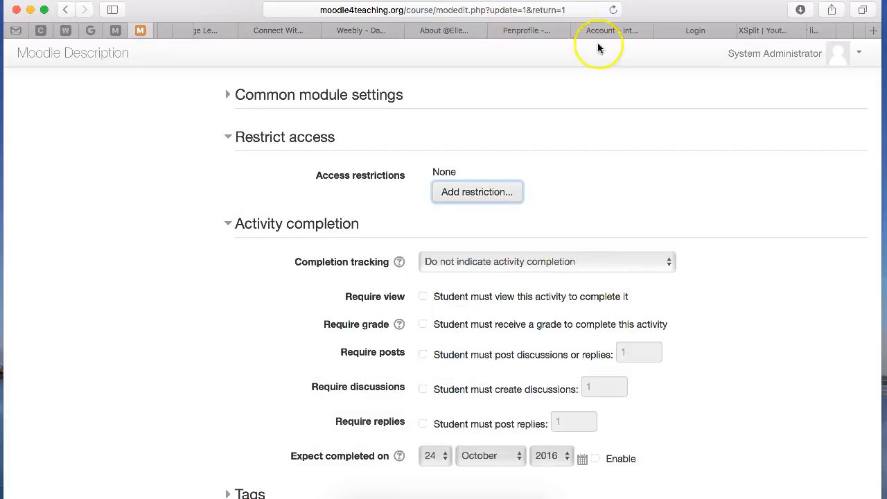
{"action": "left_click", "coordinate": [399, 262]}
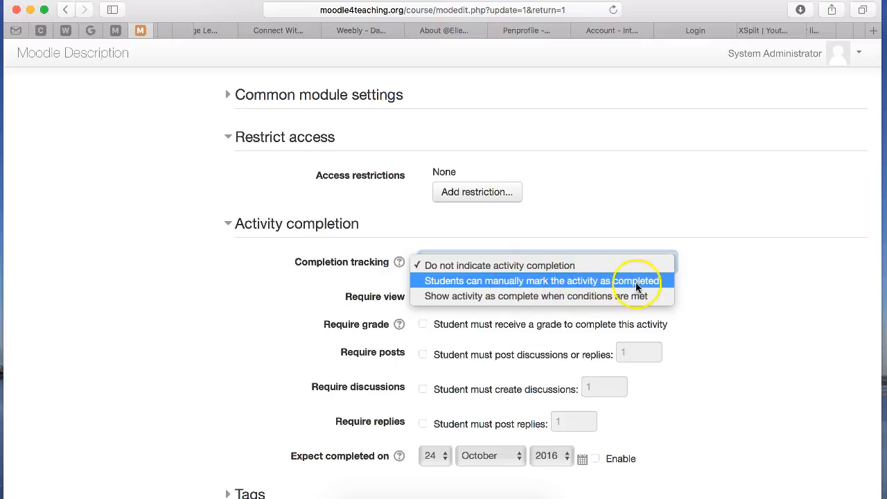
{"action": "mouse_move", "coordinate": [580, 296]}
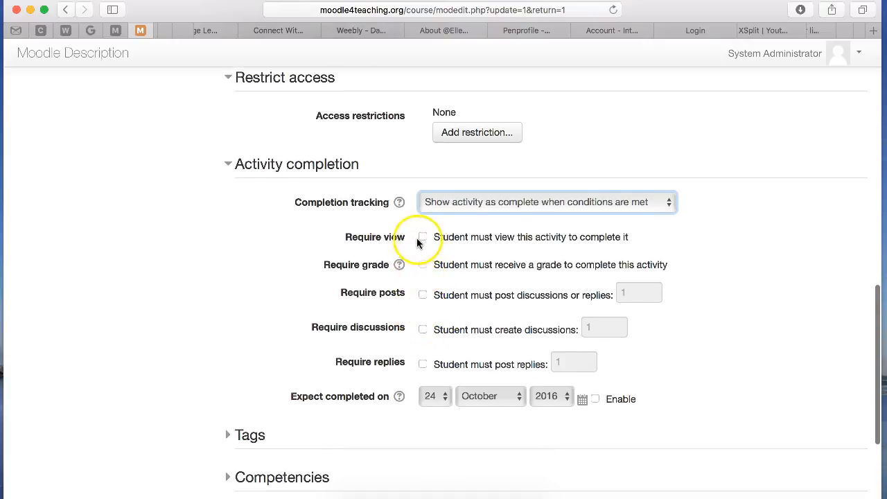
{"action": "left_click", "coordinate": [423, 237]}
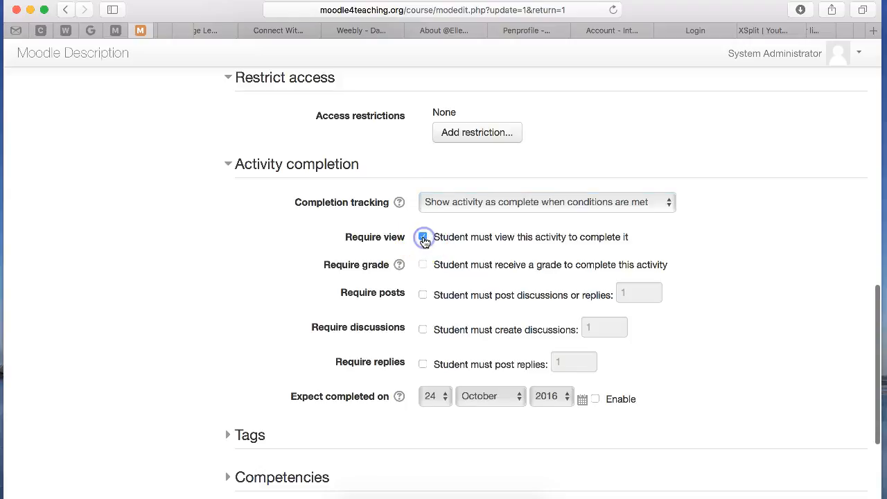
{"action": "left_click", "coordinate": [422, 236]}
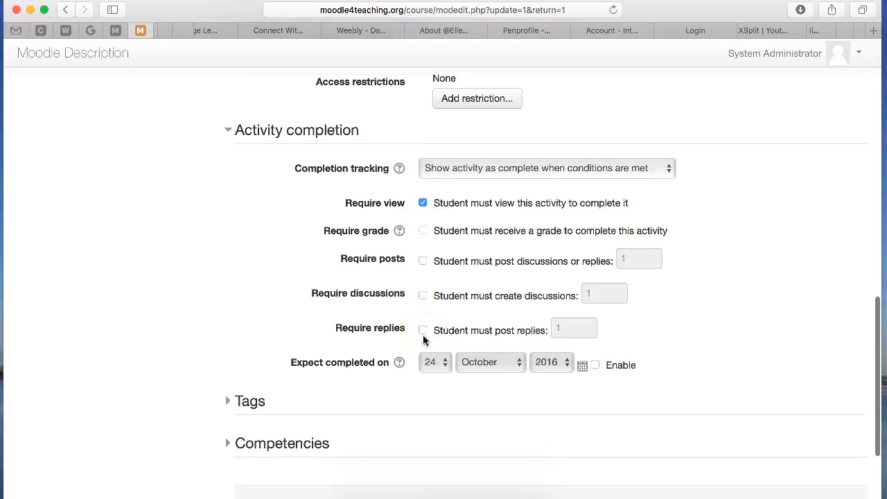
- Tag the forum 'News' and save, returning to the course page
{"action": "left_click", "coordinate": [250, 401]}
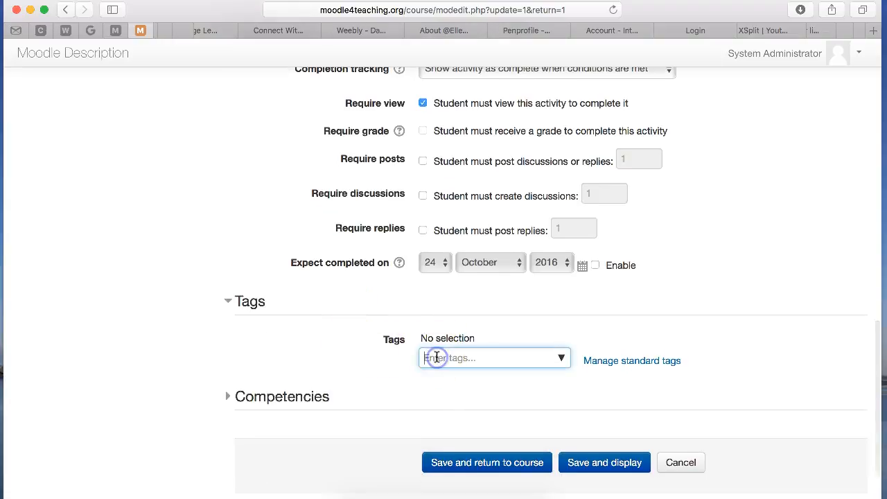
{"action": "type", "text": "Ne"}
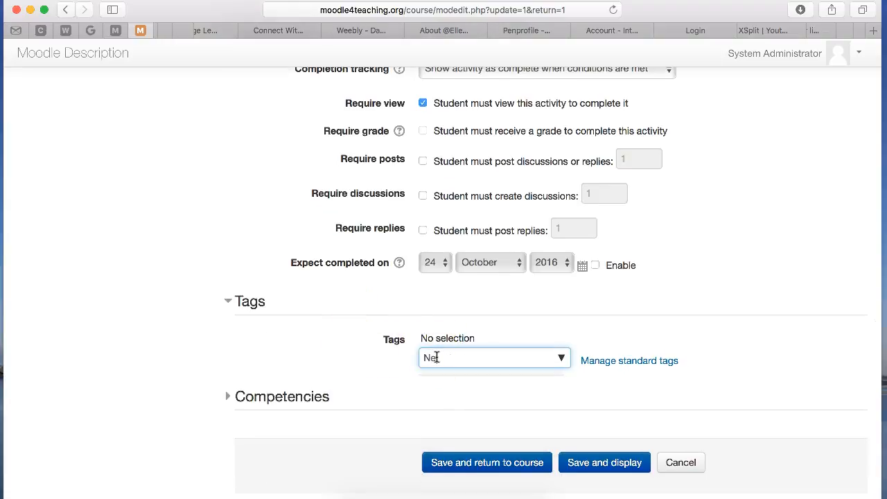
{"action": "type", "text": "ws"}
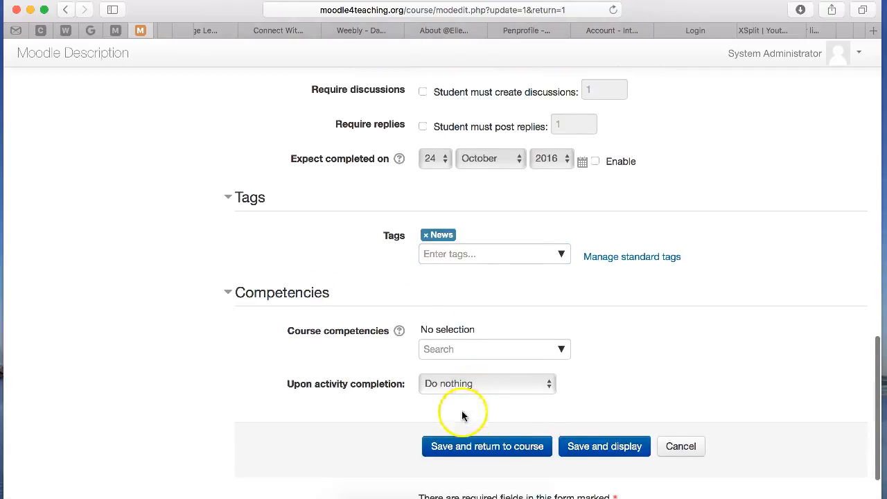
{"action": "left_click", "coordinate": [487, 383]}
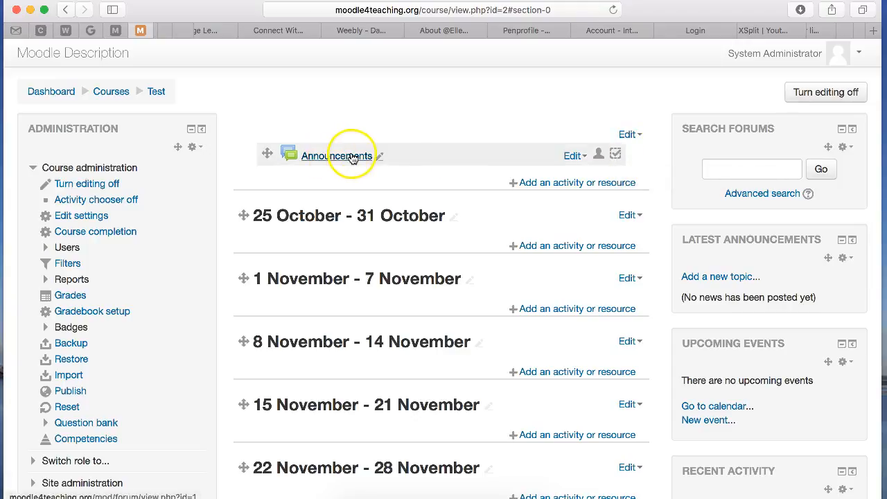
- Reopen the Announcements forum from the Tests course page
{"action": "left_click", "coordinate": [336, 155]}
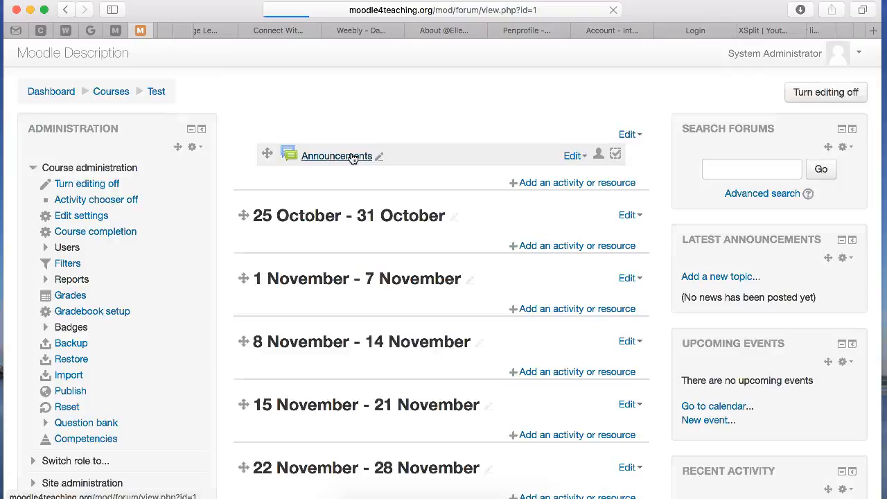
- Open the Announcements forum's settings and unlock its completion options
{"action": "left_click", "coordinate": [336, 155]}
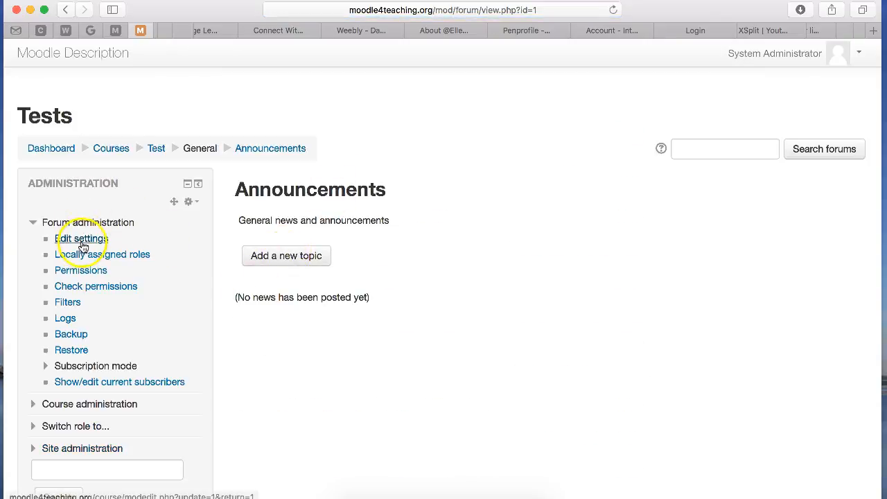
{"action": "left_click", "coordinate": [82, 238]}
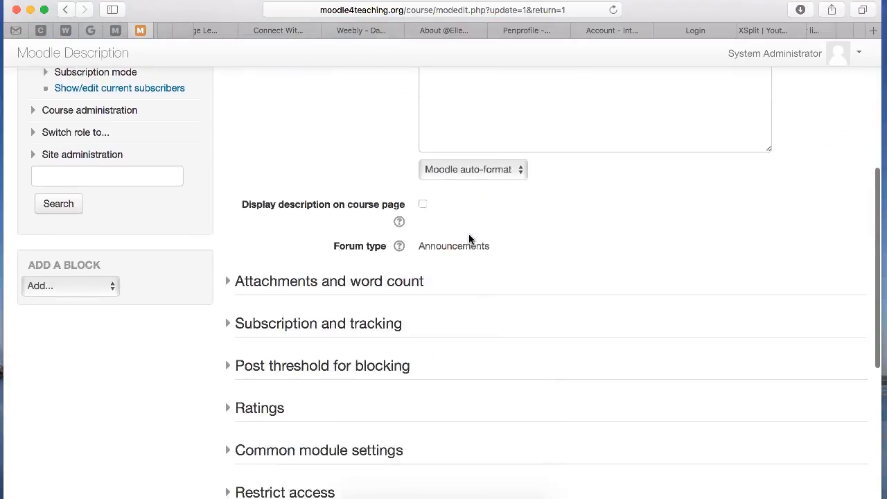
{"action": "scroll", "scroll_direction": "down", "scroll_amount": 3}
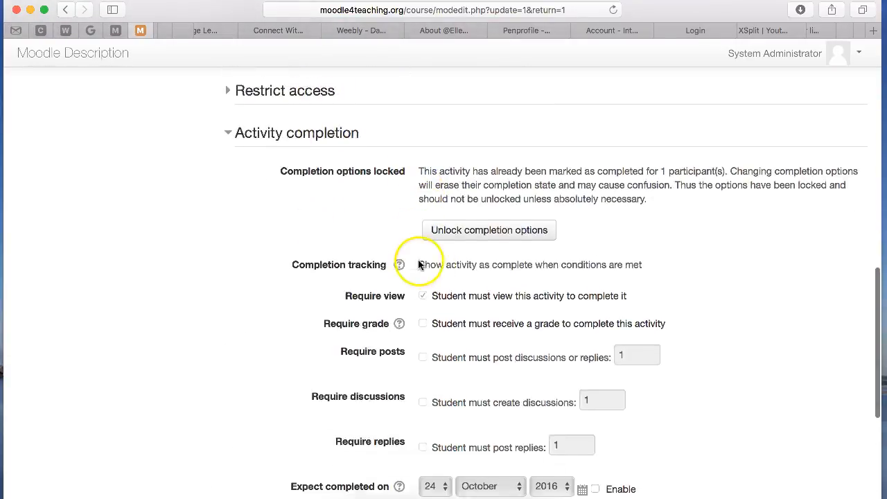
{"action": "scroll", "scroll_direction": "down", "scroll_amount": 3}
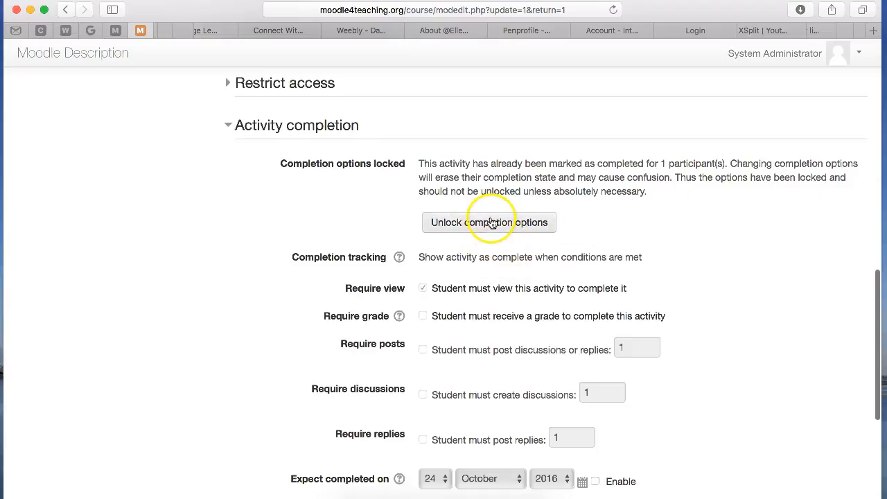
{"action": "left_click", "coordinate": [489, 222]}
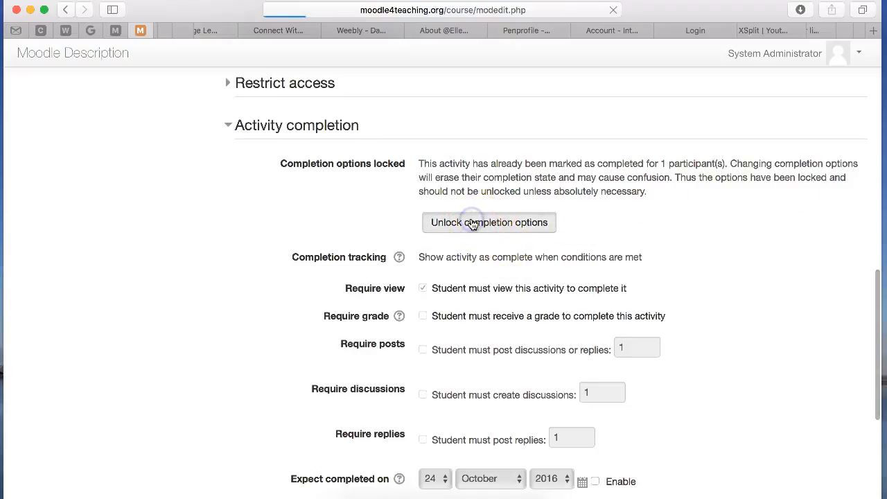
{"action": "left_click", "coordinate": [490, 222]}
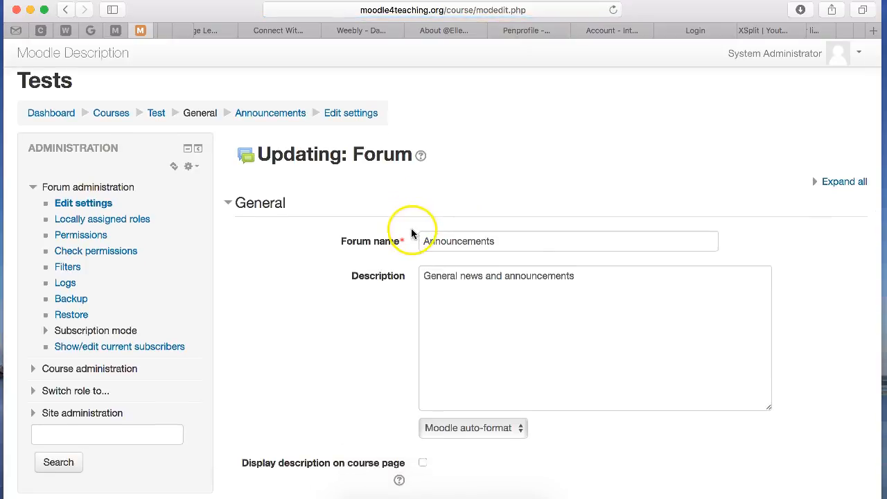
- Set completion tracking to 'Students can manually mark the activity as completed' and save
{"action": "scroll", "scroll_direction": "down", "scroll_amount": 3}
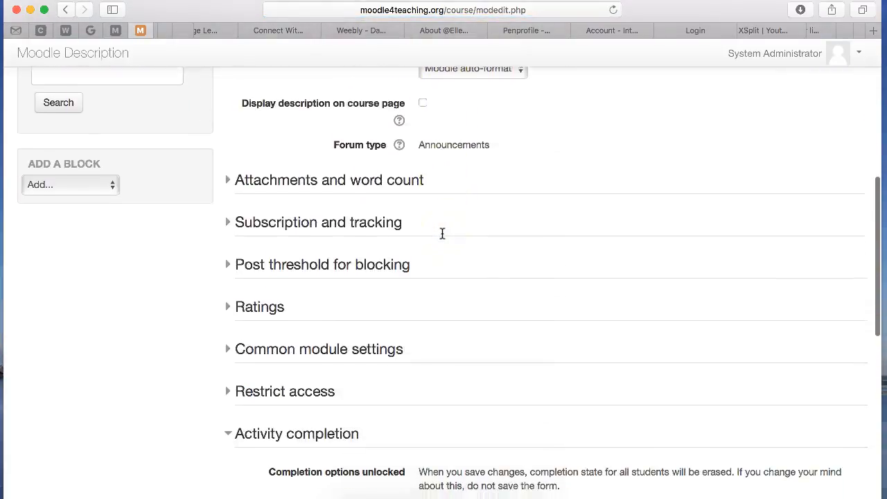
{"action": "scroll", "scroll_direction": "down", "scroll_amount": 3}
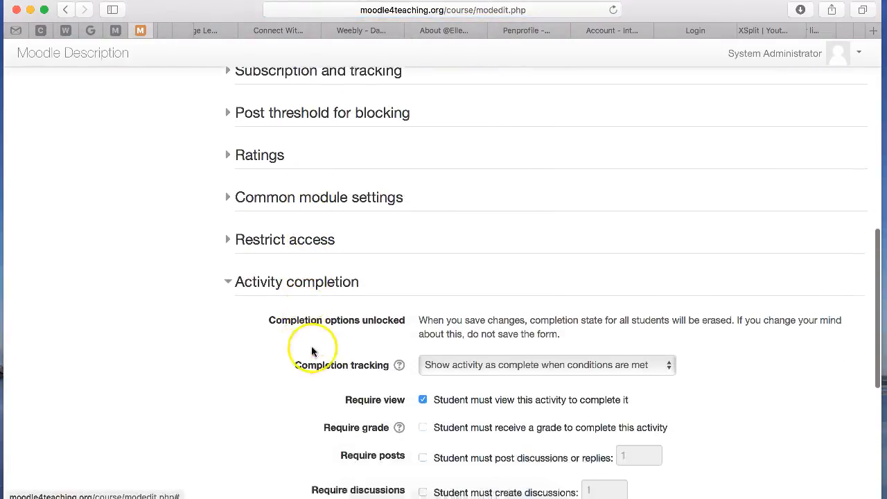
{"action": "left_click", "coordinate": [547, 364]}
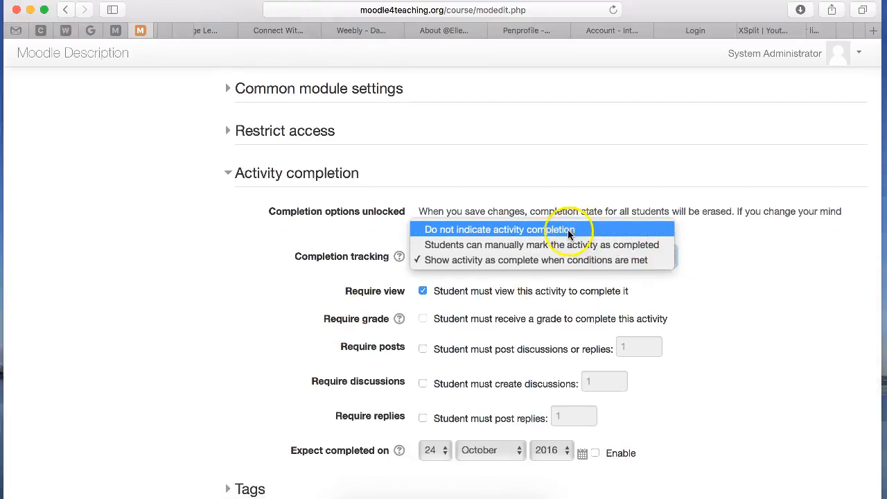
{"action": "left_click", "coordinate": [540, 245]}
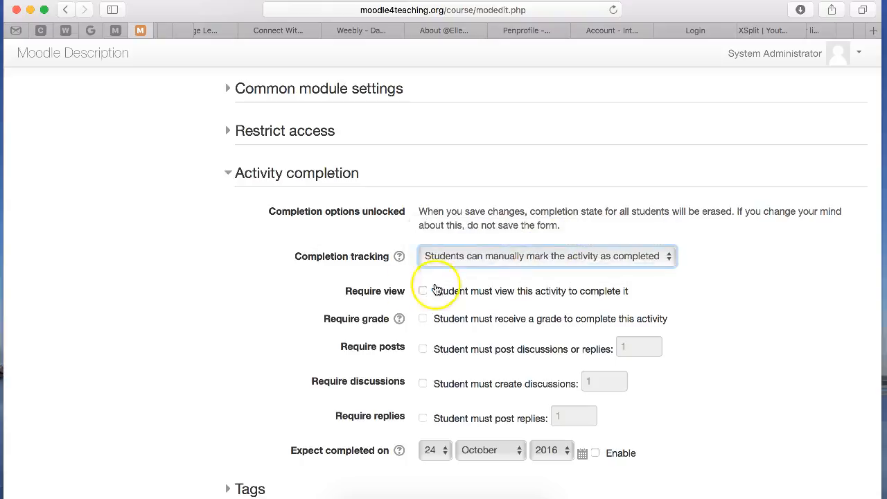
{"action": "left_click", "coordinate": [423, 290]}
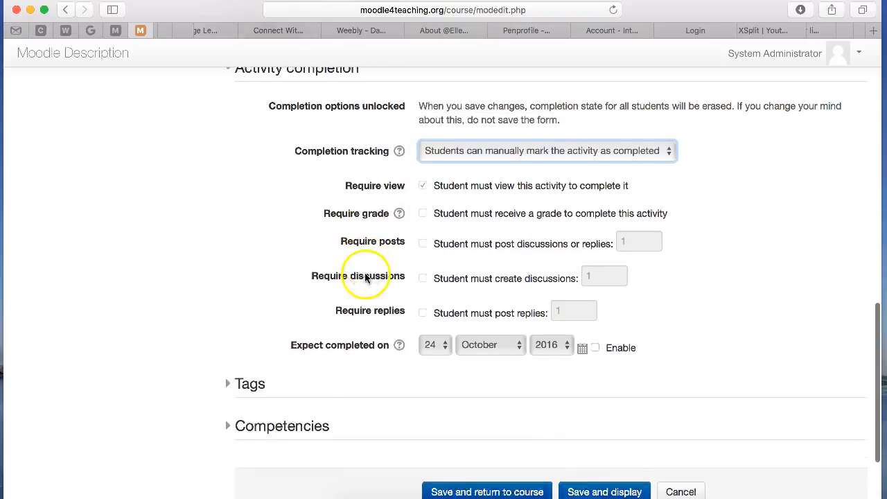
{"action": "scroll", "scroll_direction": "down", "scroll_amount": 3}
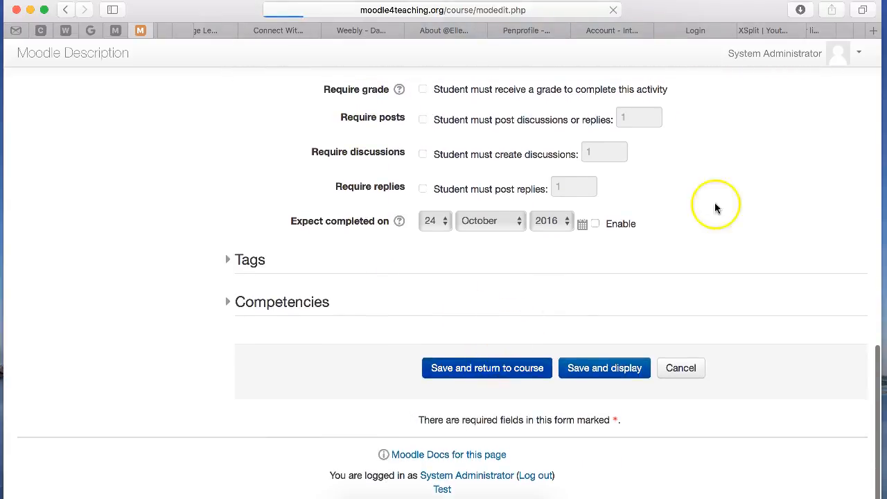
{"action": "mouse_move", "coordinate": [492, 133]}
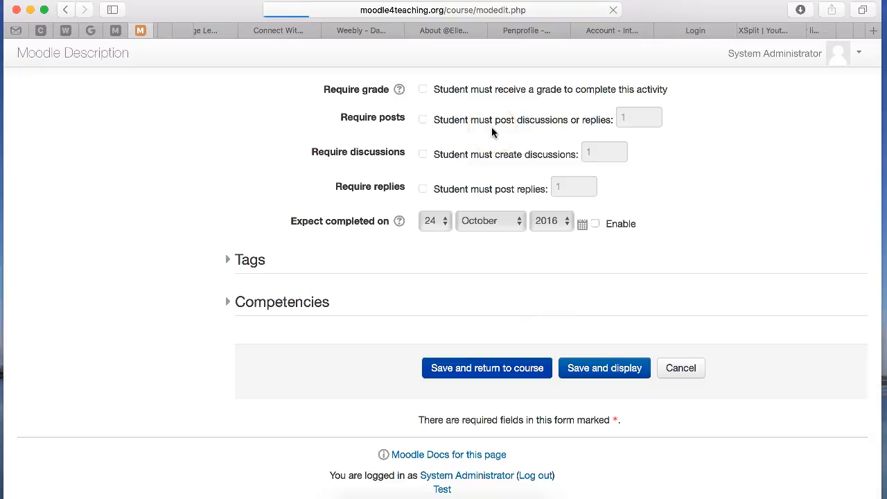
- Check the Announcements self-completion checkbox tooltip, then reopen the Announcements forum
{"action": "left_click", "coordinate": [487, 368]}
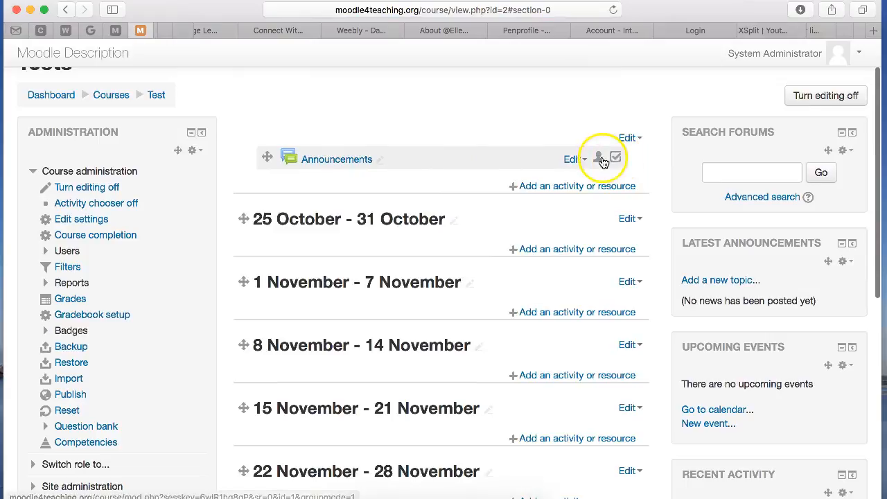
{"action": "mouse_move", "coordinate": [615, 159]}
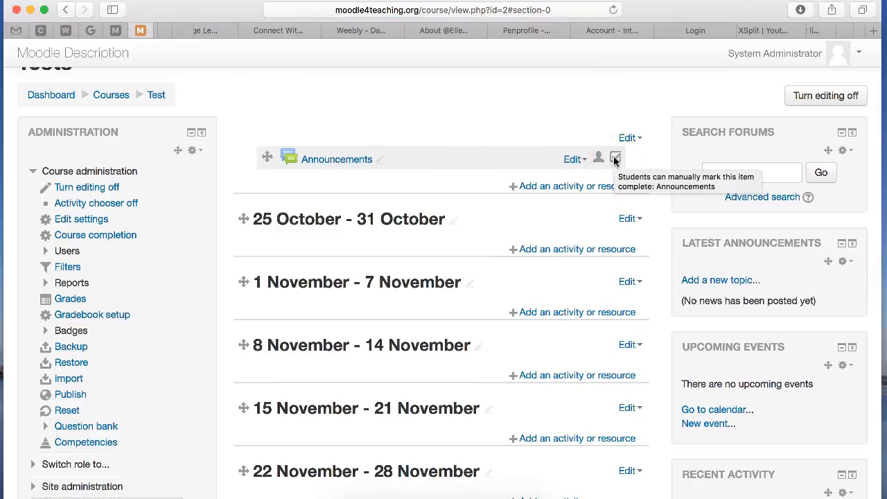
{"action": "mouse_move", "coordinate": [615, 160]}
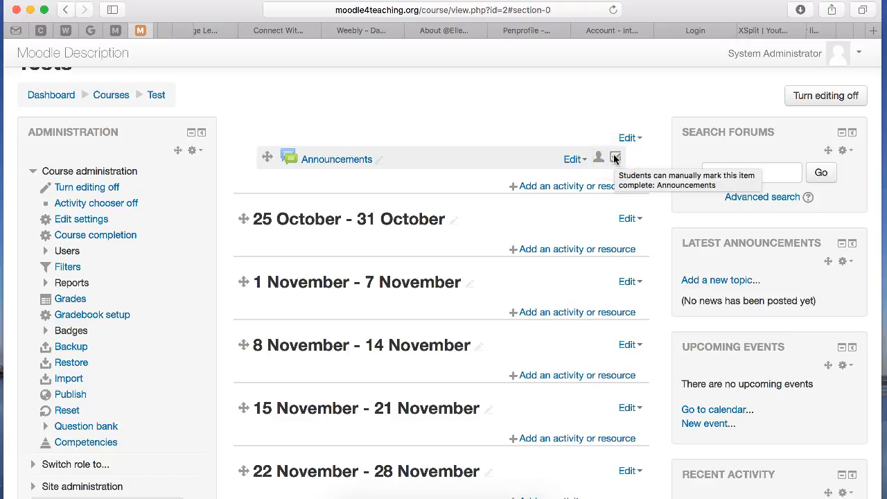
{"action": "left_click", "coordinate": [615, 158]}
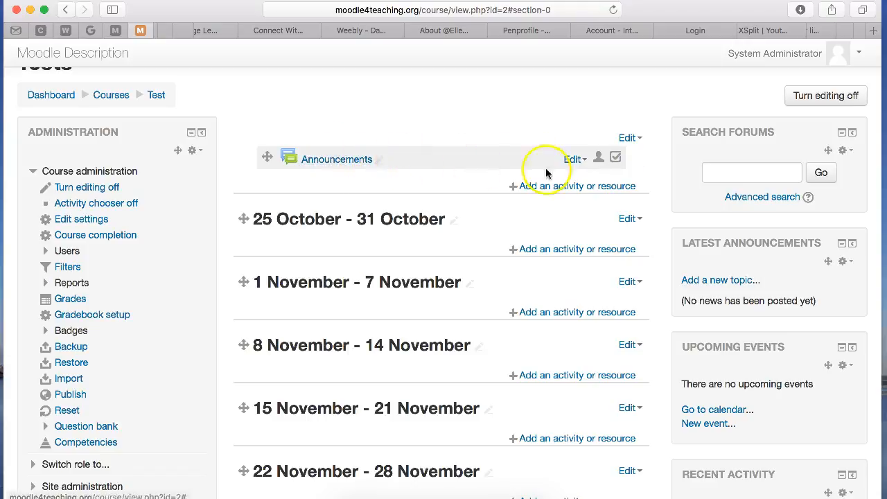
{"action": "left_click", "coordinate": [337, 159]}
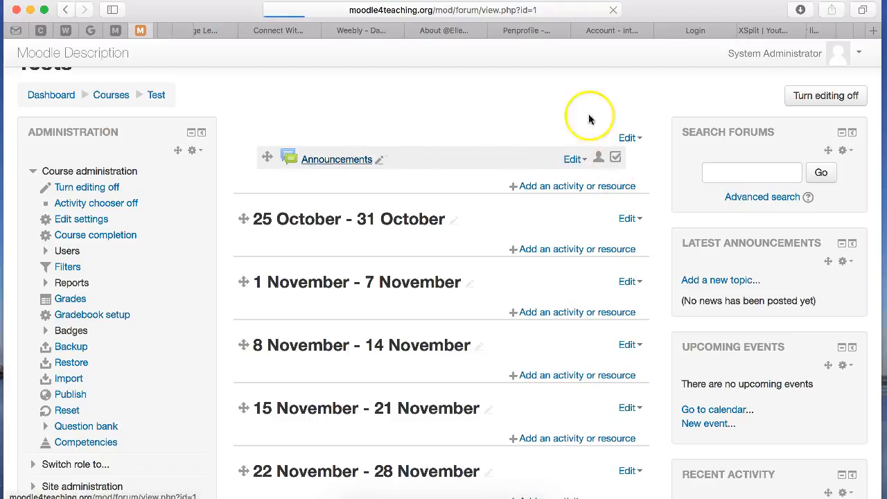
- Set the forum's completion tracking to 'Do not indicate activity completion' and save
{"action": "left_click", "coordinate": [337, 159]}
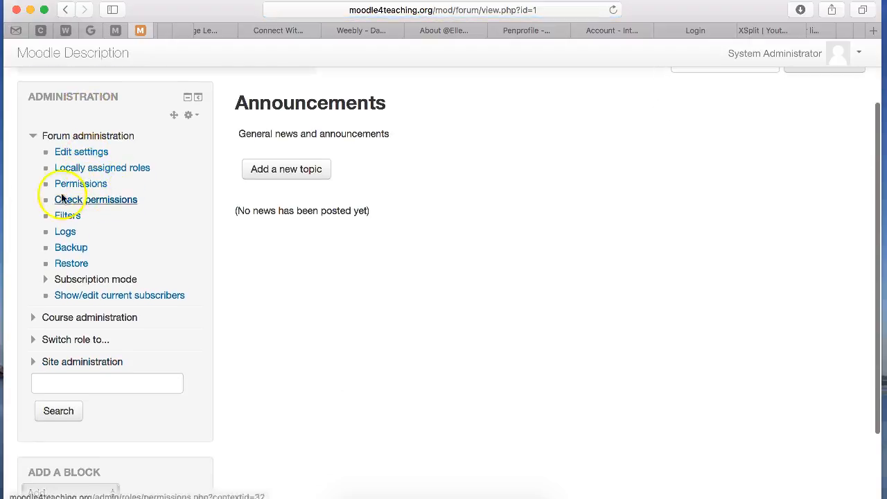
{"action": "left_click", "coordinate": [81, 151]}
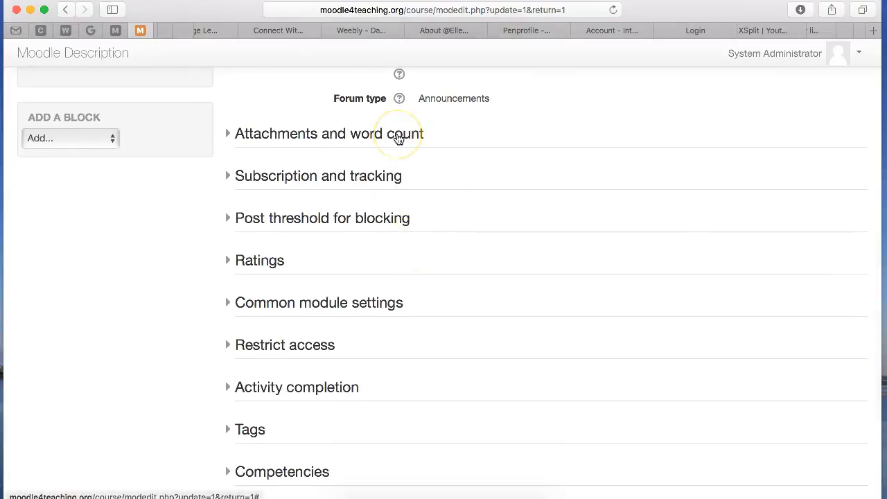
{"action": "left_click", "coordinate": [297, 387]}
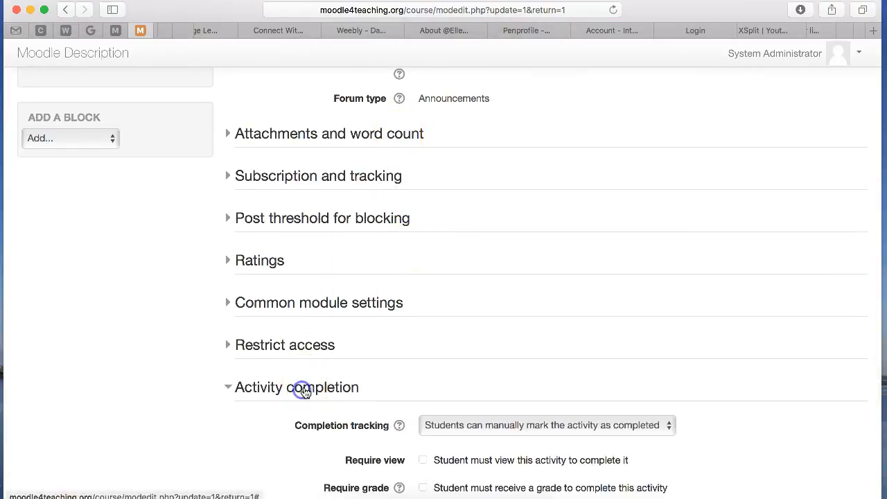
{"action": "left_click", "coordinate": [547, 425]}
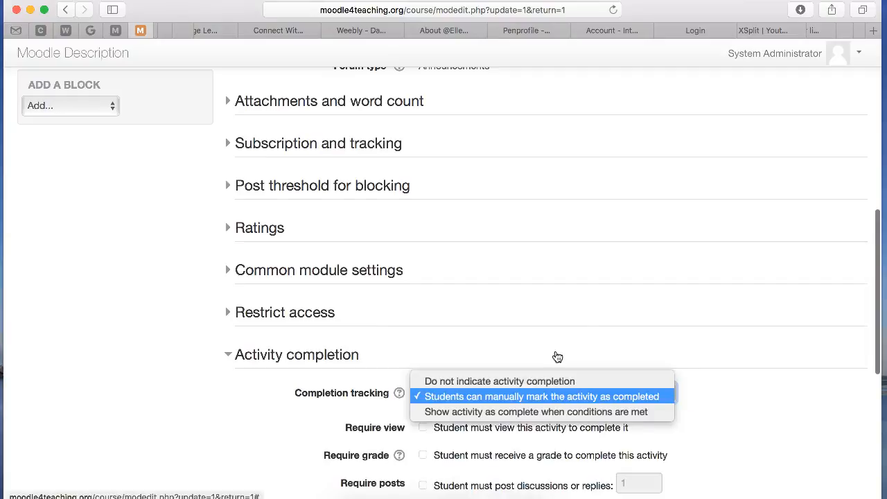
{"action": "left_click", "coordinate": [499, 381]}
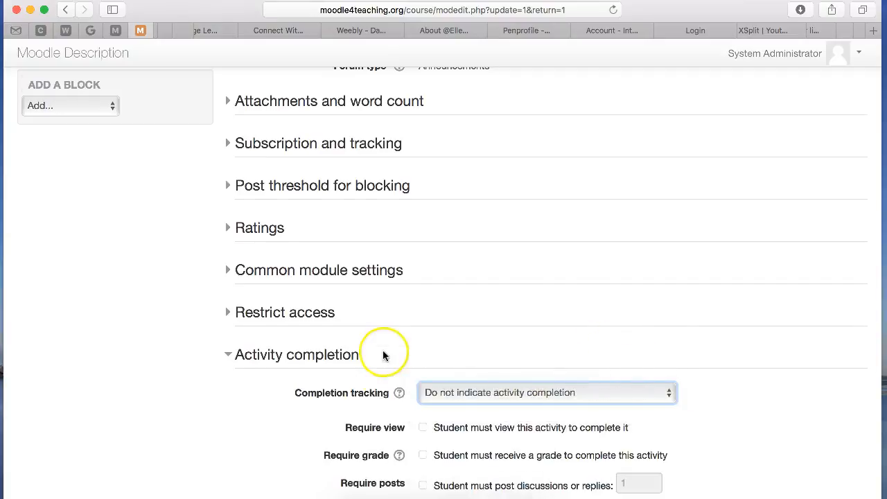
{"action": "scroll", "scroll_direction": "down", "scroll_amount": 3}
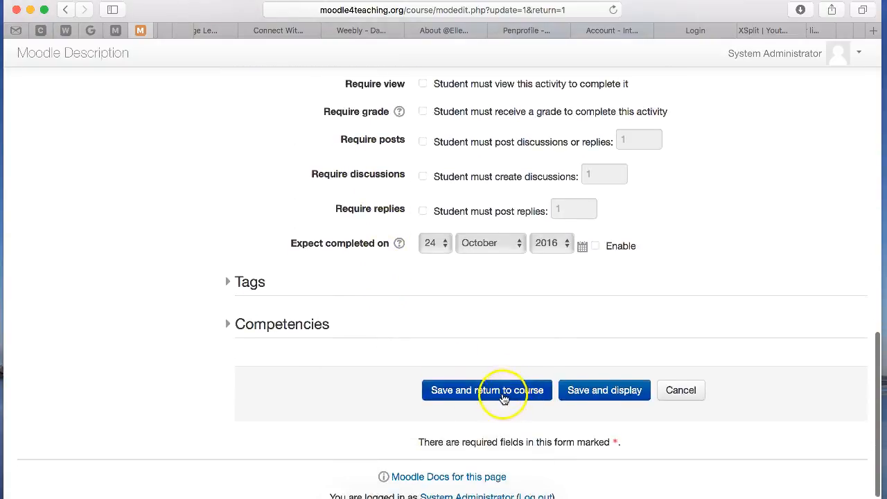
{"action": "left_click", "coordinate": [487, 389]}
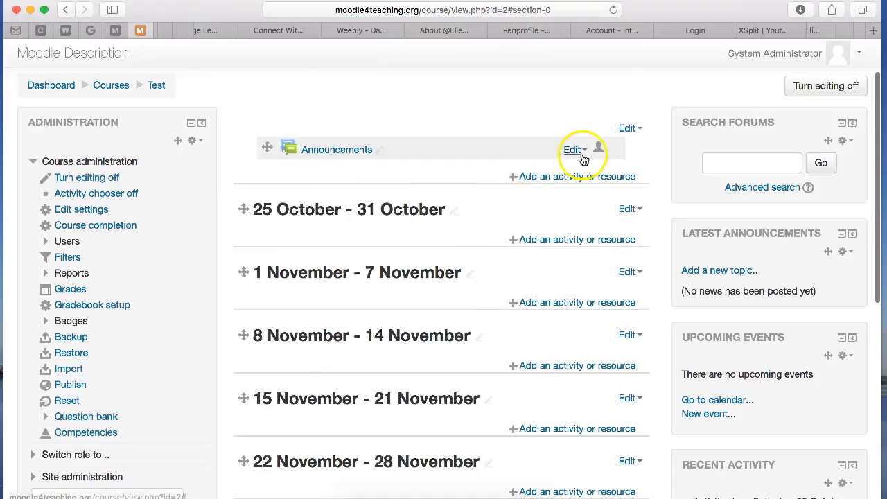
{"action": "mouse_move", "coordinate": [418, 155]}
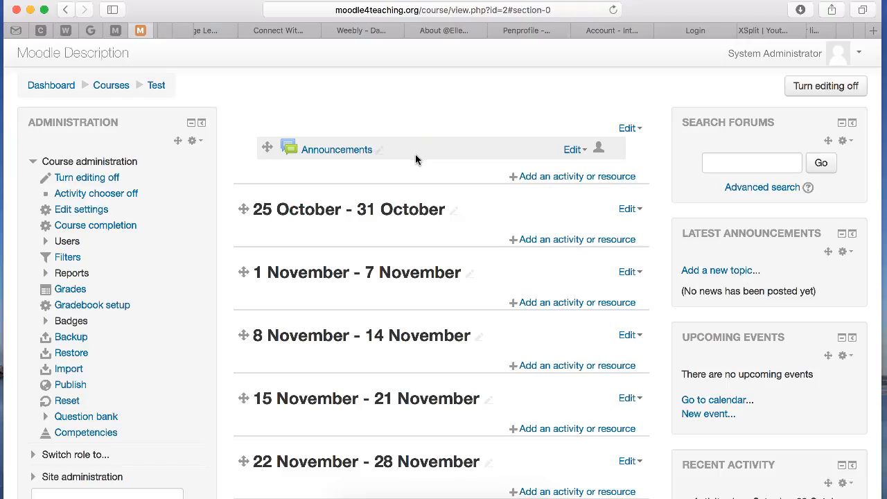
- Scroll the Tests course page to confirm Announcements has no completion checkbox
{"action": "scroll", "scroll_direction": "down", "scroll_amount": 3}
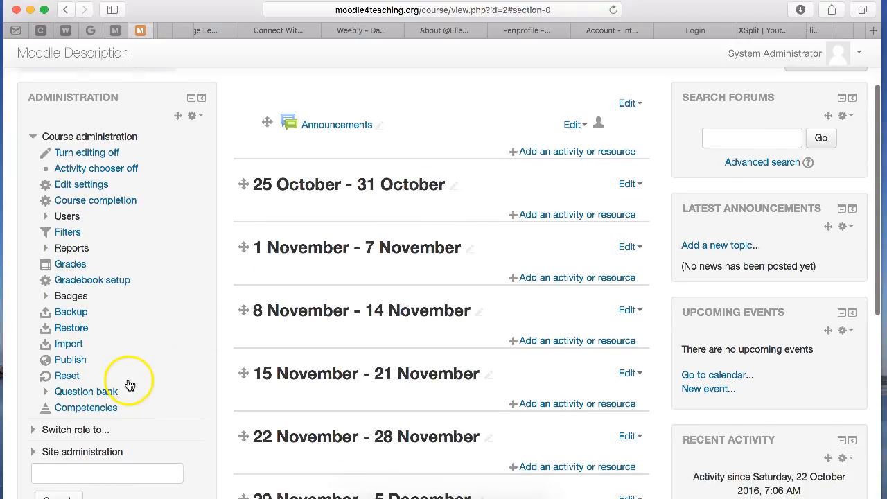